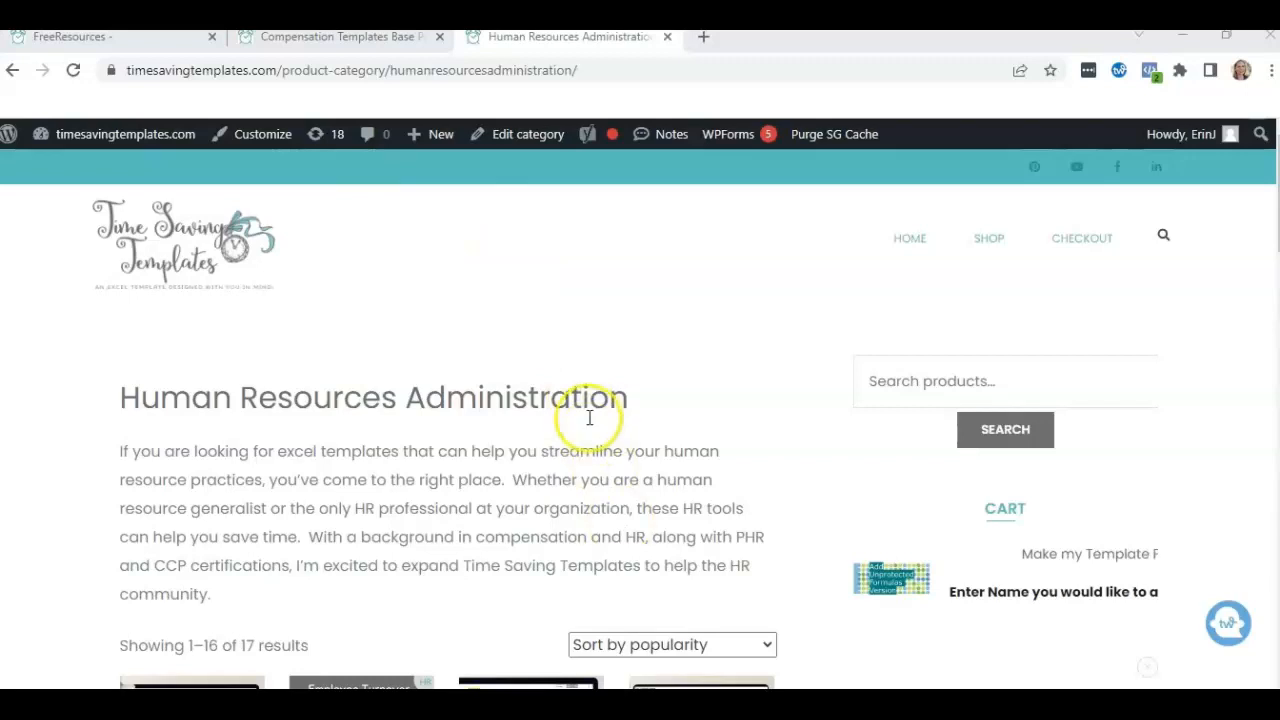
mouse_move(700, 685)
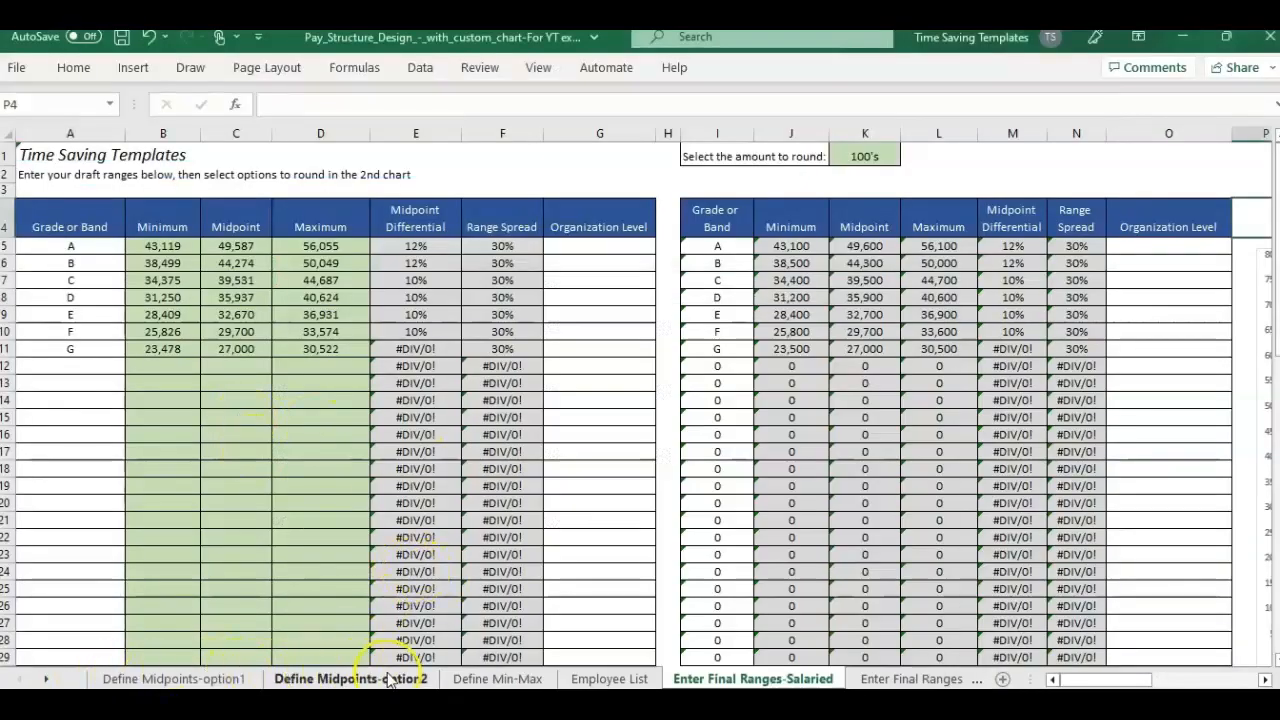
click(350, 678)
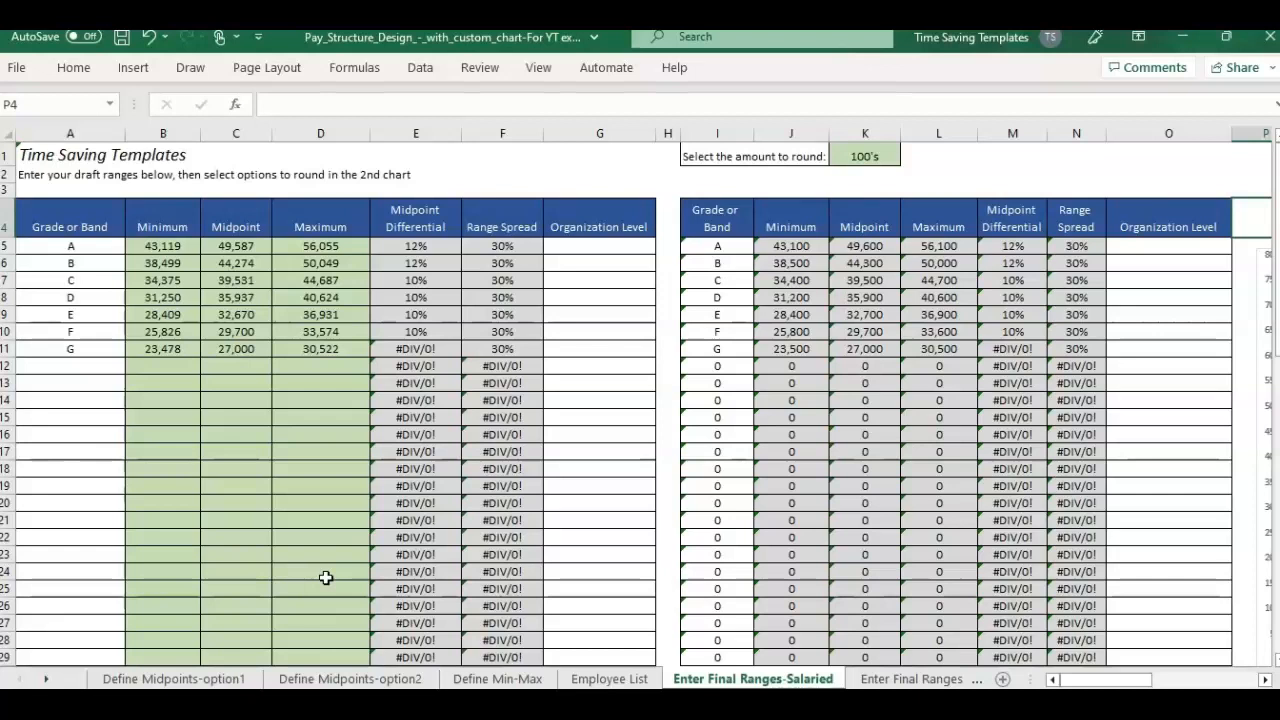
mouse_move(333, 583)
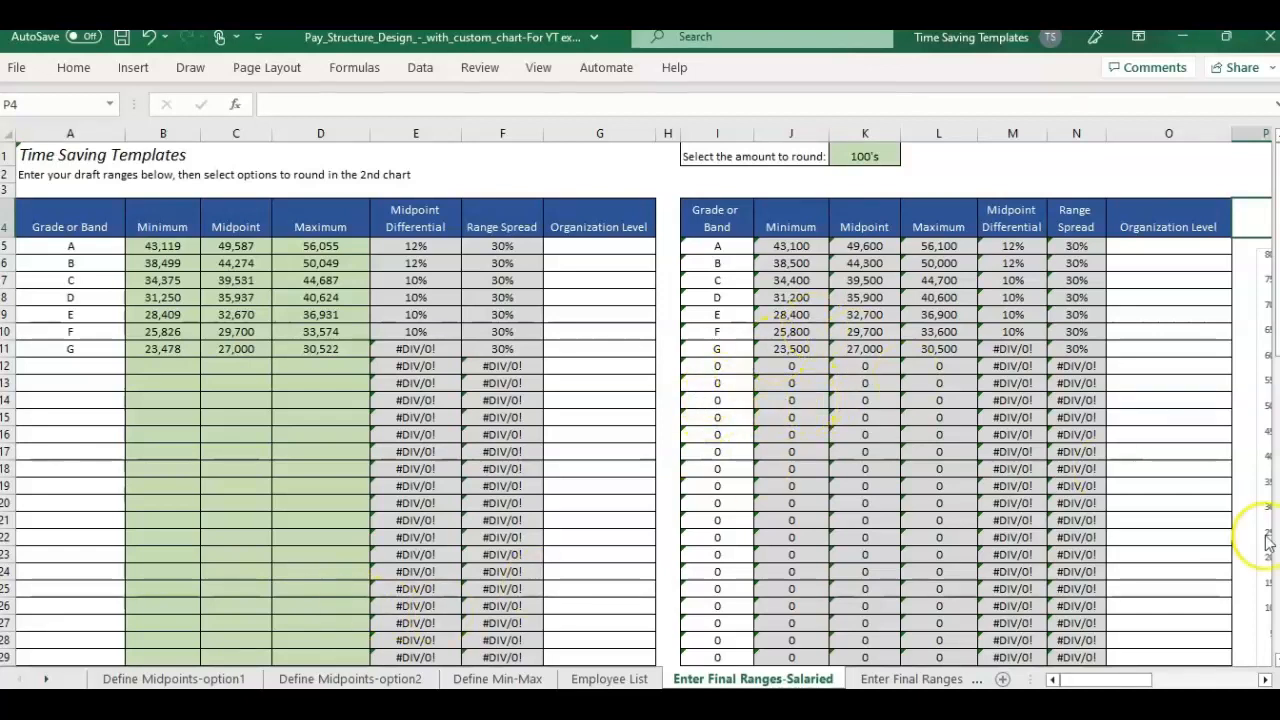
scroll(right, 3)
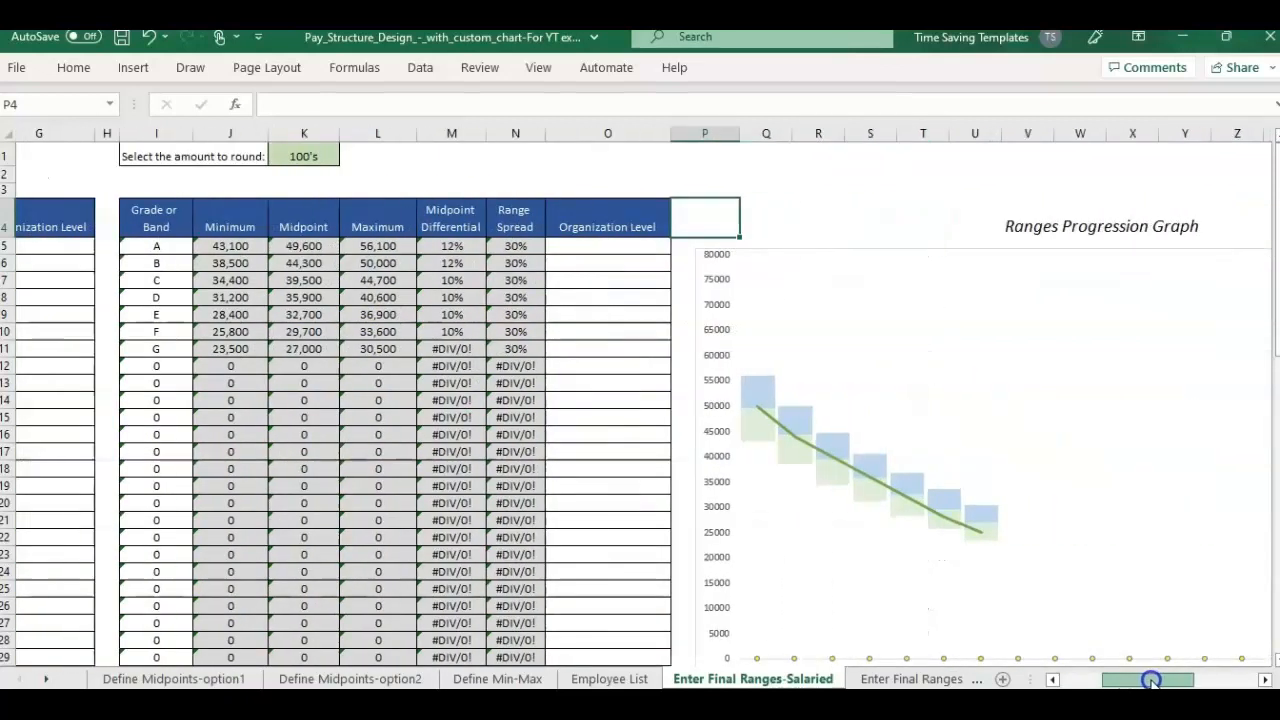
scroll(right, 3)
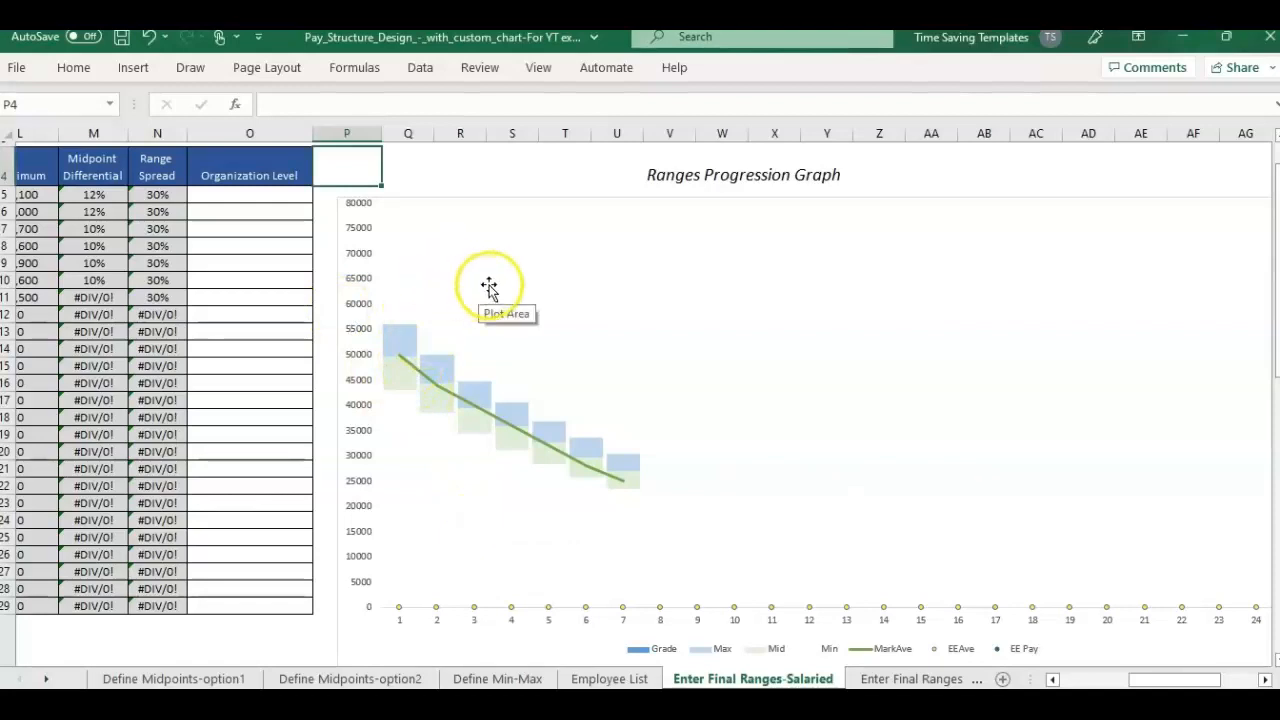
mouse_move(545, 302)
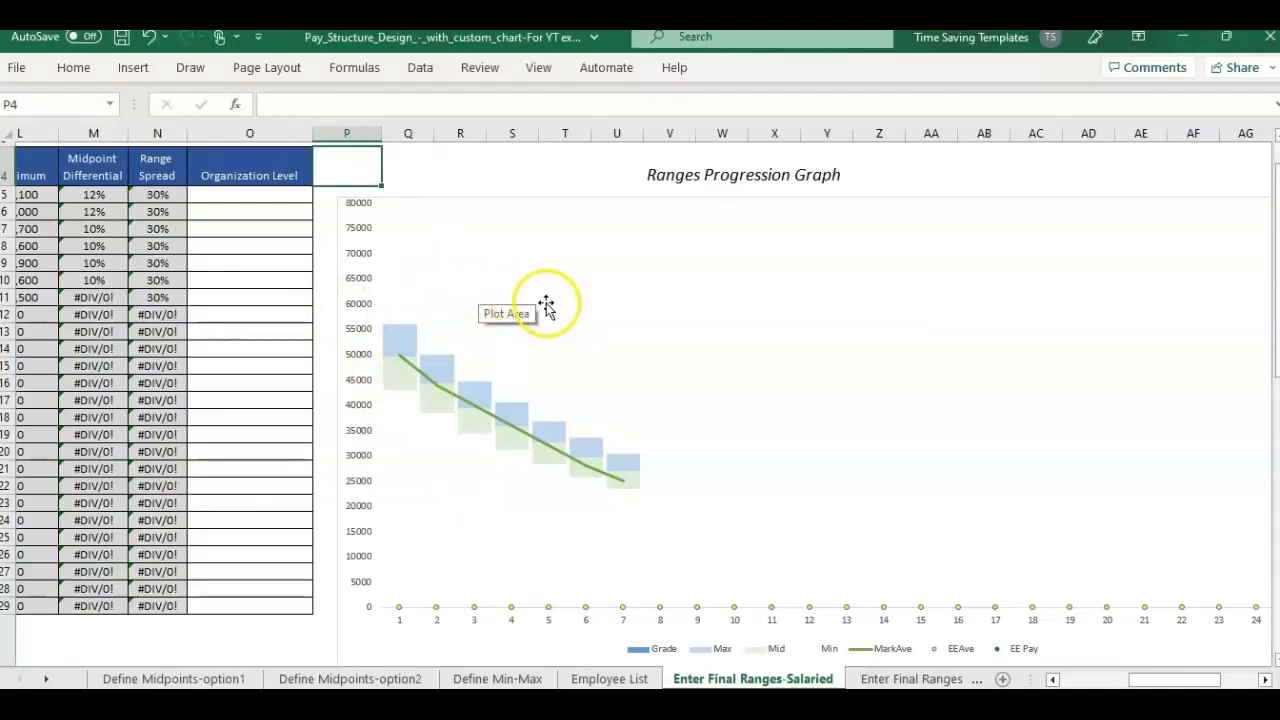
mouse_move(570, 475)
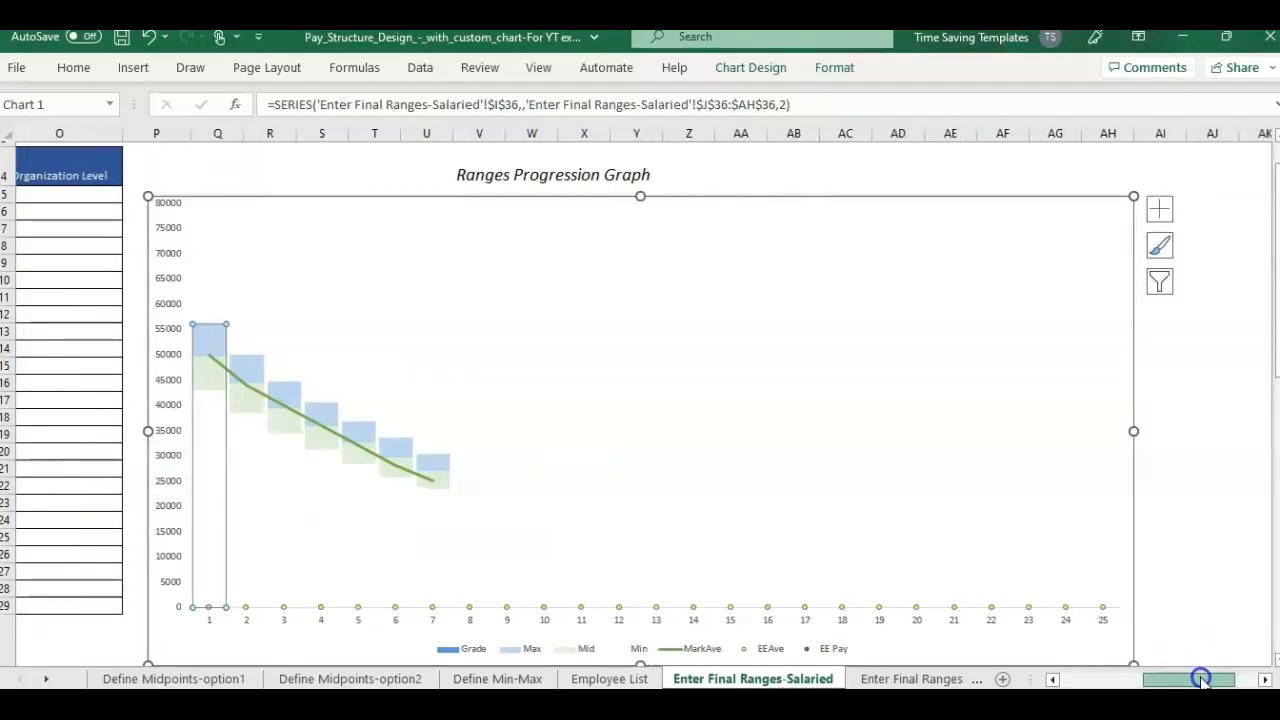
mouse_move(1093, 651)
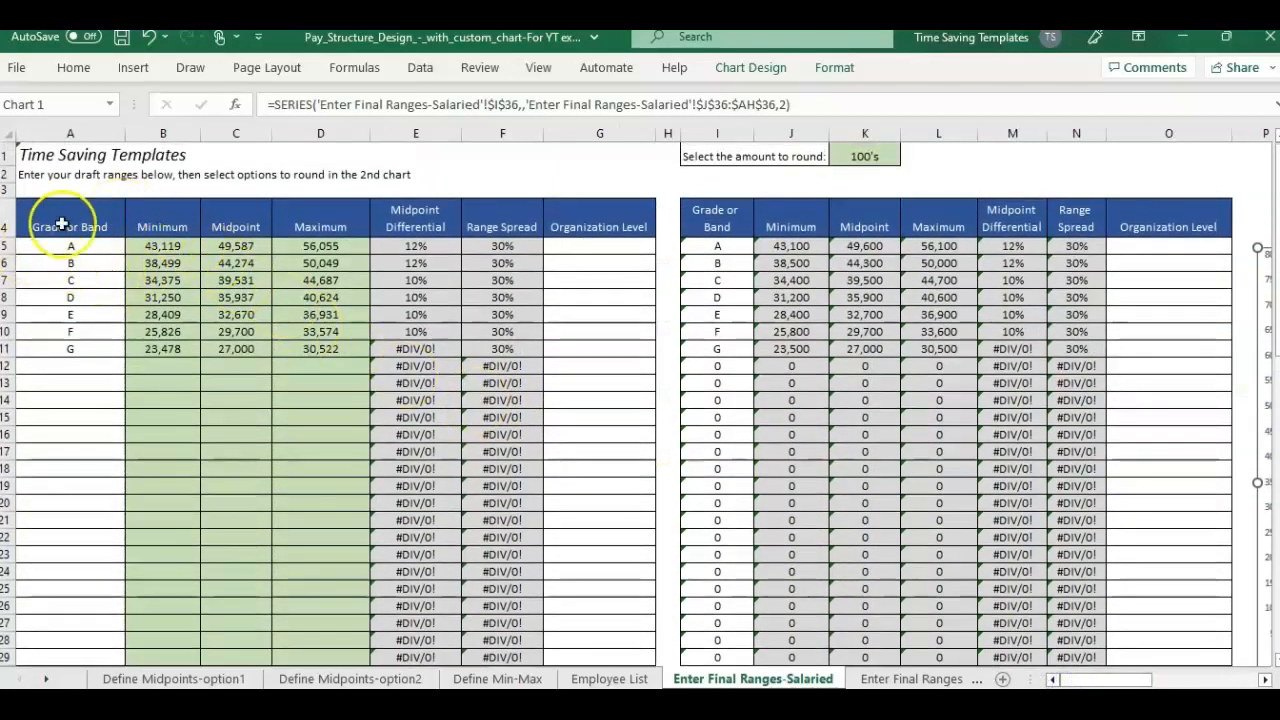
click(791, 219)
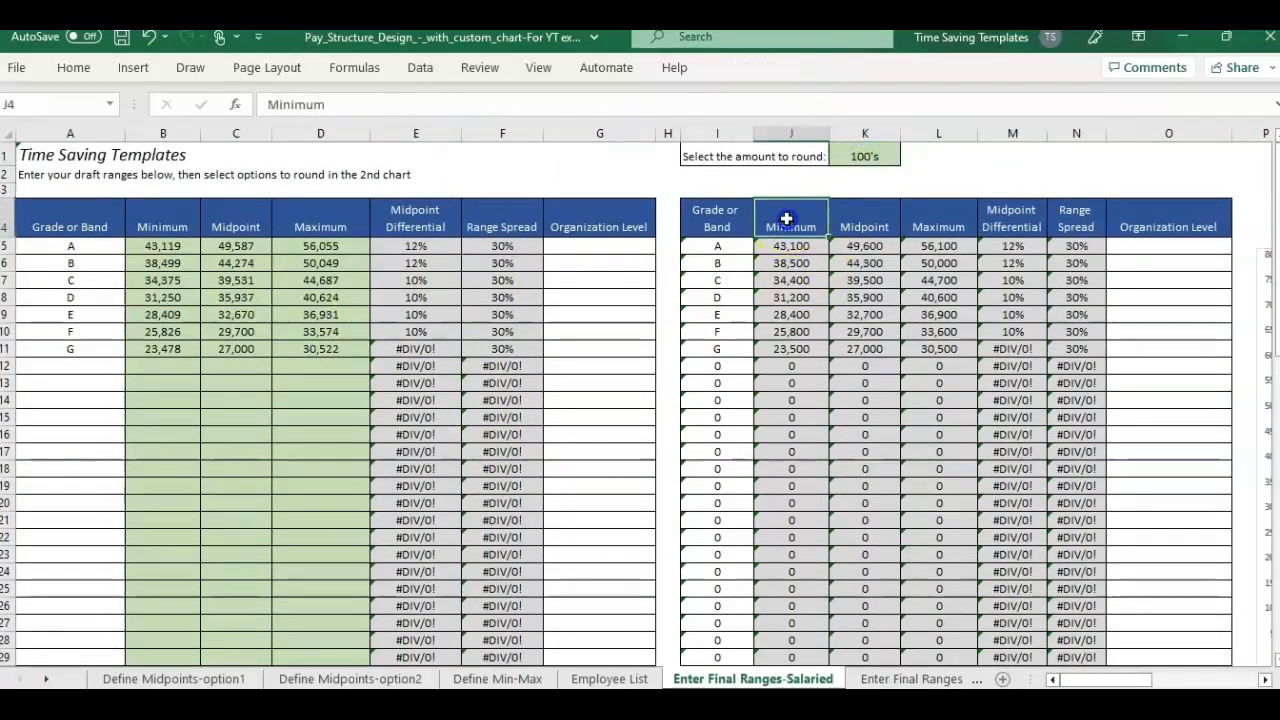
click(863, 155)
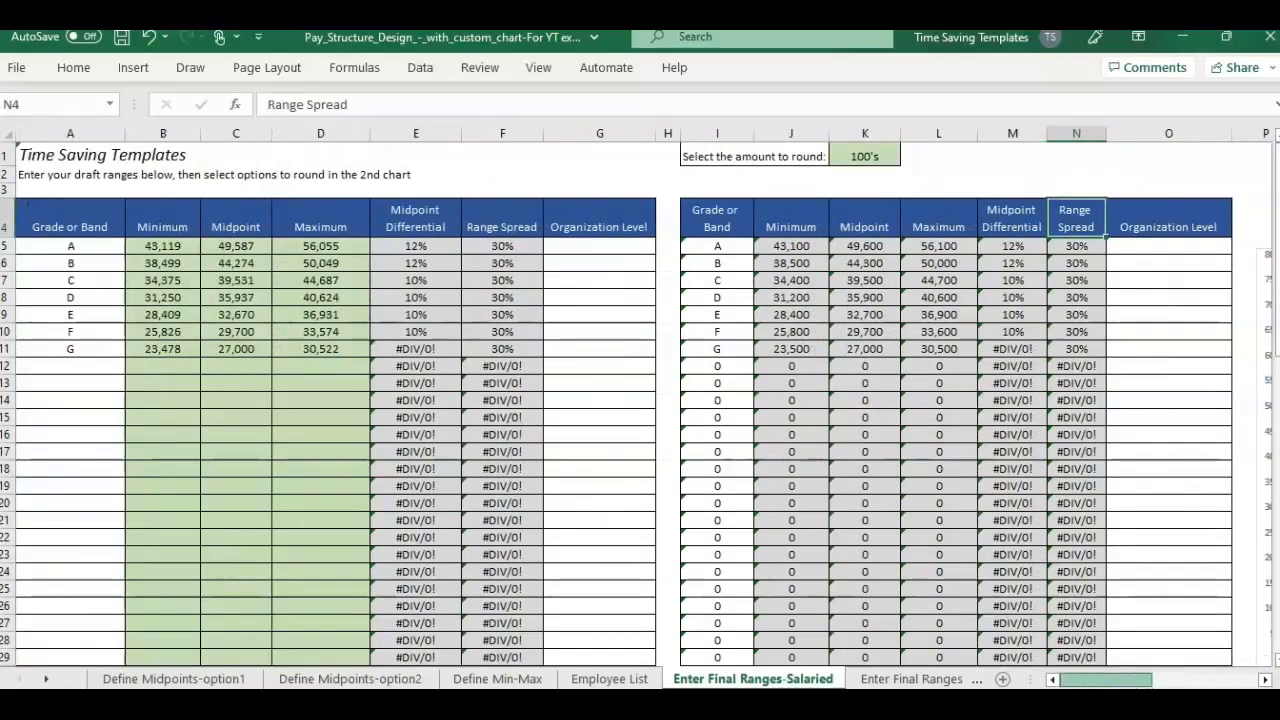
drag(70, 246, 236, 280)
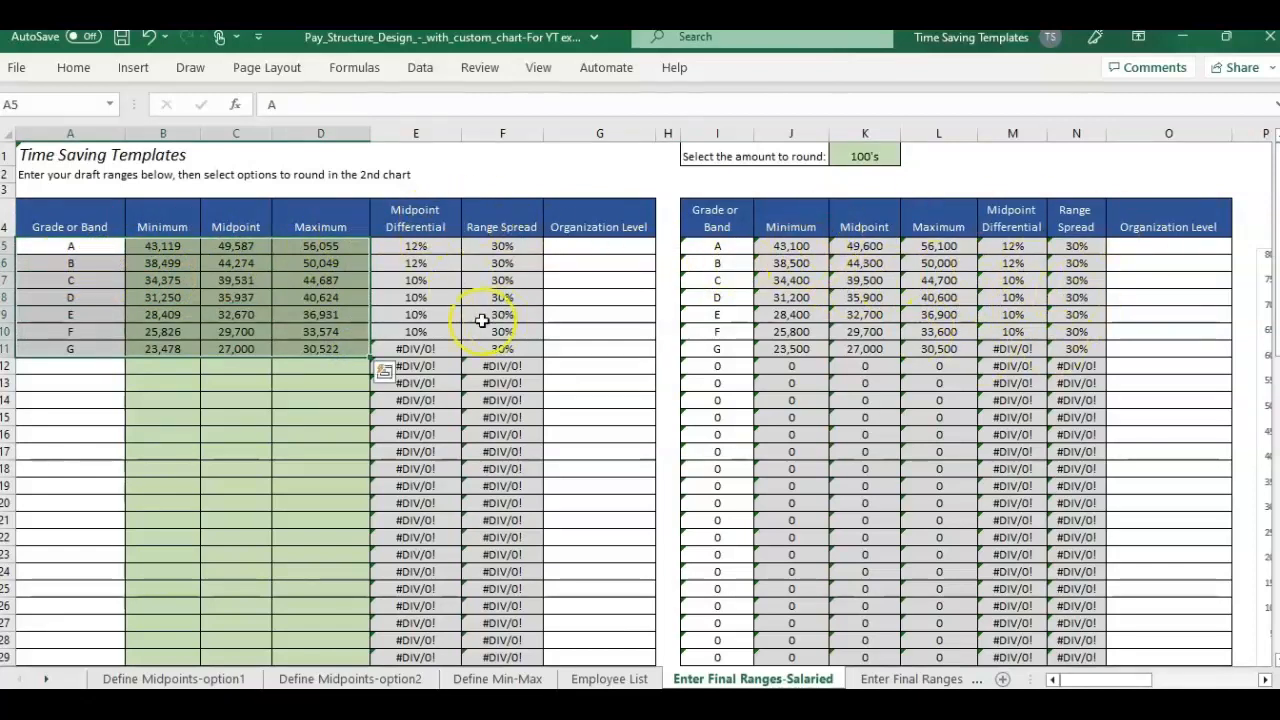
mouse_move(543, 276)
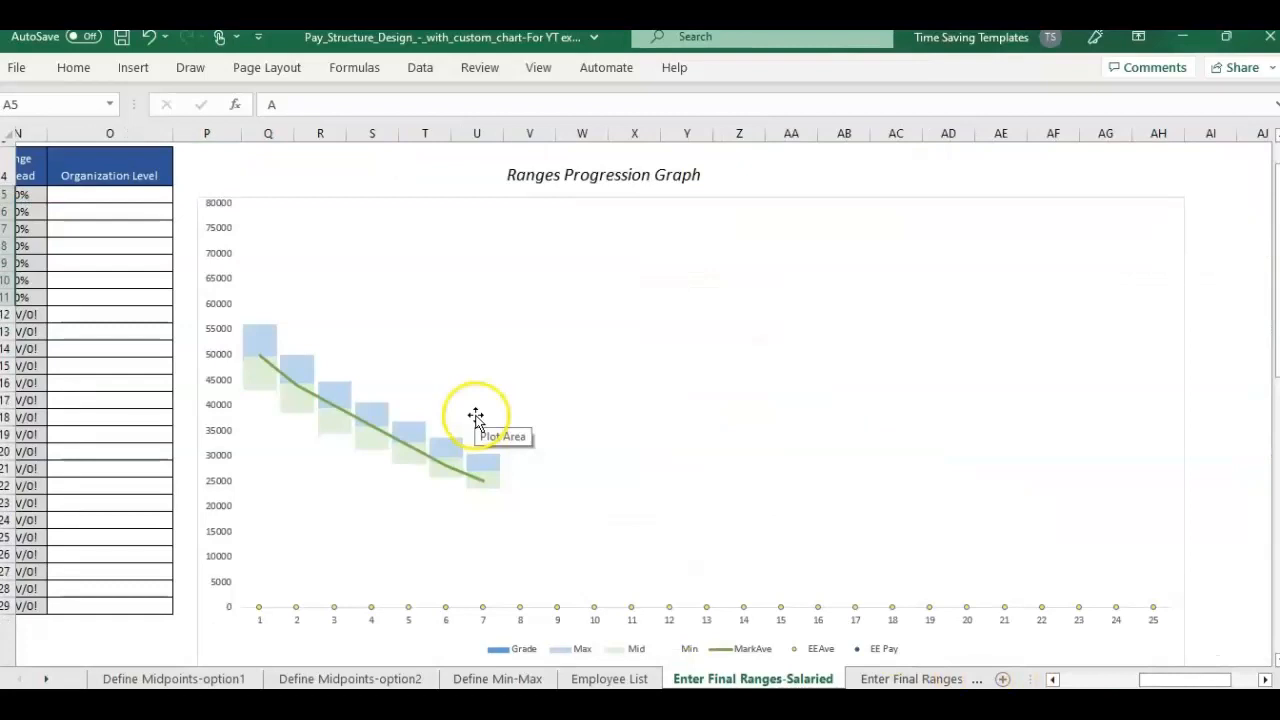
mouse_move(380, 483)
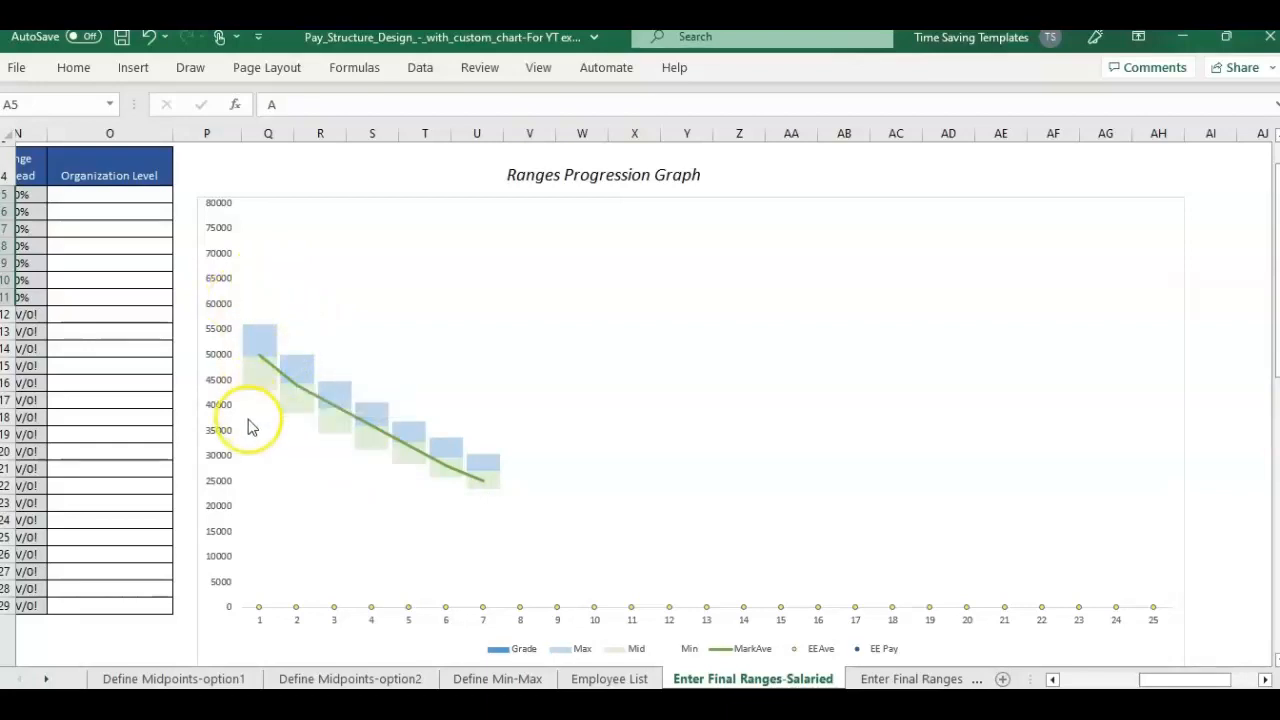
mouse_move(508, 615)
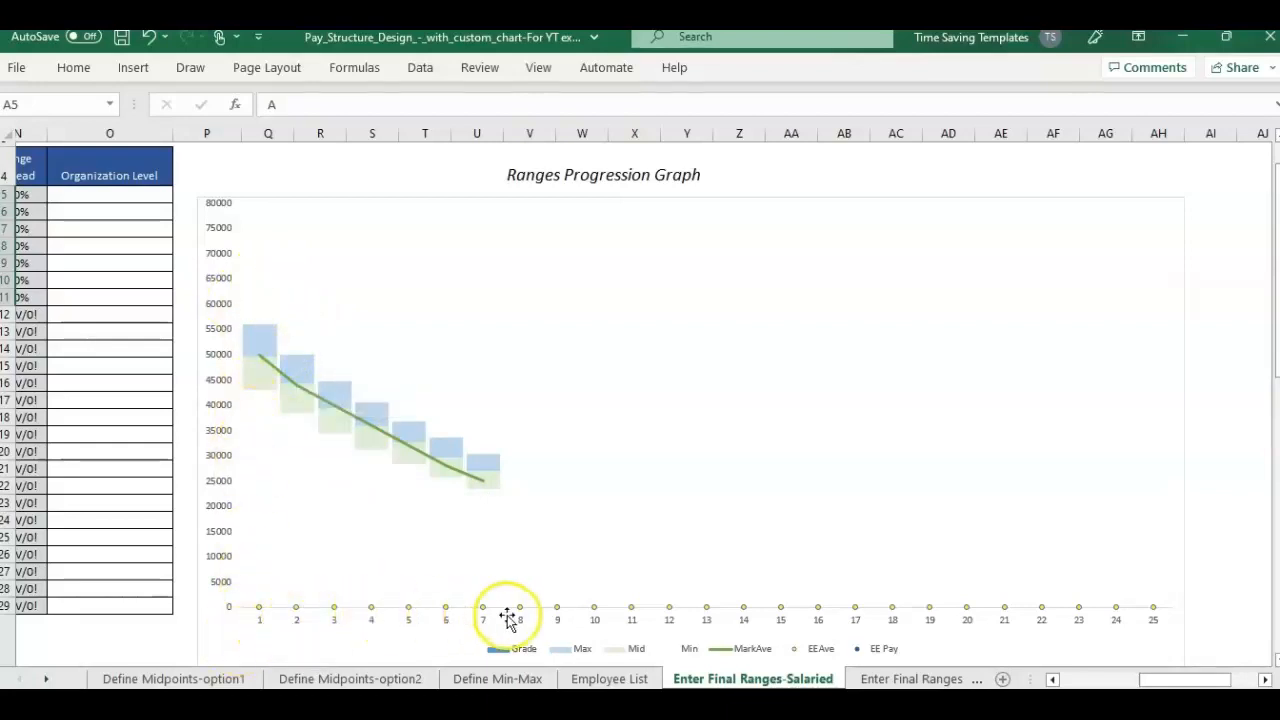
mouse_move(513, 613)
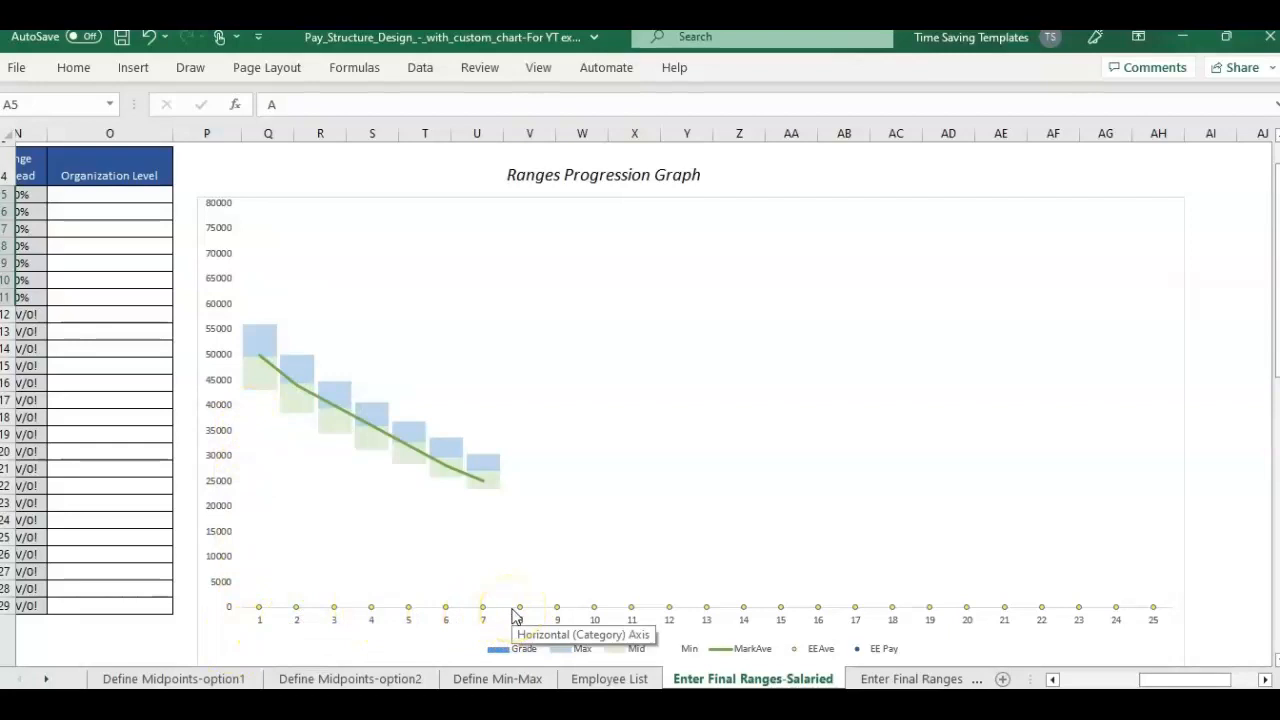
mouse_move(349, 281)
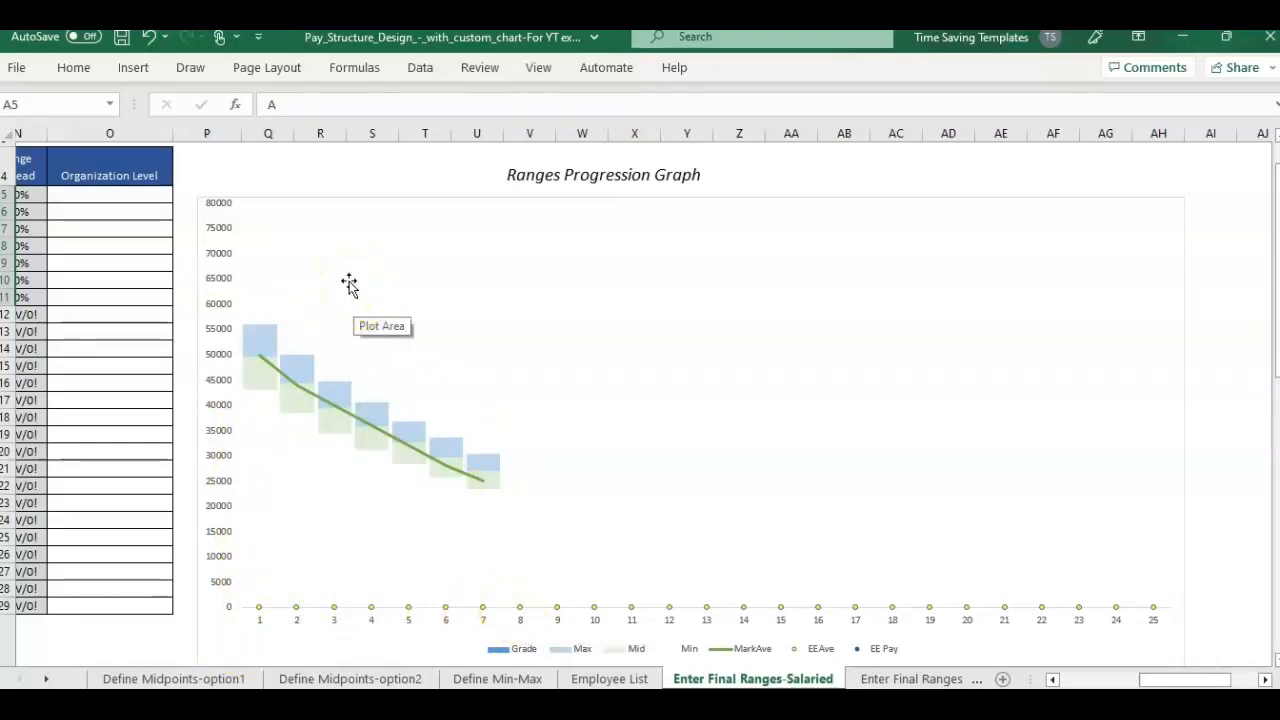
mouse_move(293, 513)
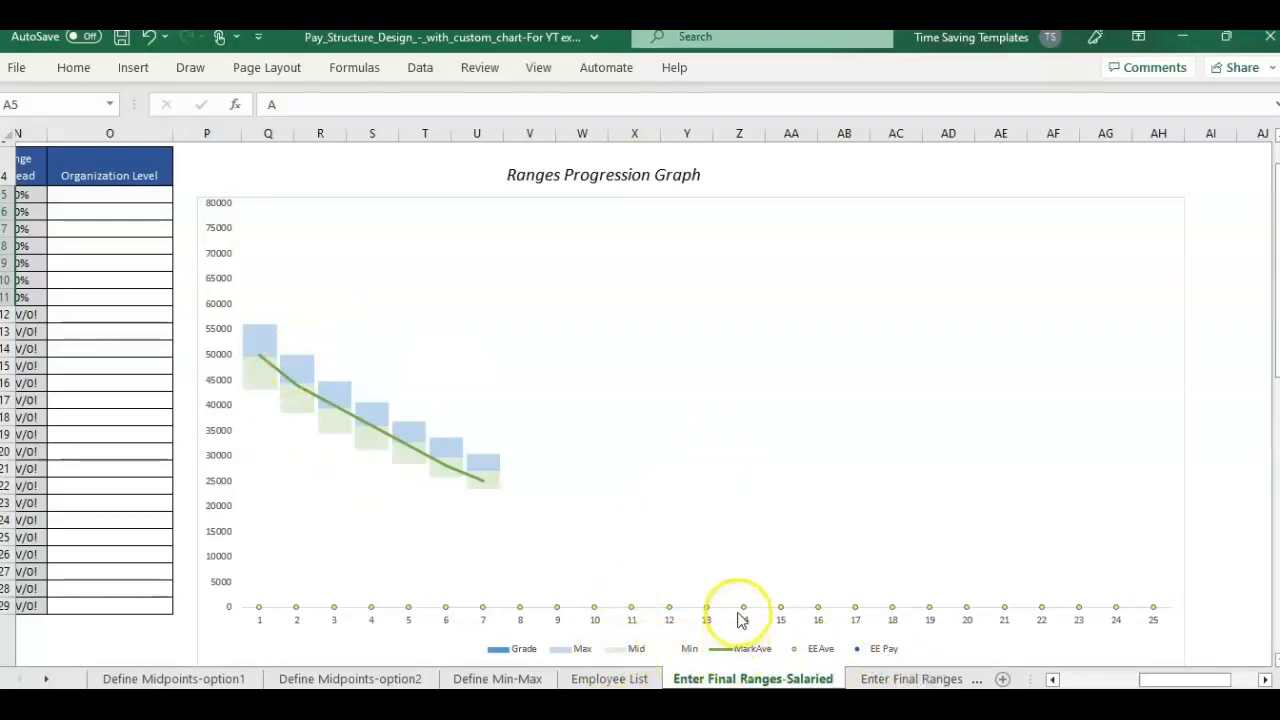
mouse_move(743, 610)
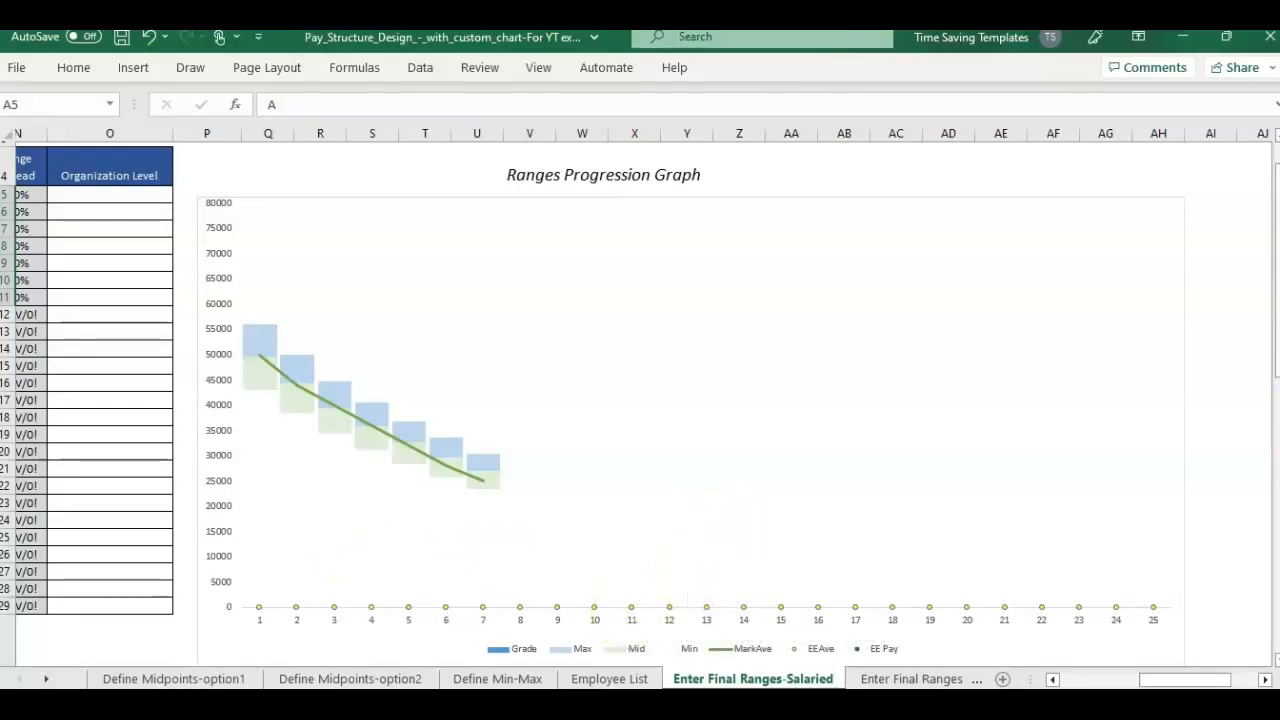
mouse_move(871, 588)
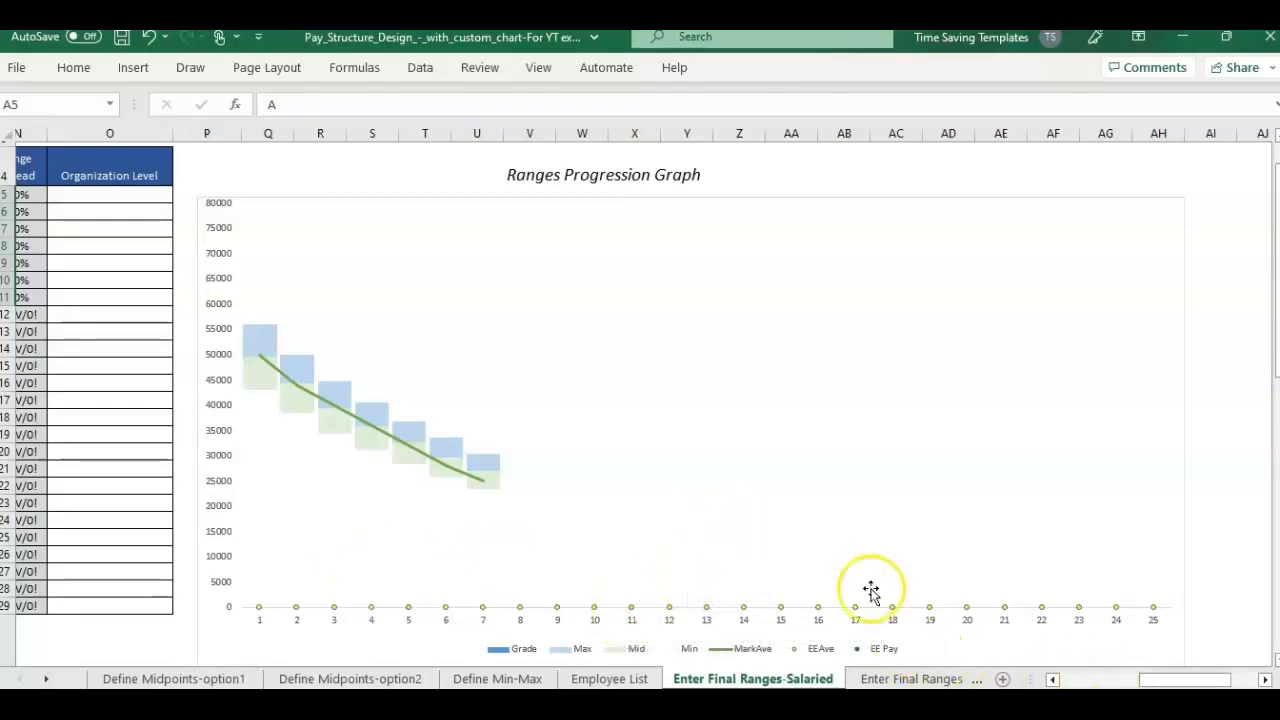
click(871, 607)
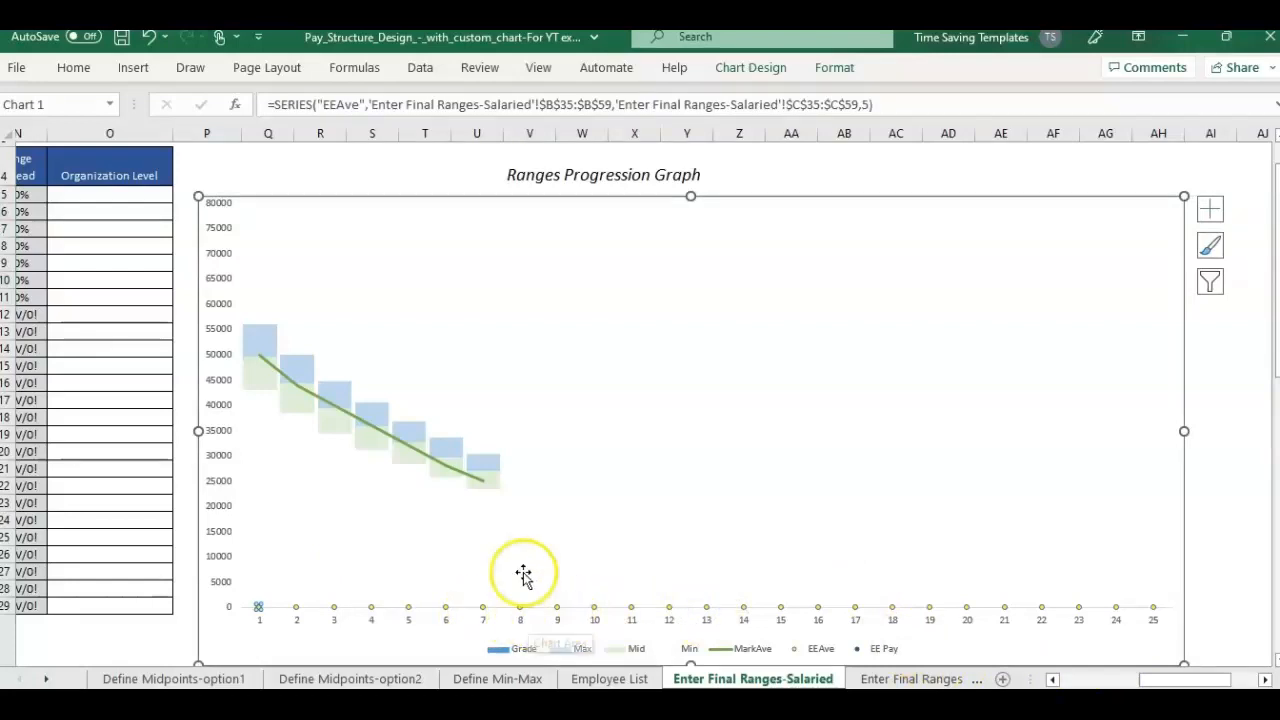
mouse_move(1099, 641)
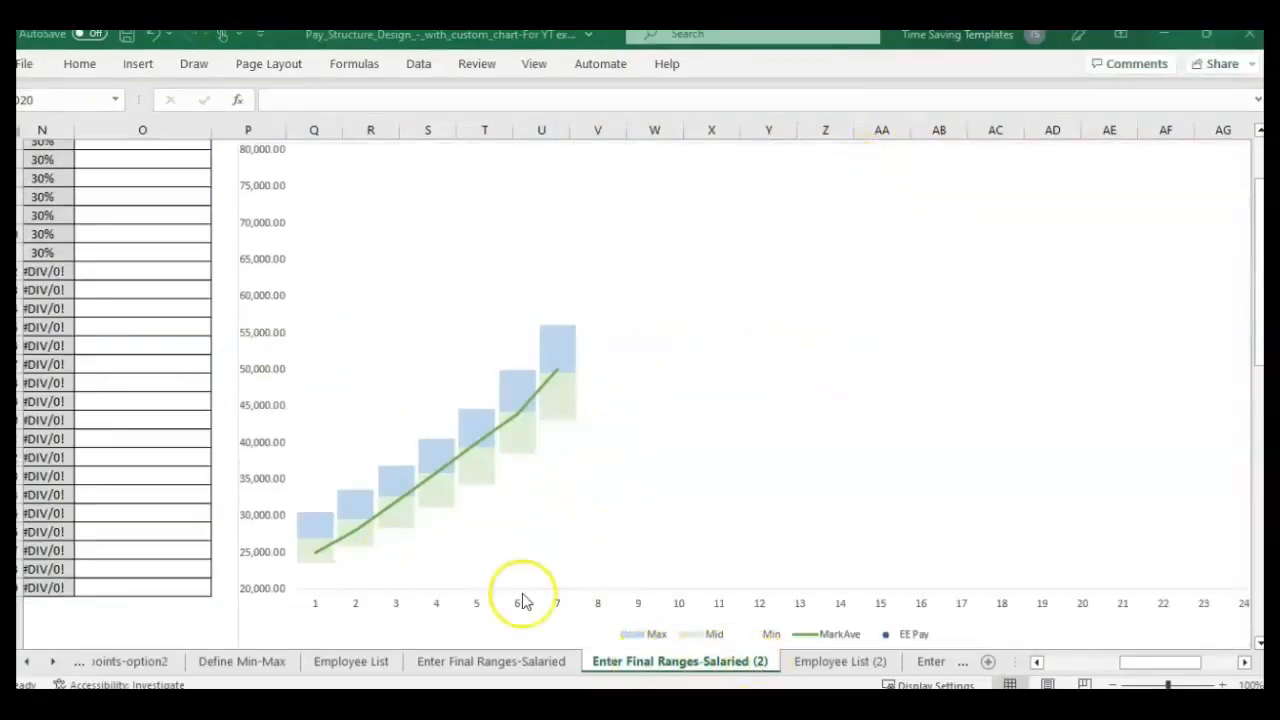
mouse_move(408, 462)
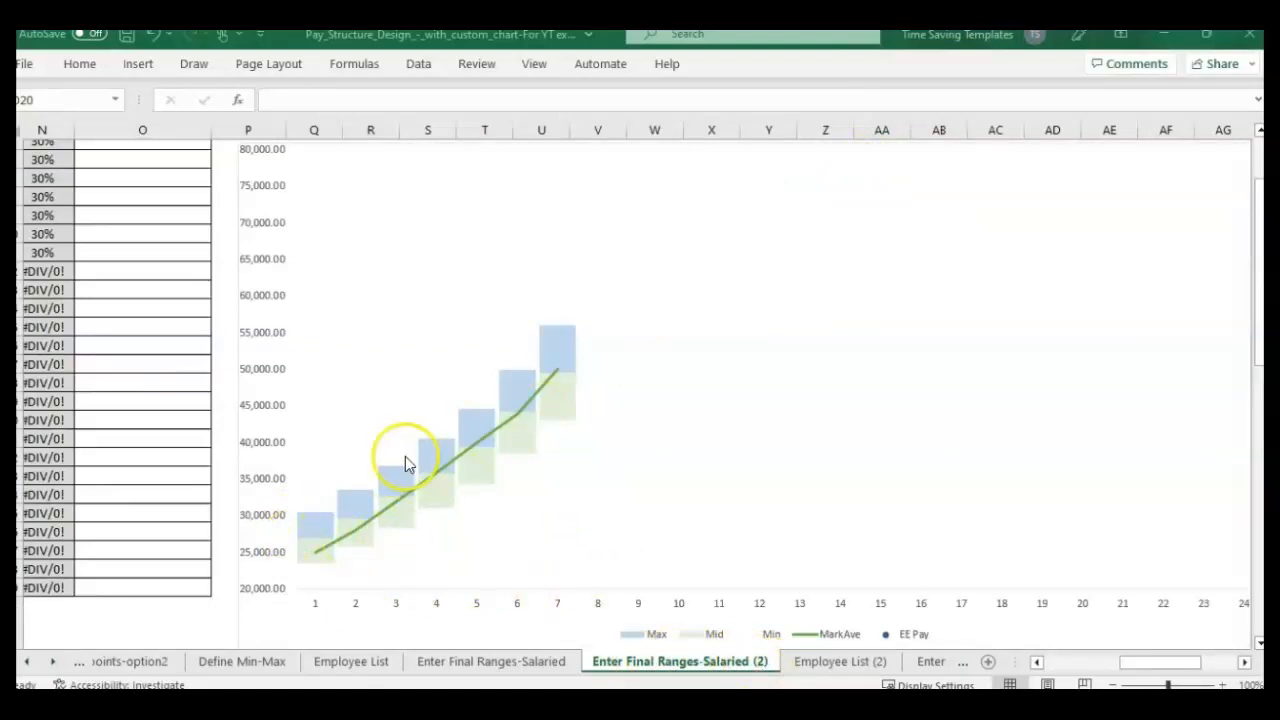
mouse_move(505, 388)
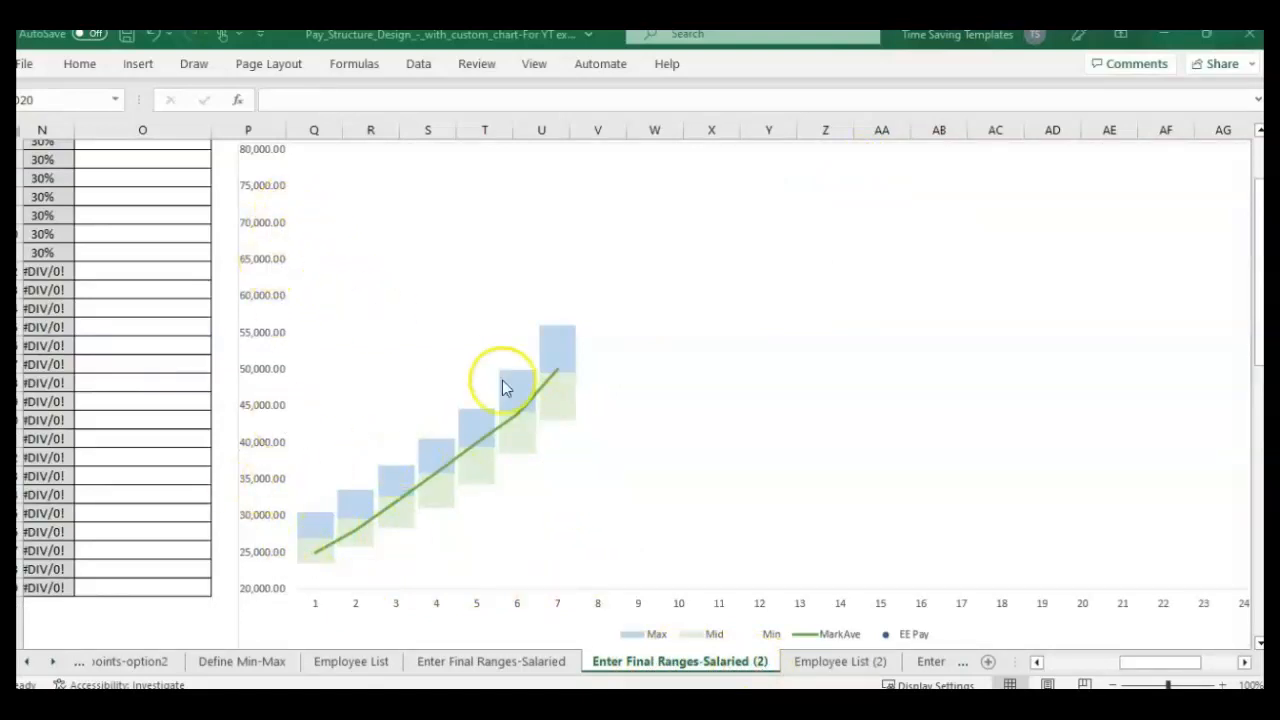
- Compare both final-ranges sheets and settle on the G-to-A copy at column A
click(491, 661)
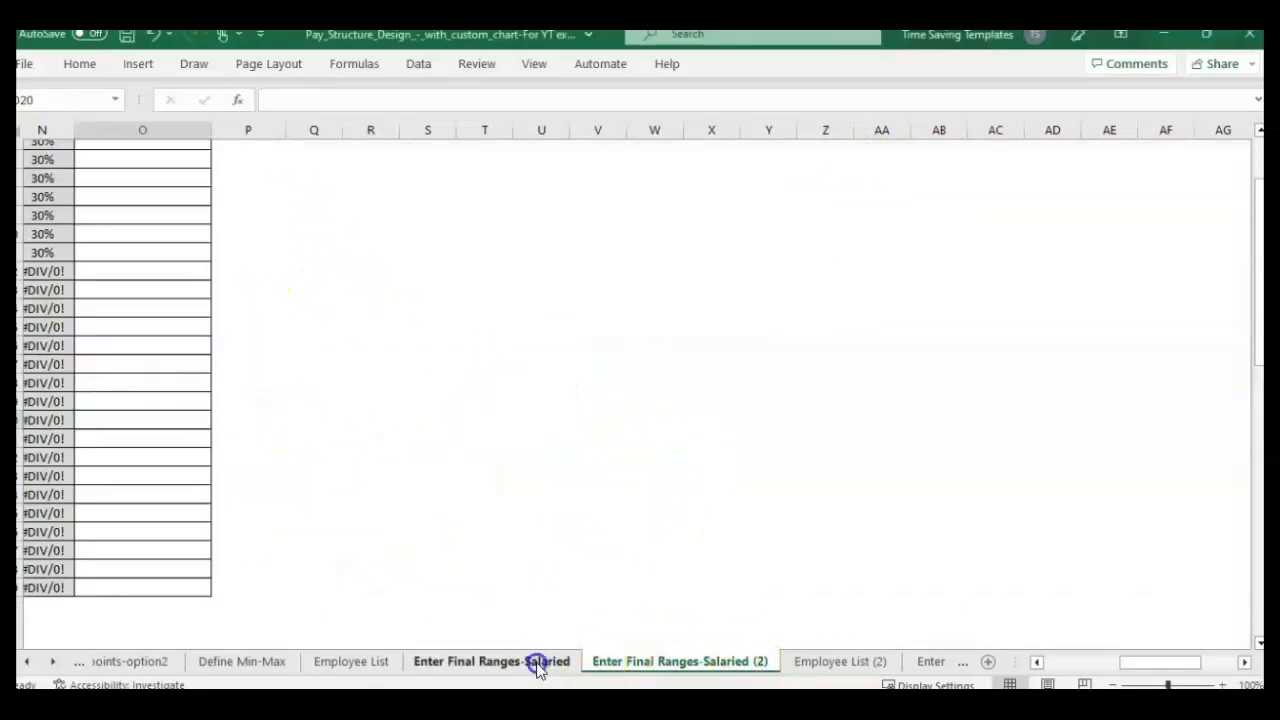
click(490, 661)
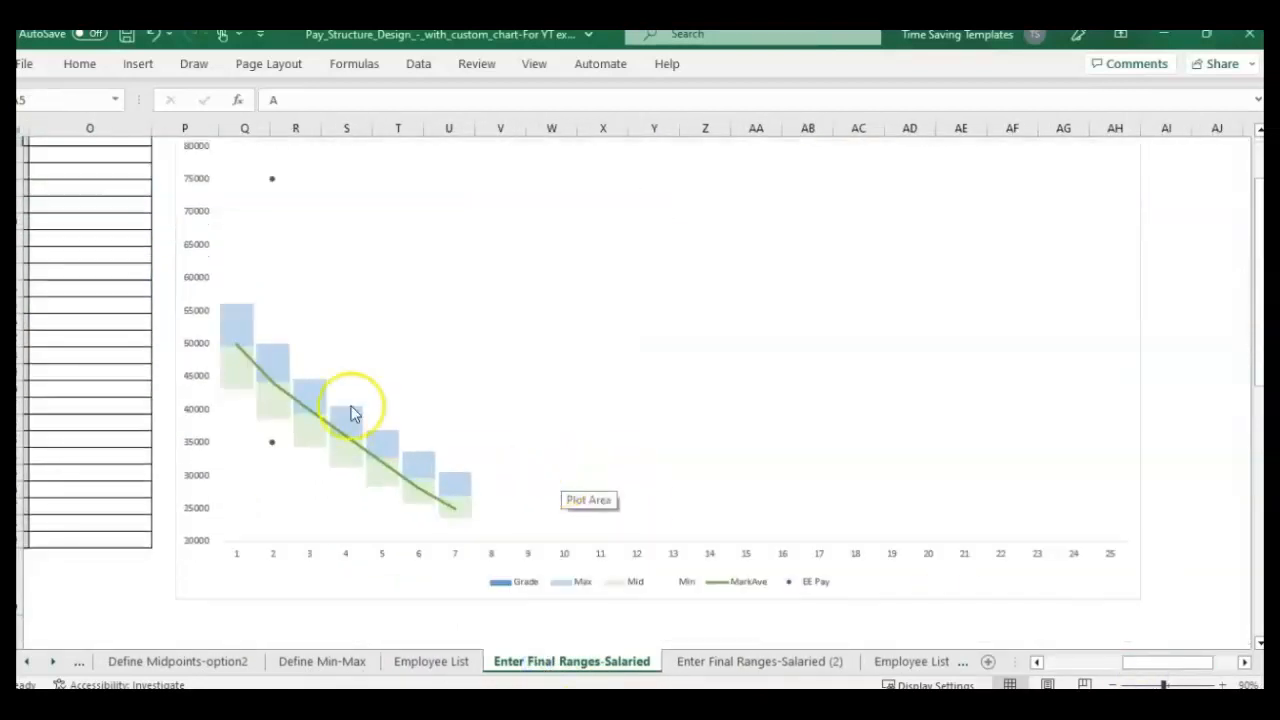
mouse_move(287, 330)
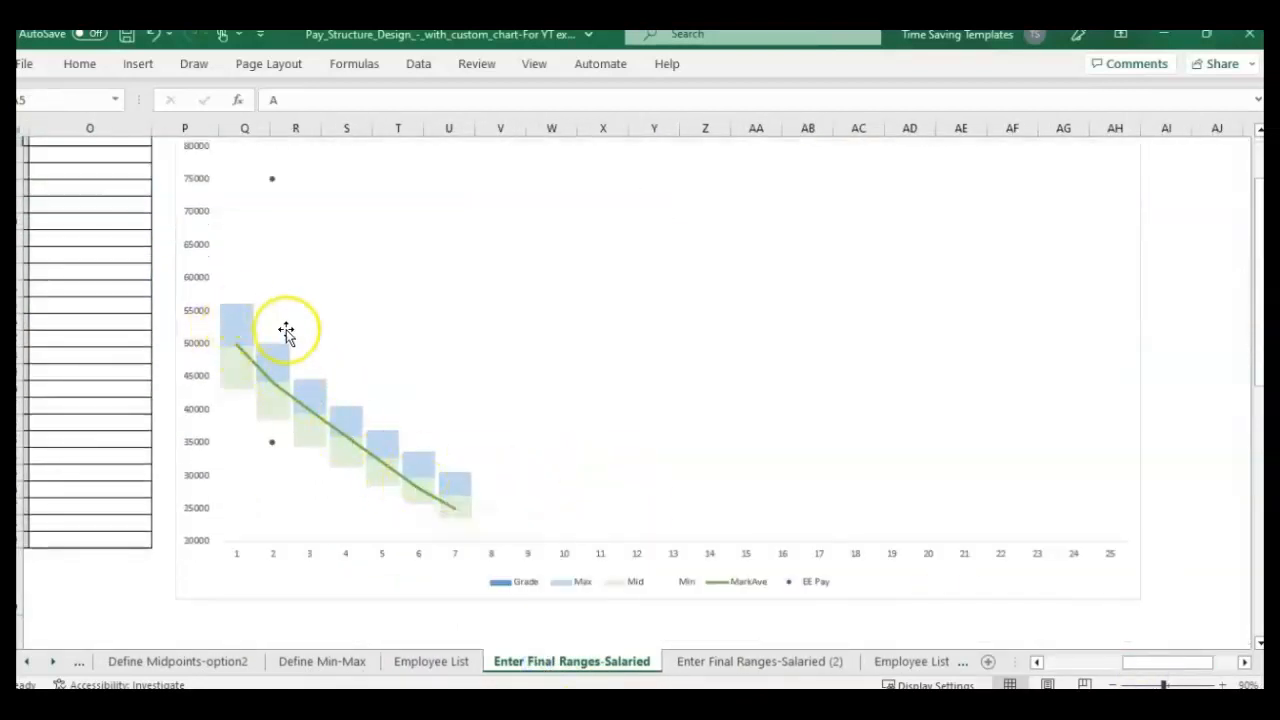
click(760, 661)
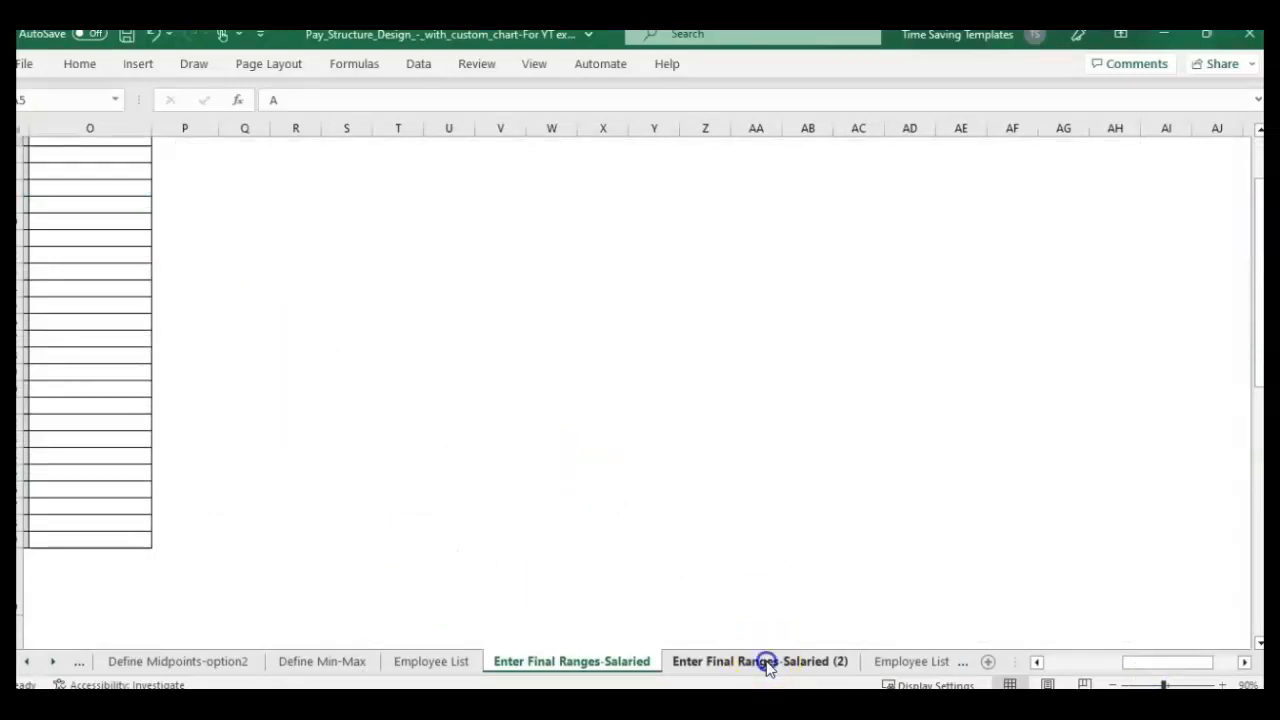
click(759, 661)
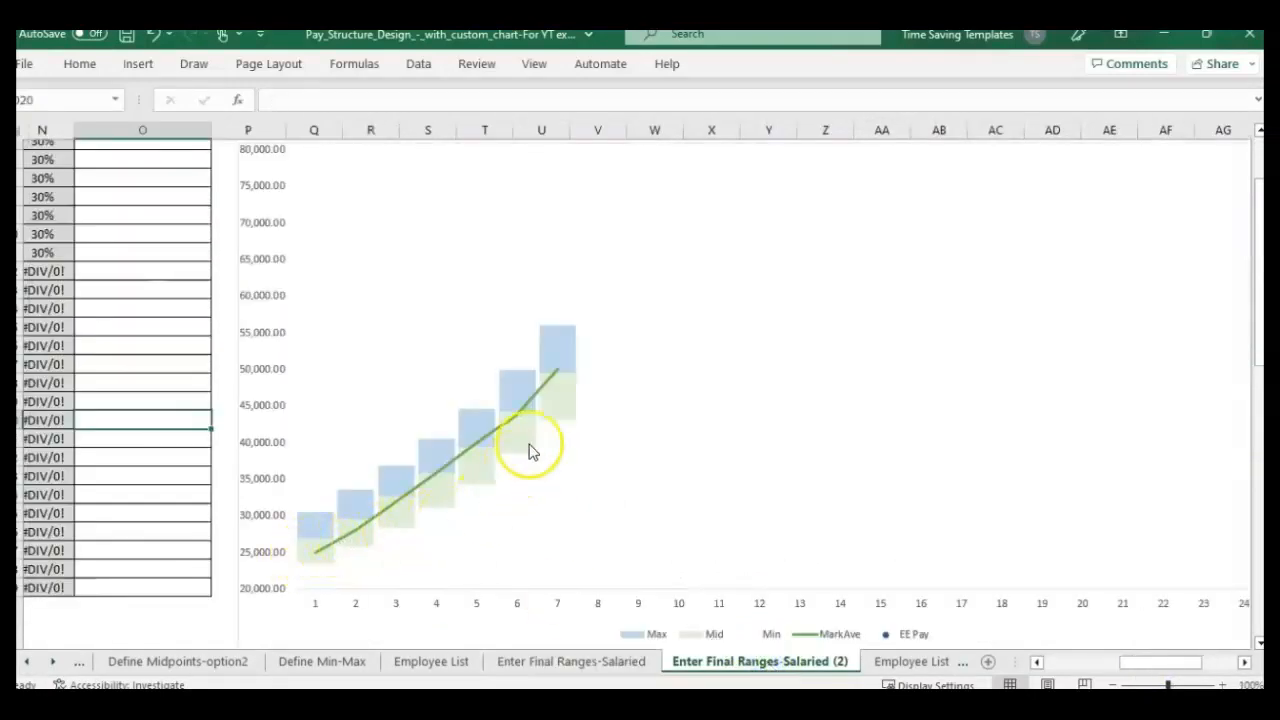
mouse_move(320, 553)
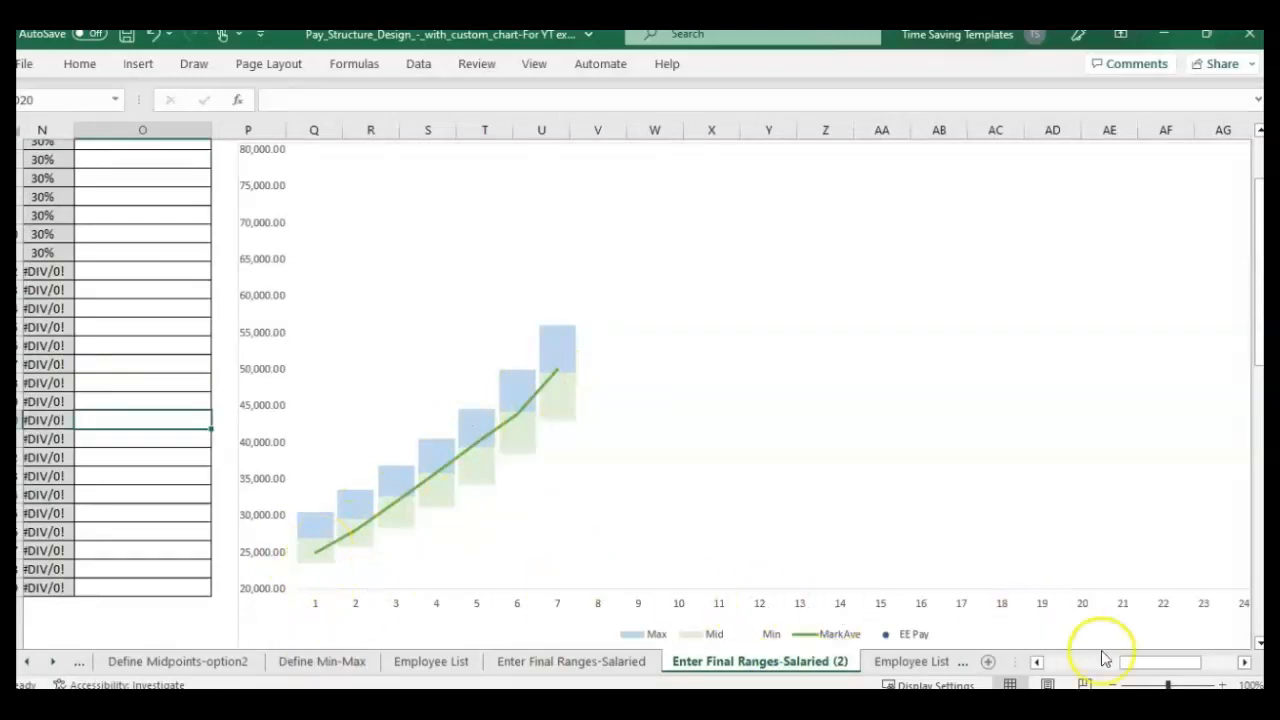
scroll(left, 3)
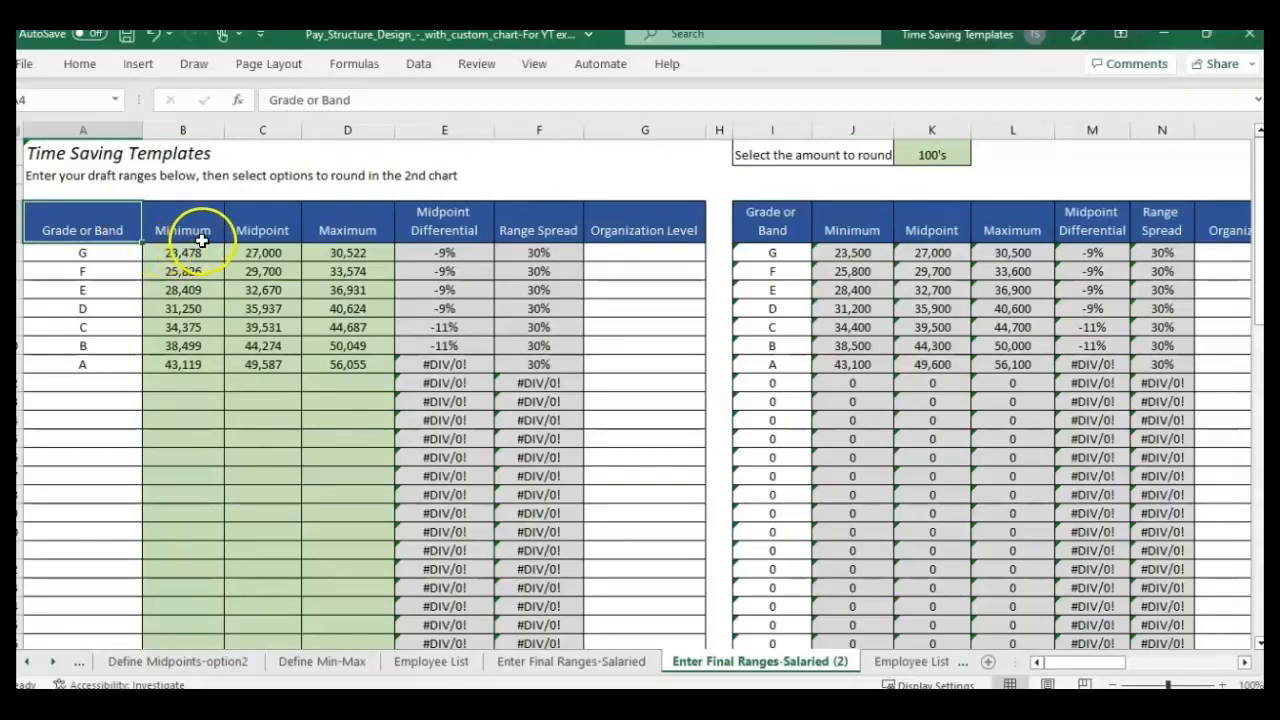
- Select the Grade or Band heading cell and scroll right to the ranges chart
drag(182, 252, 347, 308)
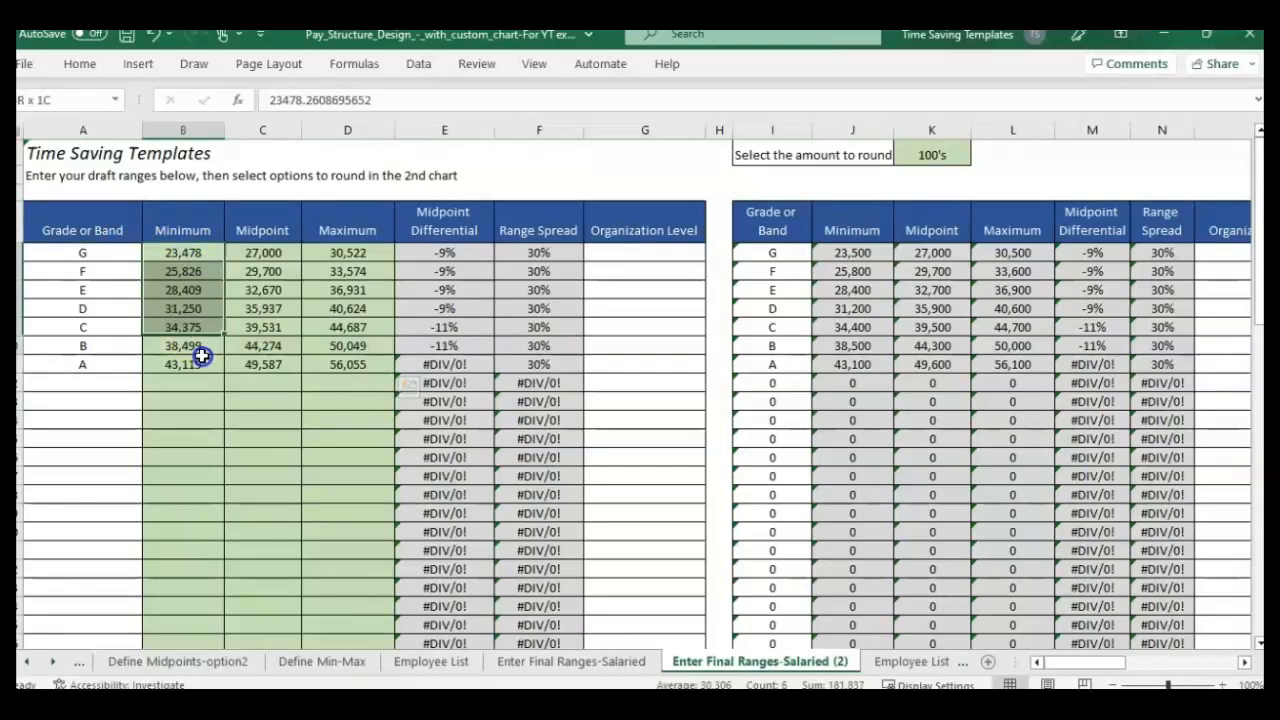
click(82, 364)
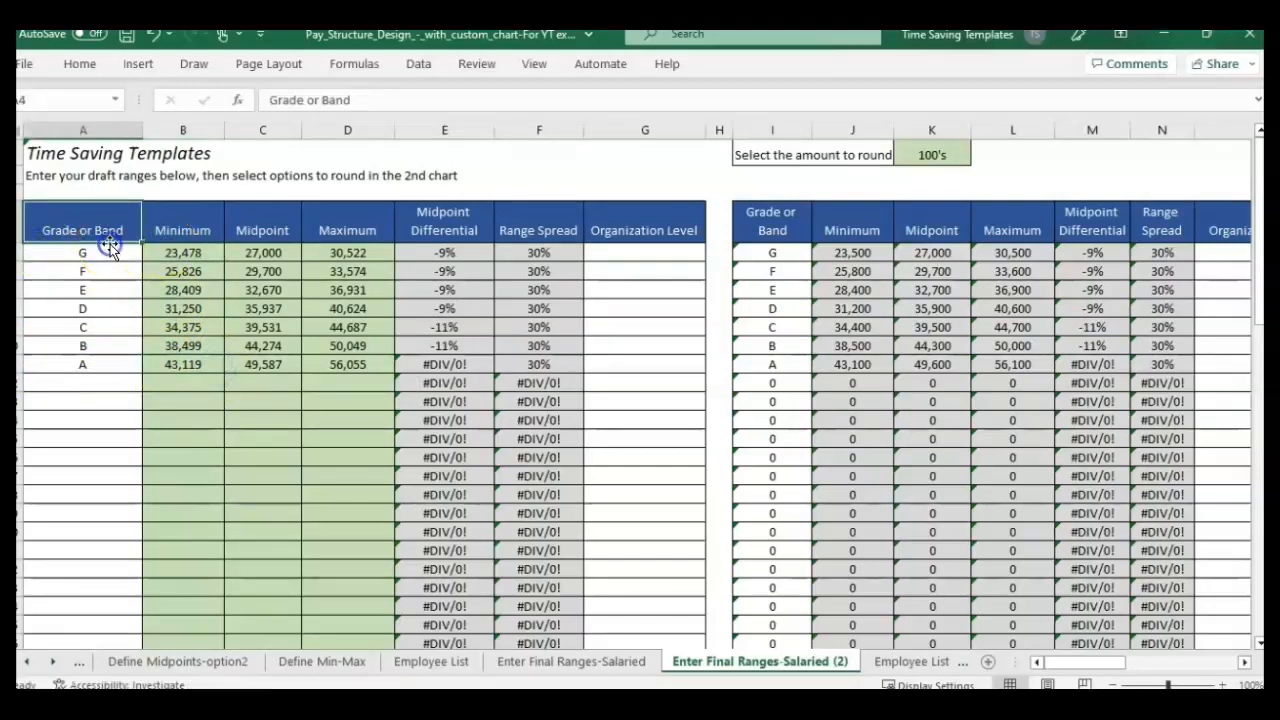
scroll(right, 3)
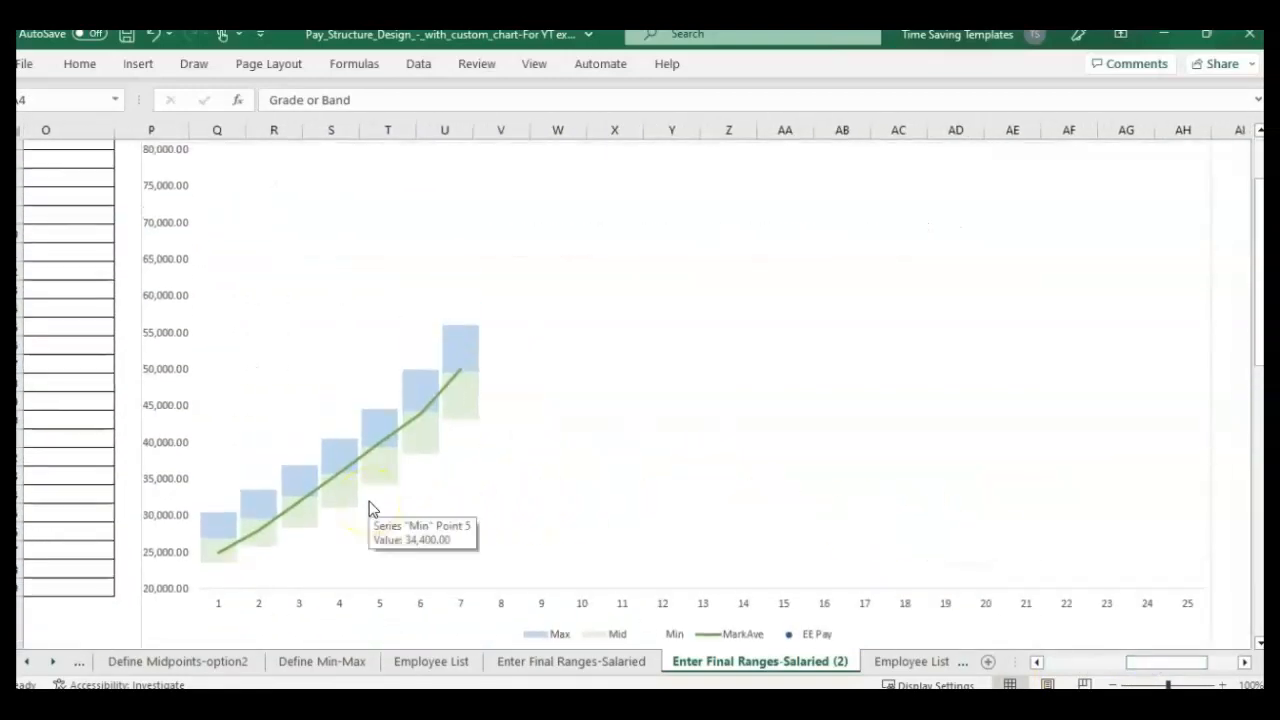
click(305, 605)
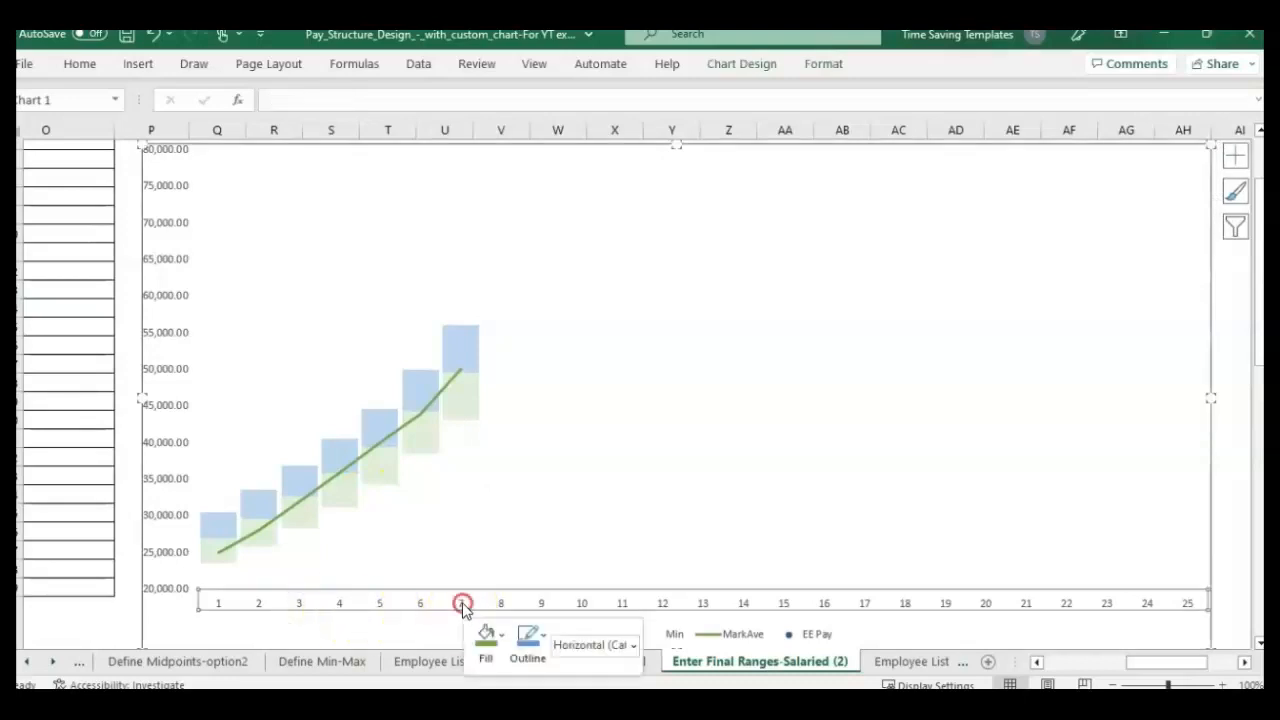
right_click(462, 603)
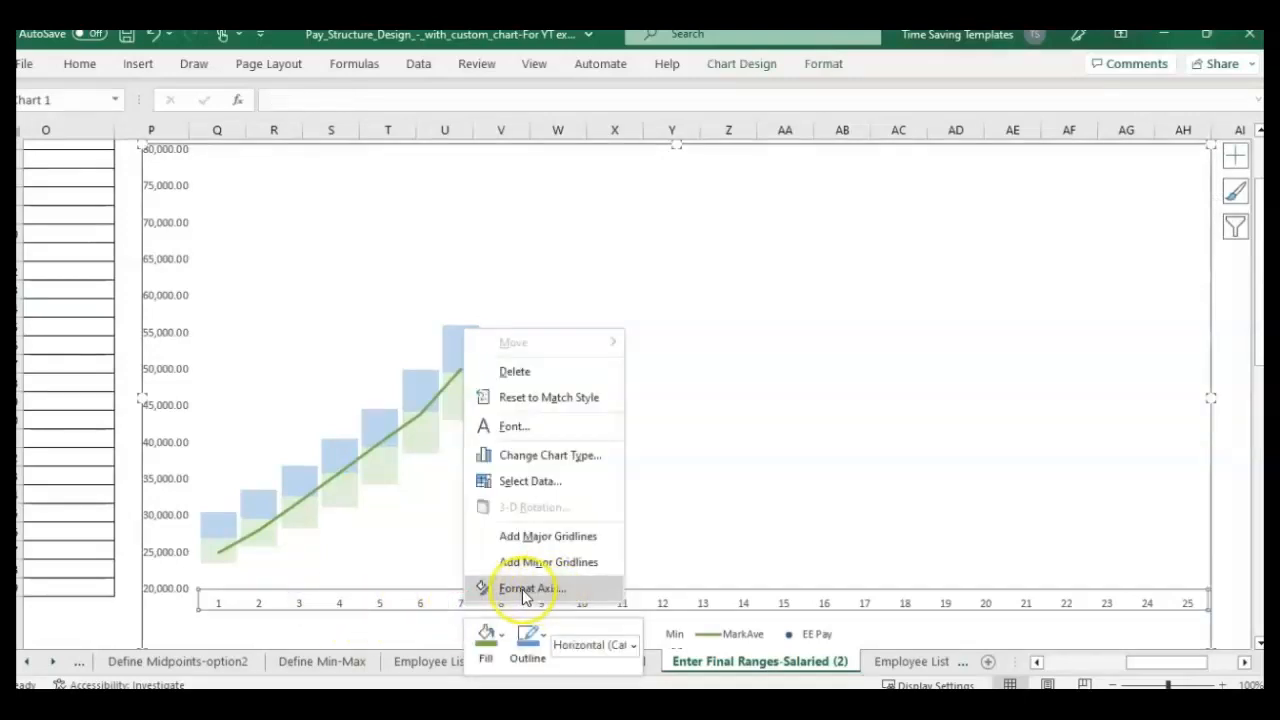
click(531, 588)
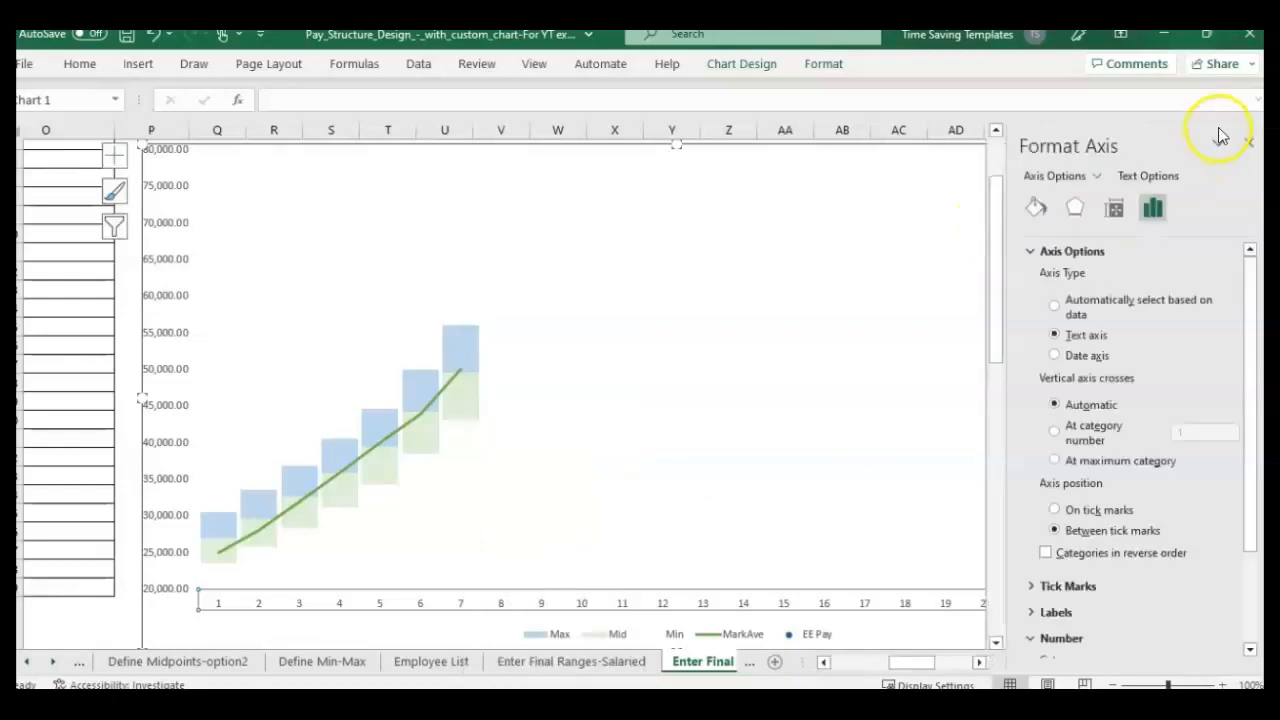
mouse_move(1168, 350)
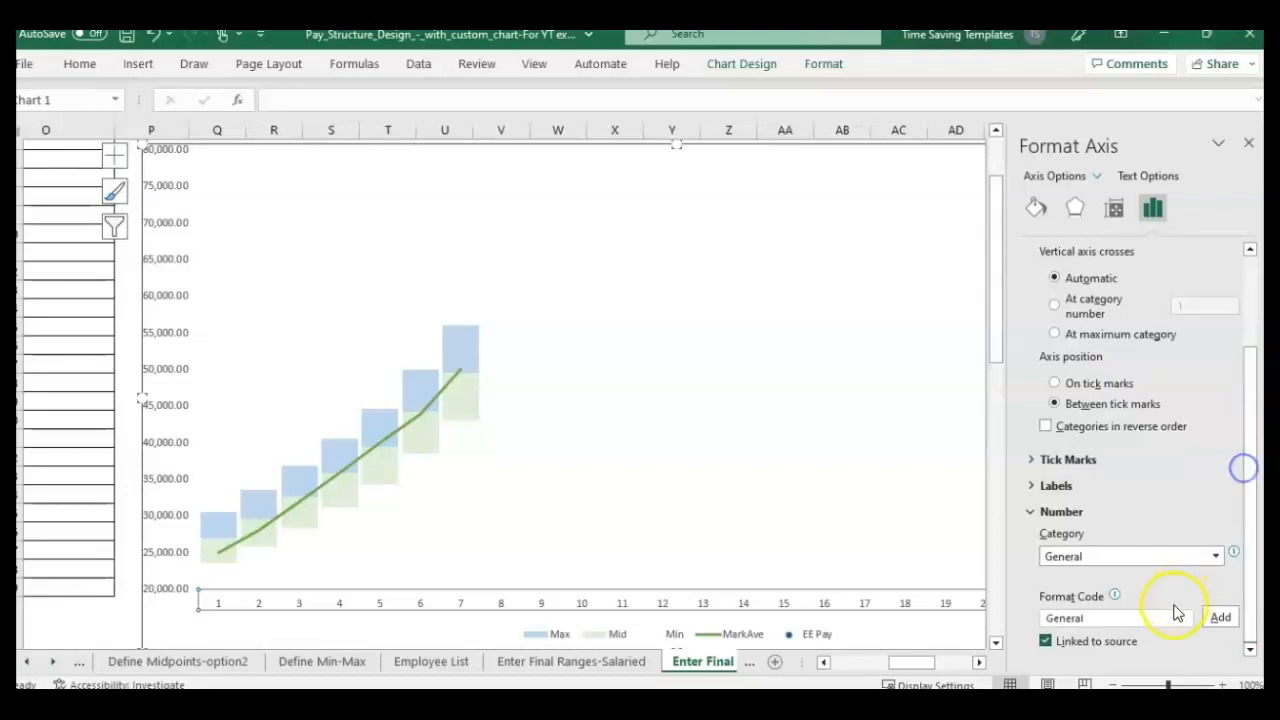
click(1056, 485)
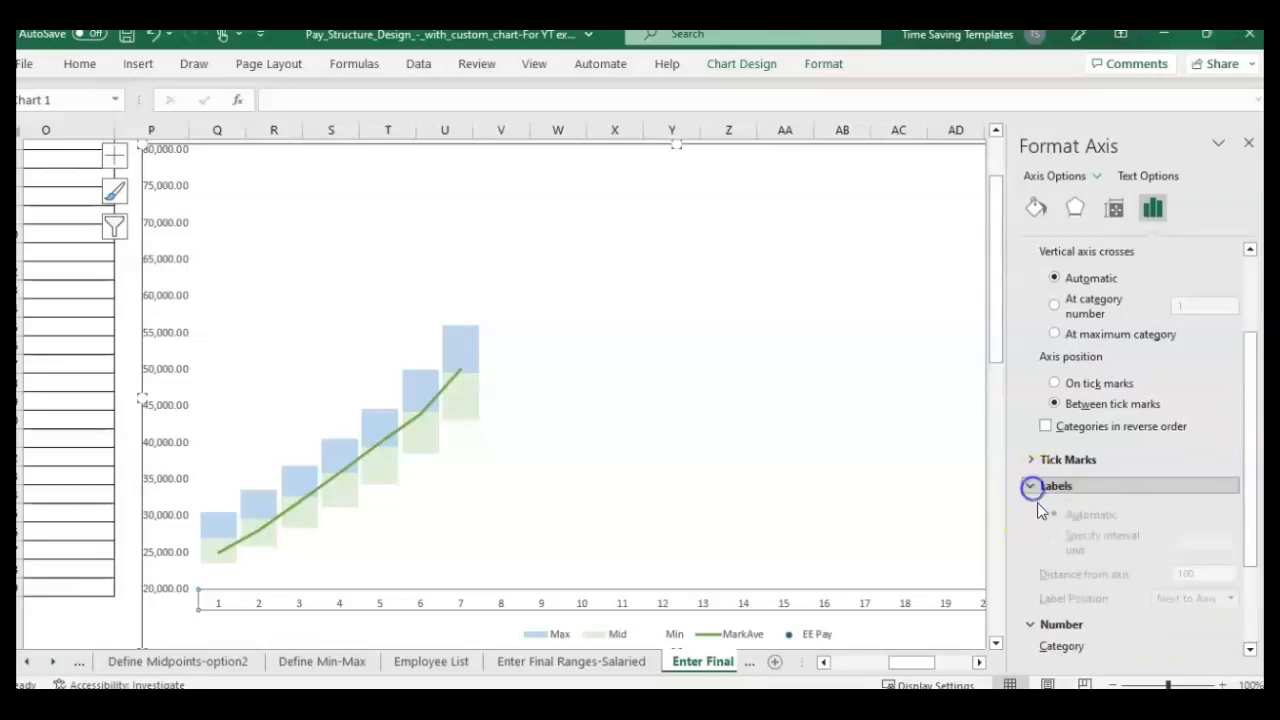
click(1056, 511)
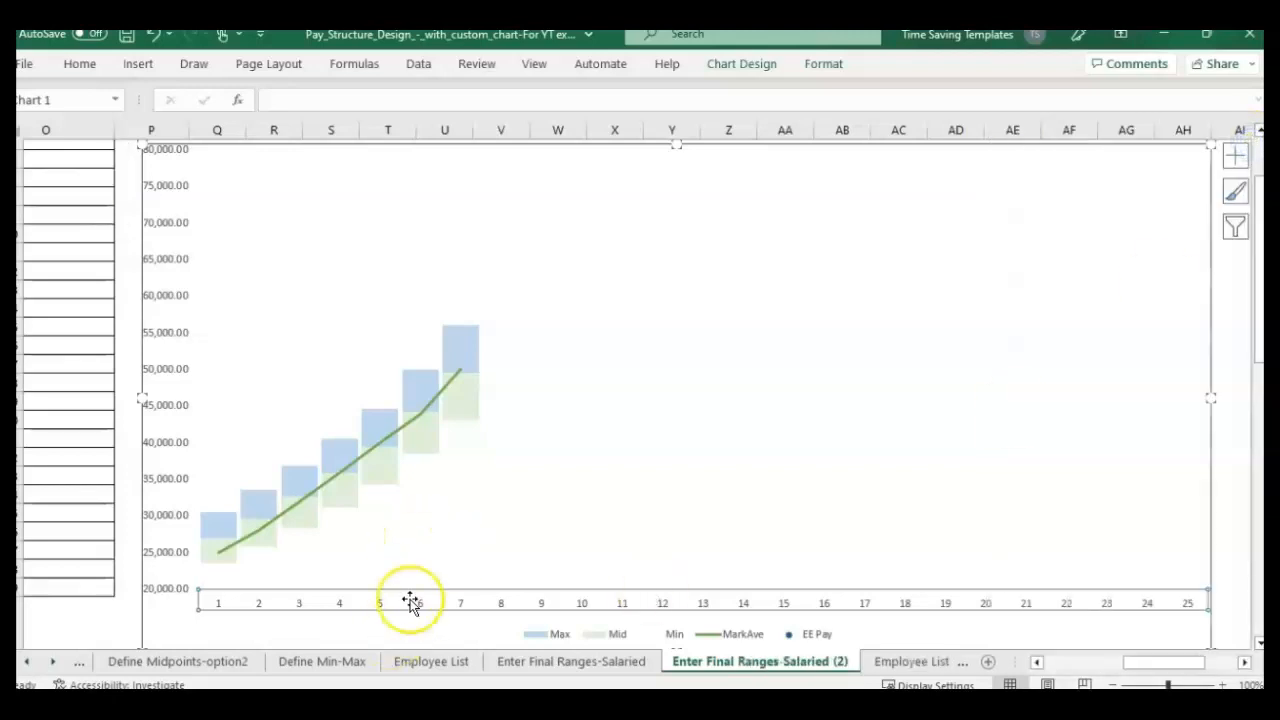
mouse_move(400, 560)
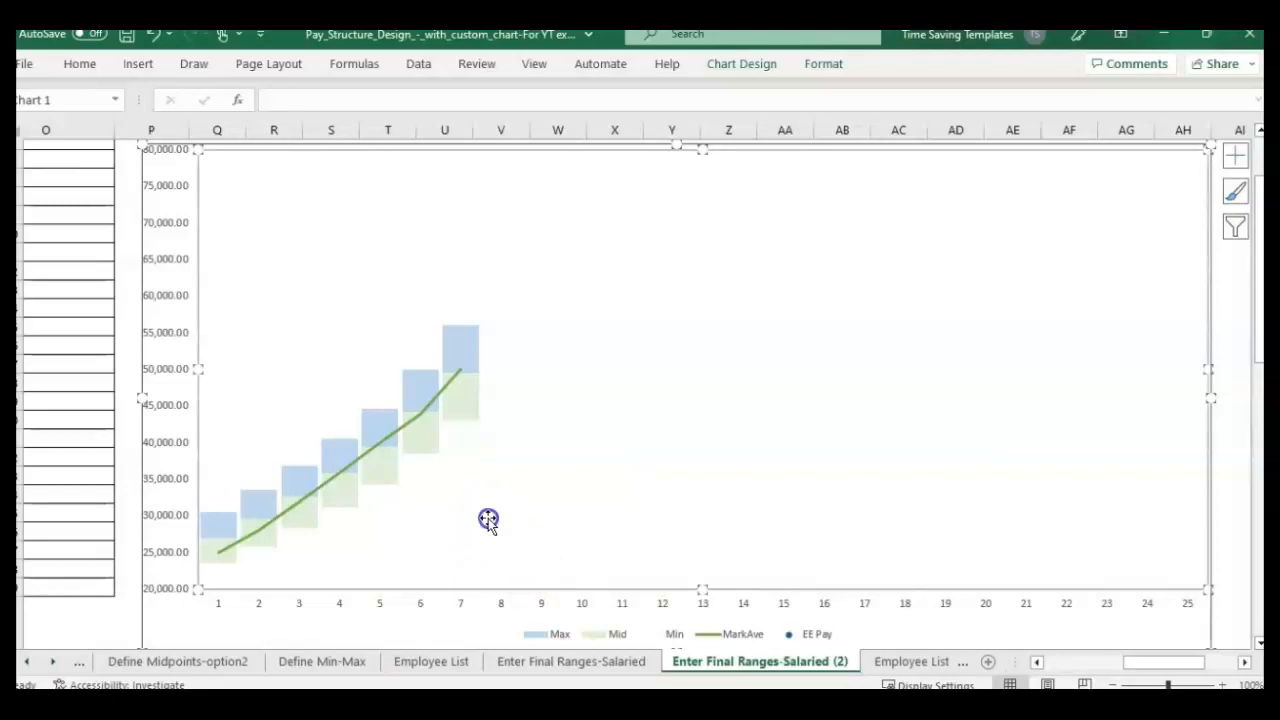
- Open the chart's Select Data settings and select the Max series
right_click(488, 519)
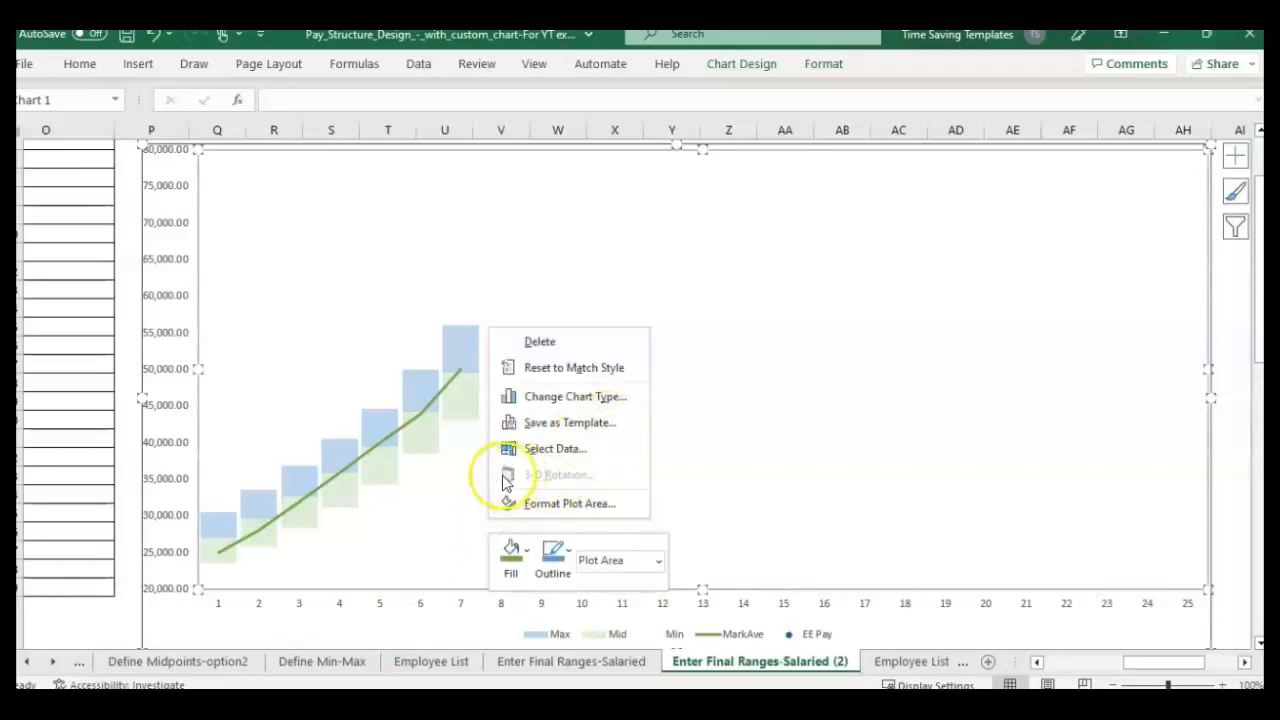
mouse_move(554, 448)
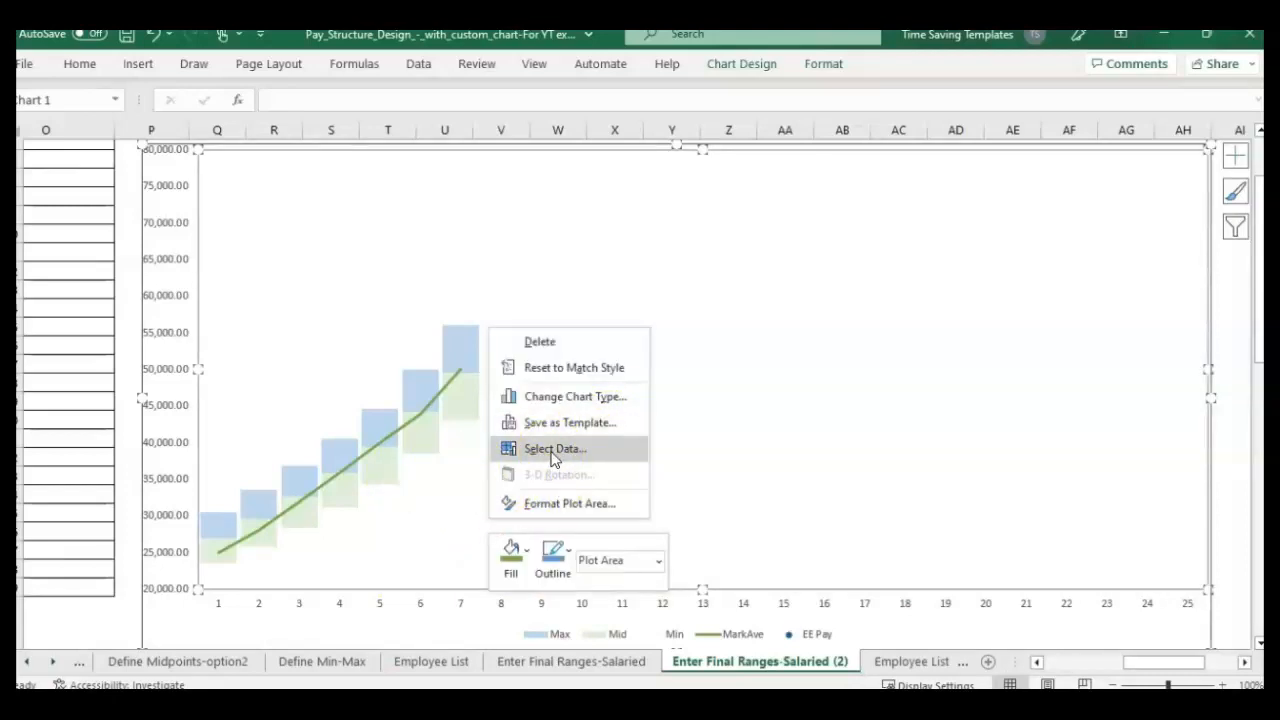
click(553, 448)
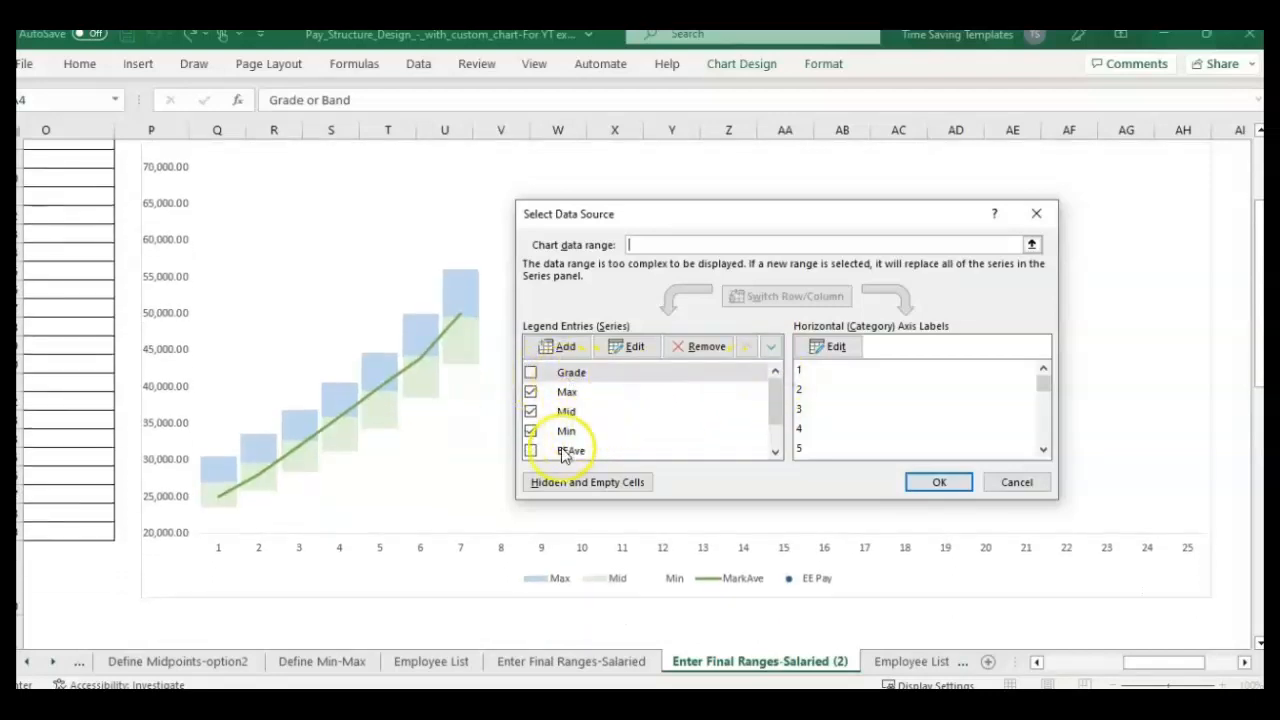
scroll(down, 3)
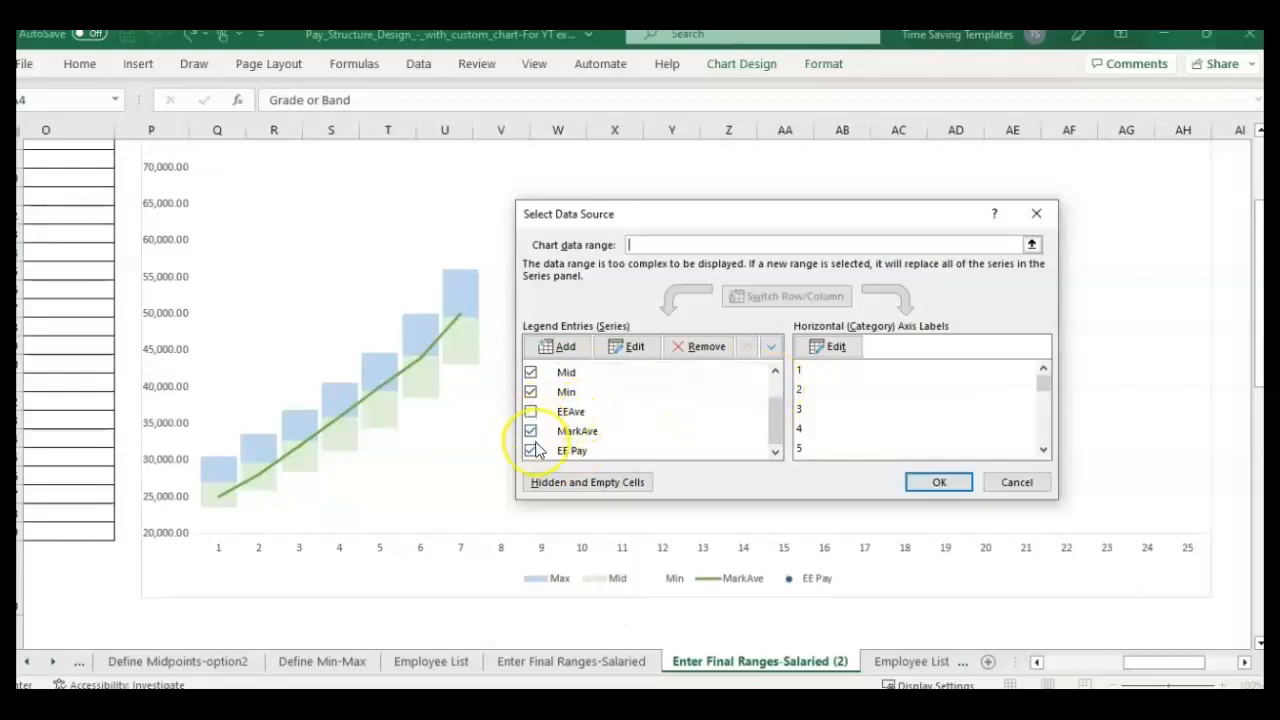
click(566, 430)
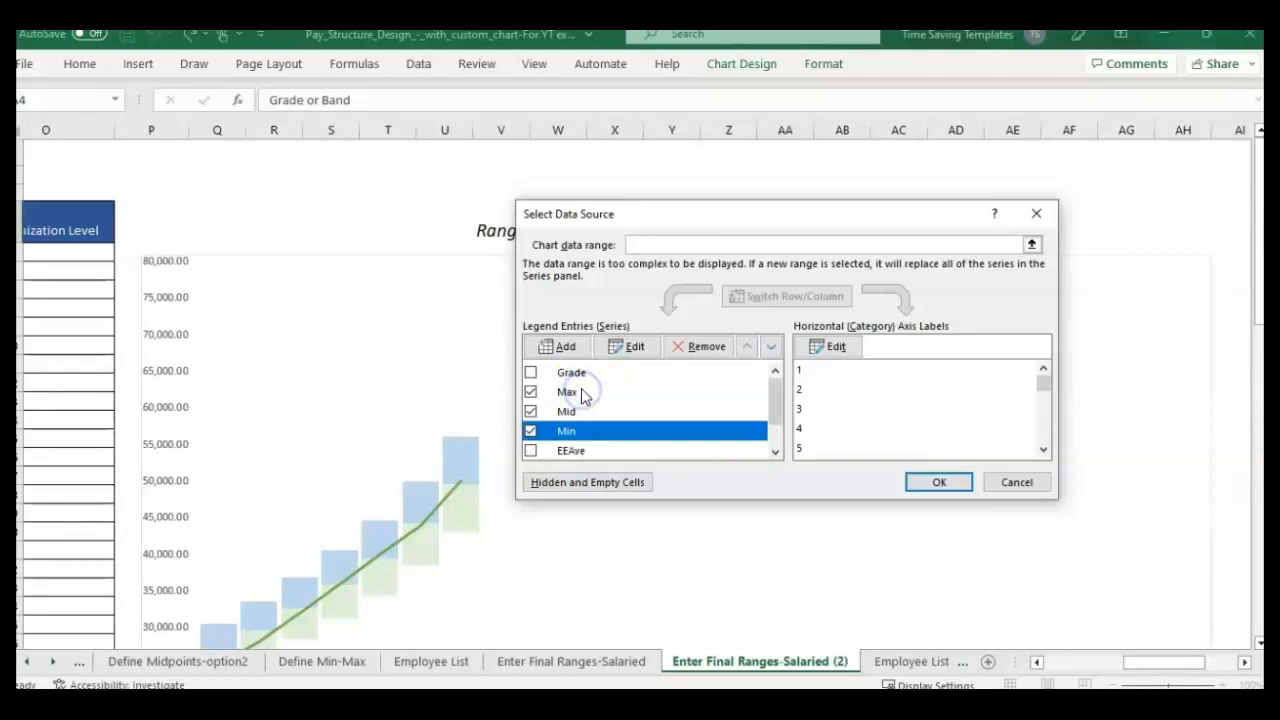
click(567, 391)
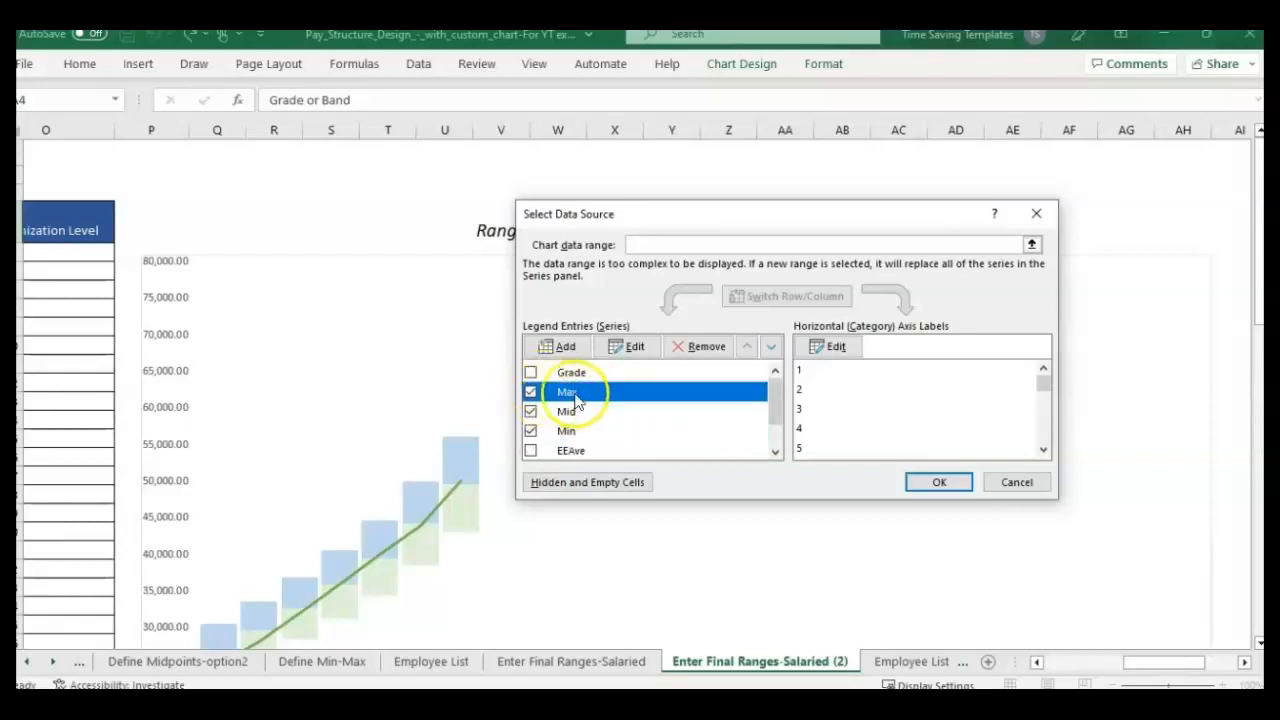
- Reset the Max series values to J36:P36, spanning 30,500 to 56,100
click(937, 482)
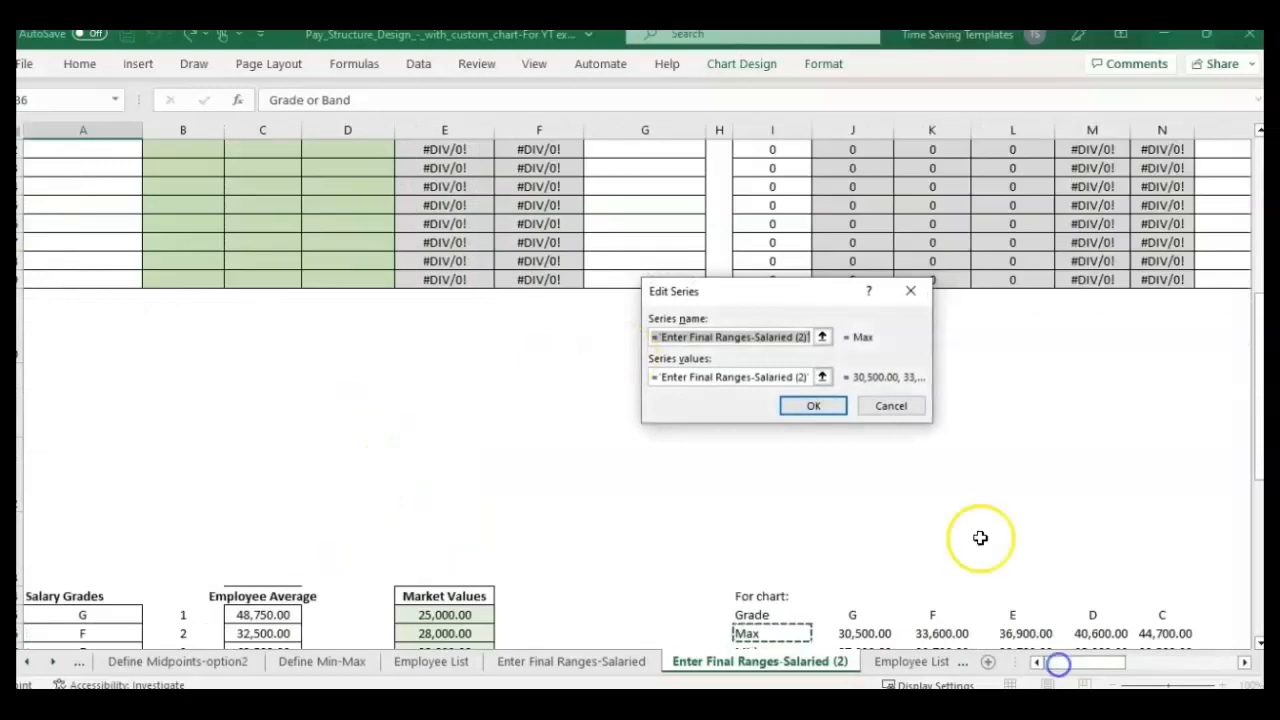
mouse_move(847, 548)
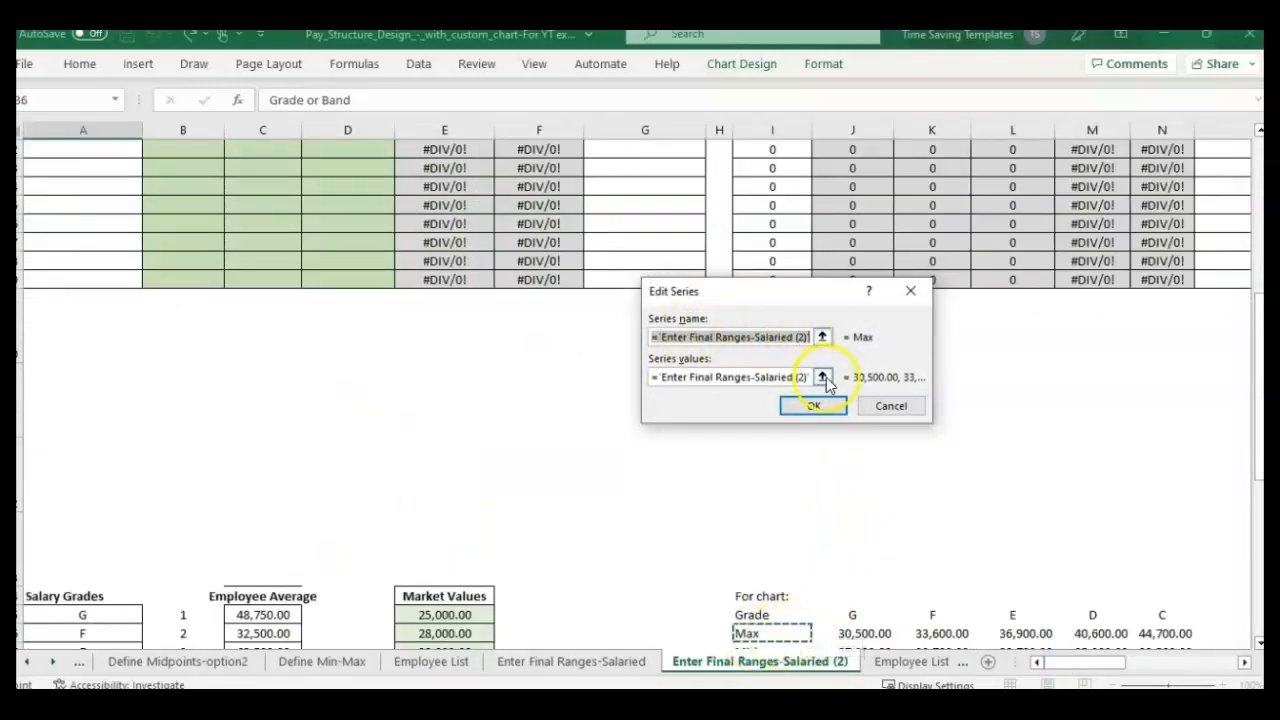
click(823, 377)
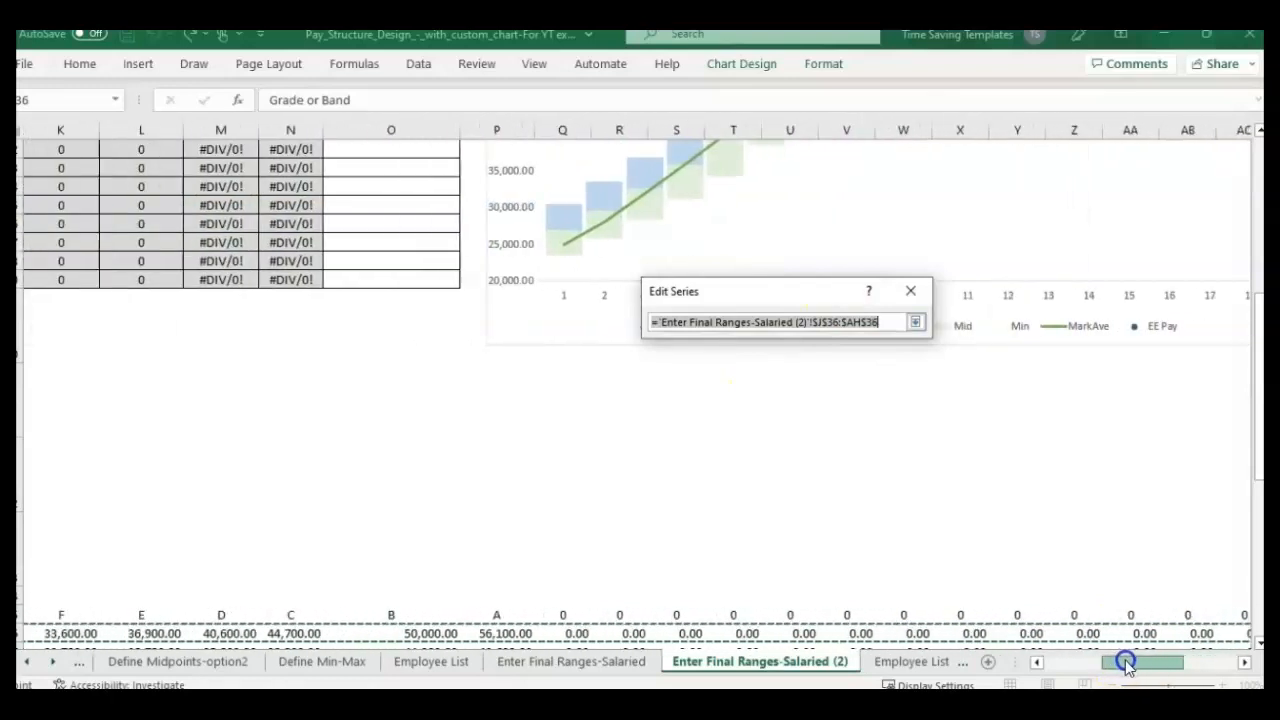
scroll(left, 3)
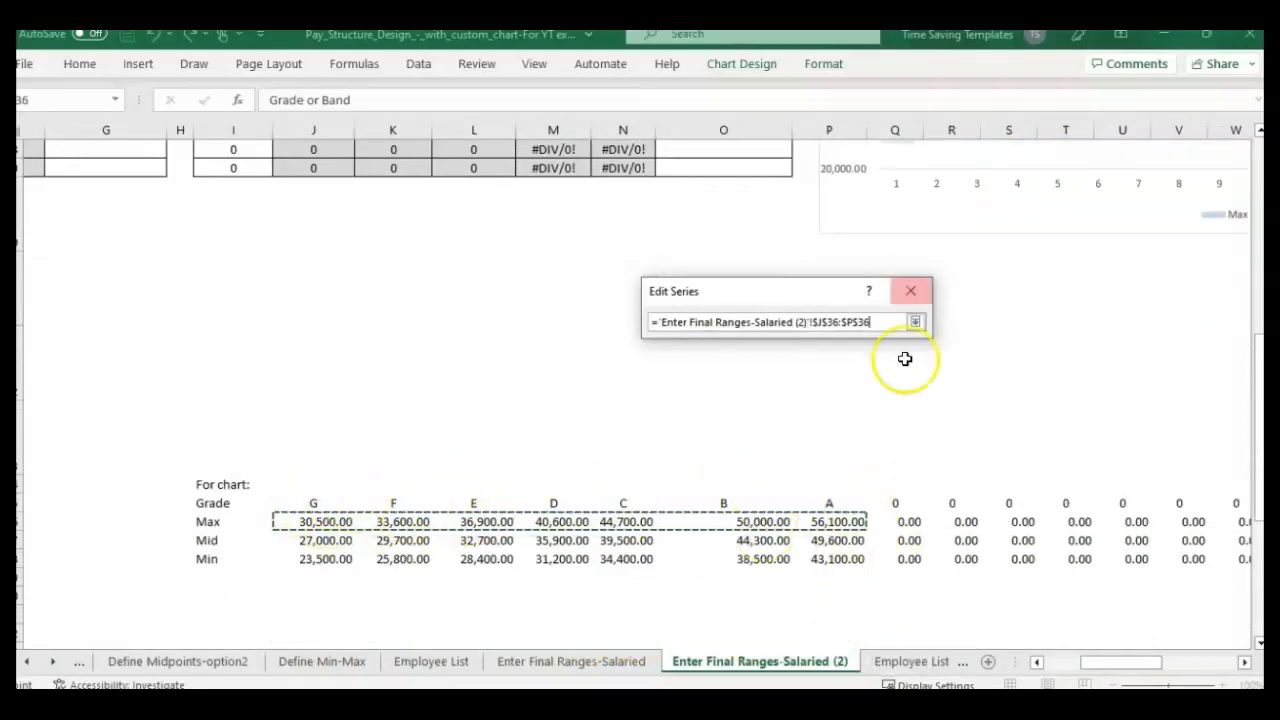
mouse_move(419, 493)
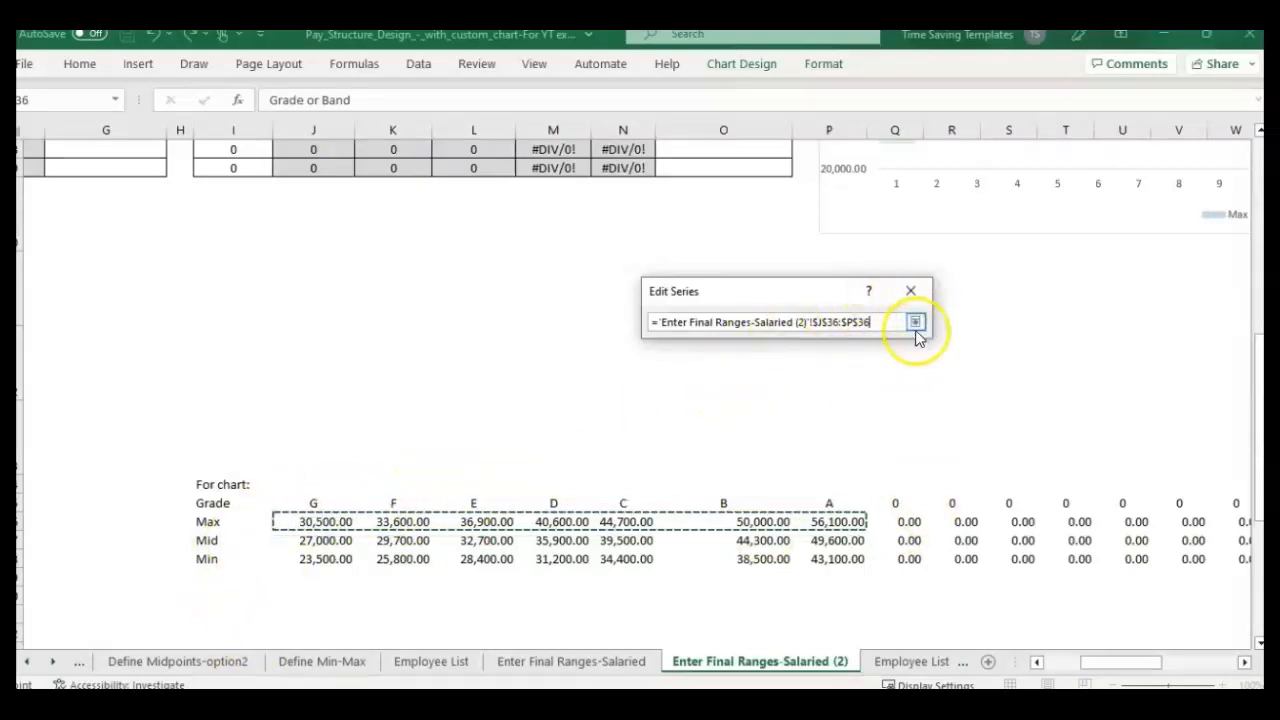
click(915, 321)
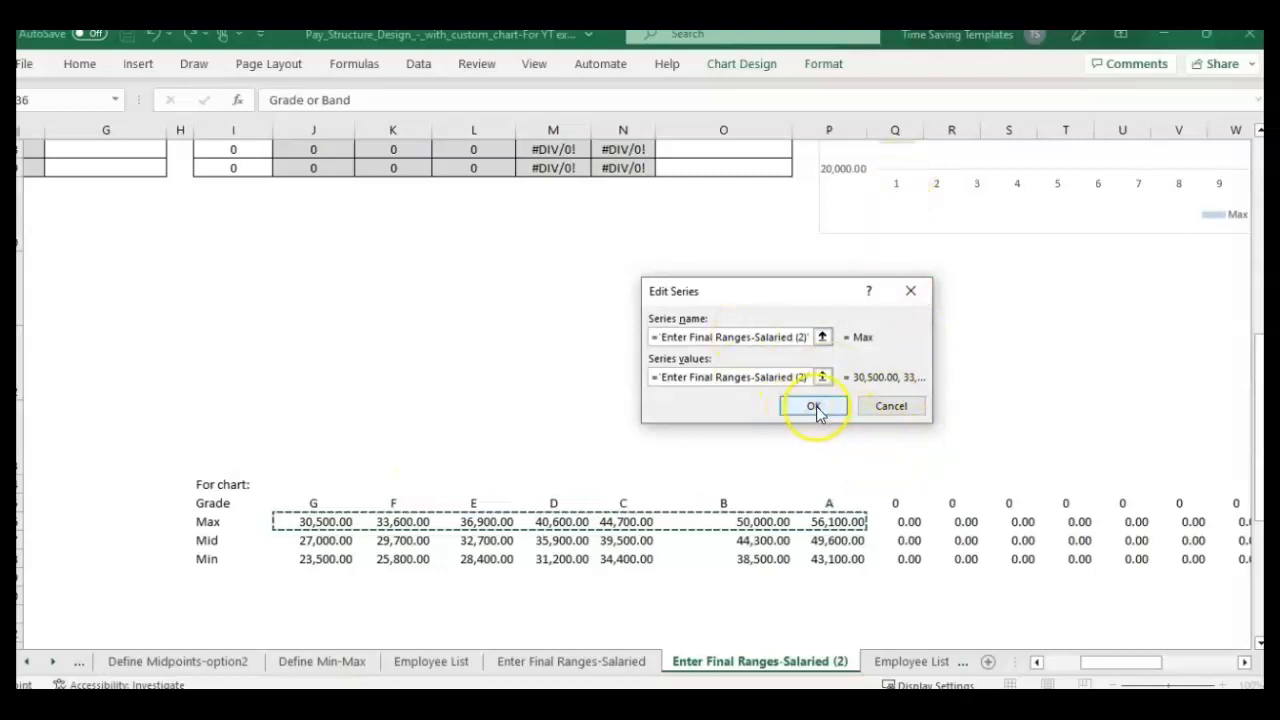
click(812, 405)
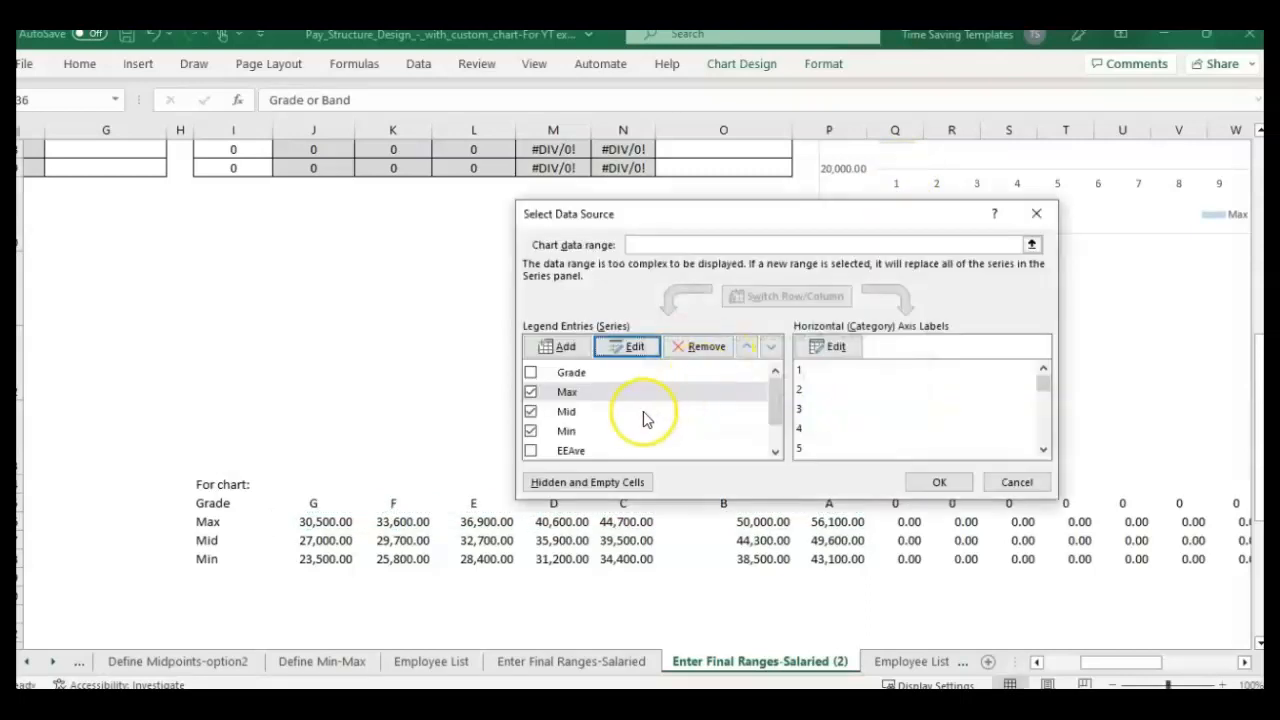
- Set the Mid series to J37:P37 and the Min series to J38:P38
click(627, 346)
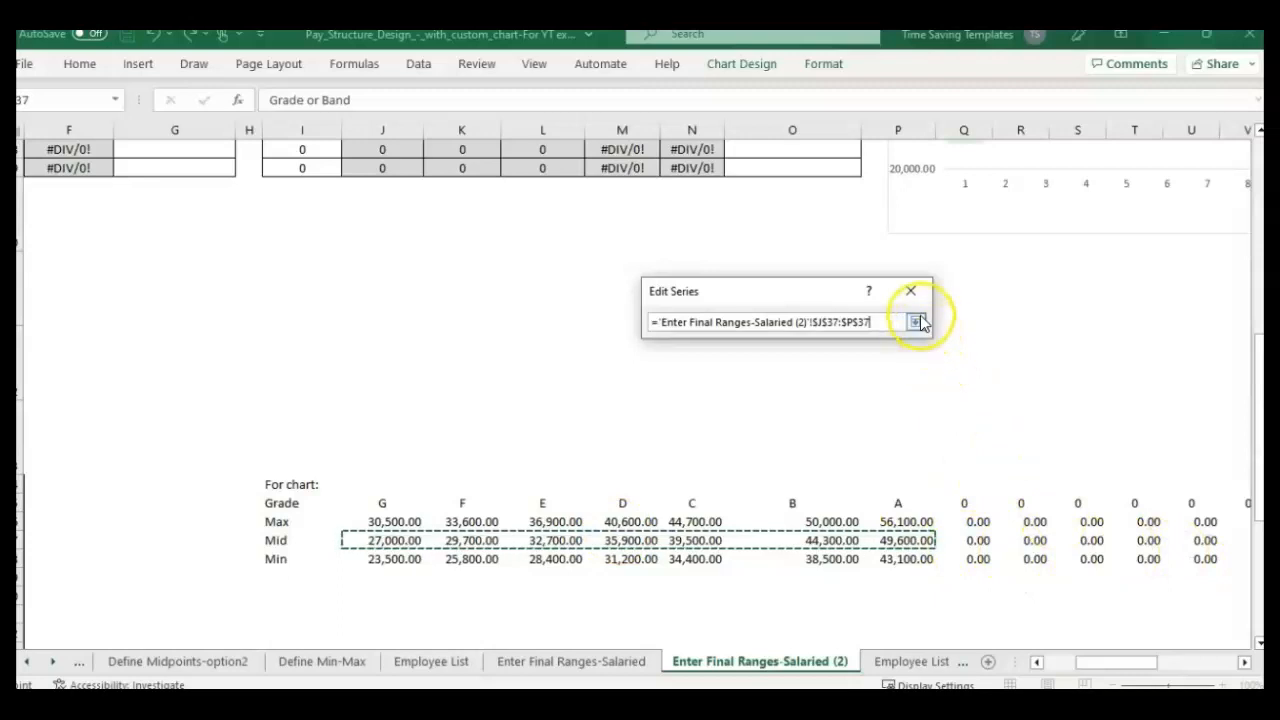
click(914, 321)
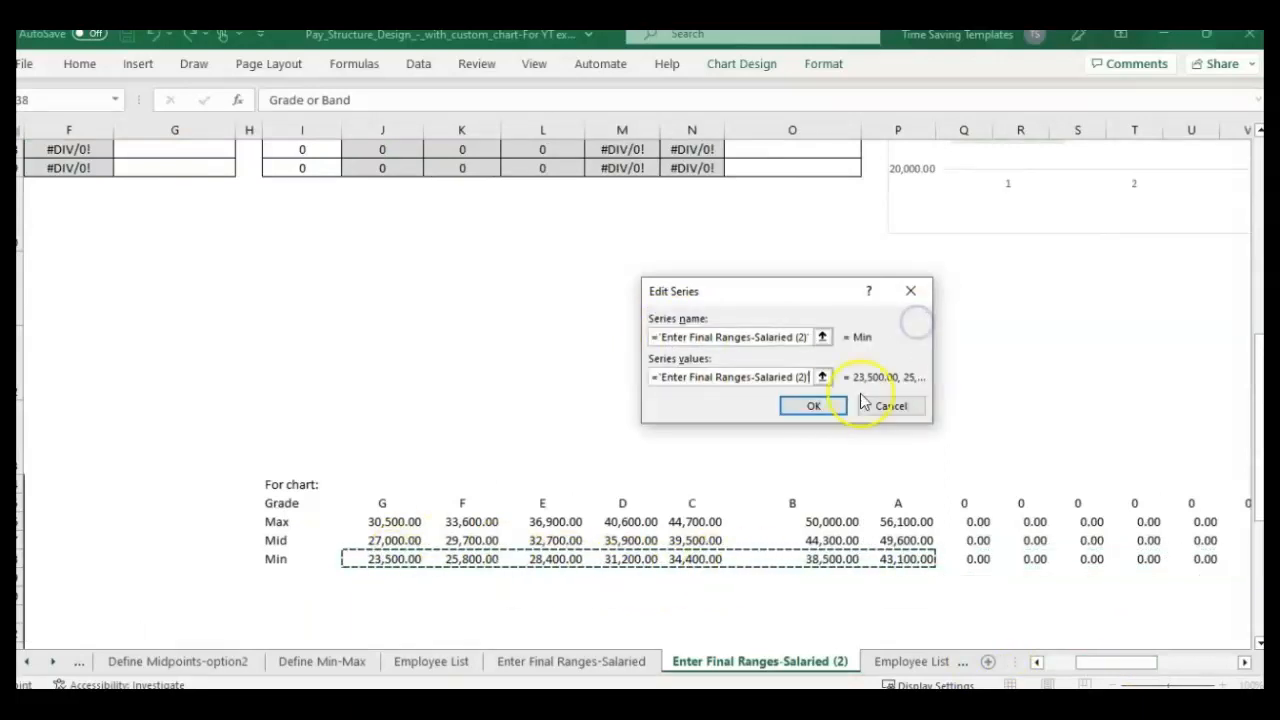
click(813, 405)
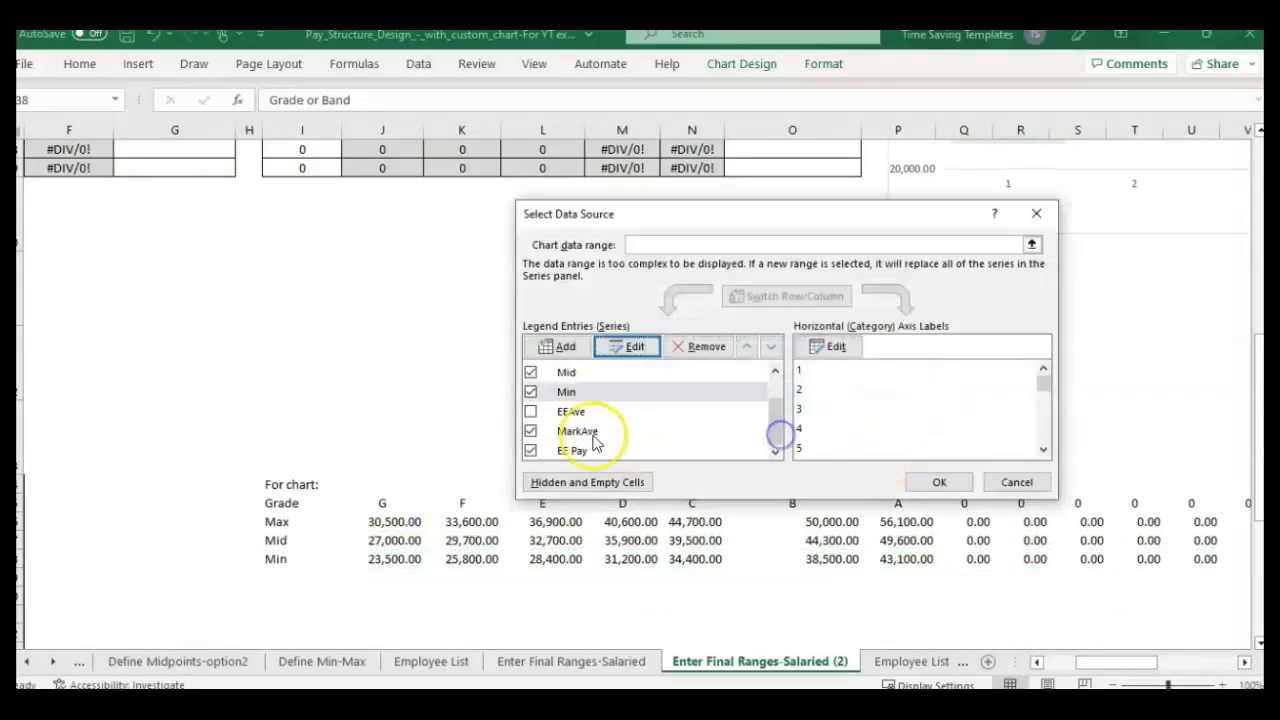
- Point MarkAve at the seven Market Values cells in column E and apply the changes
click(577, 430)
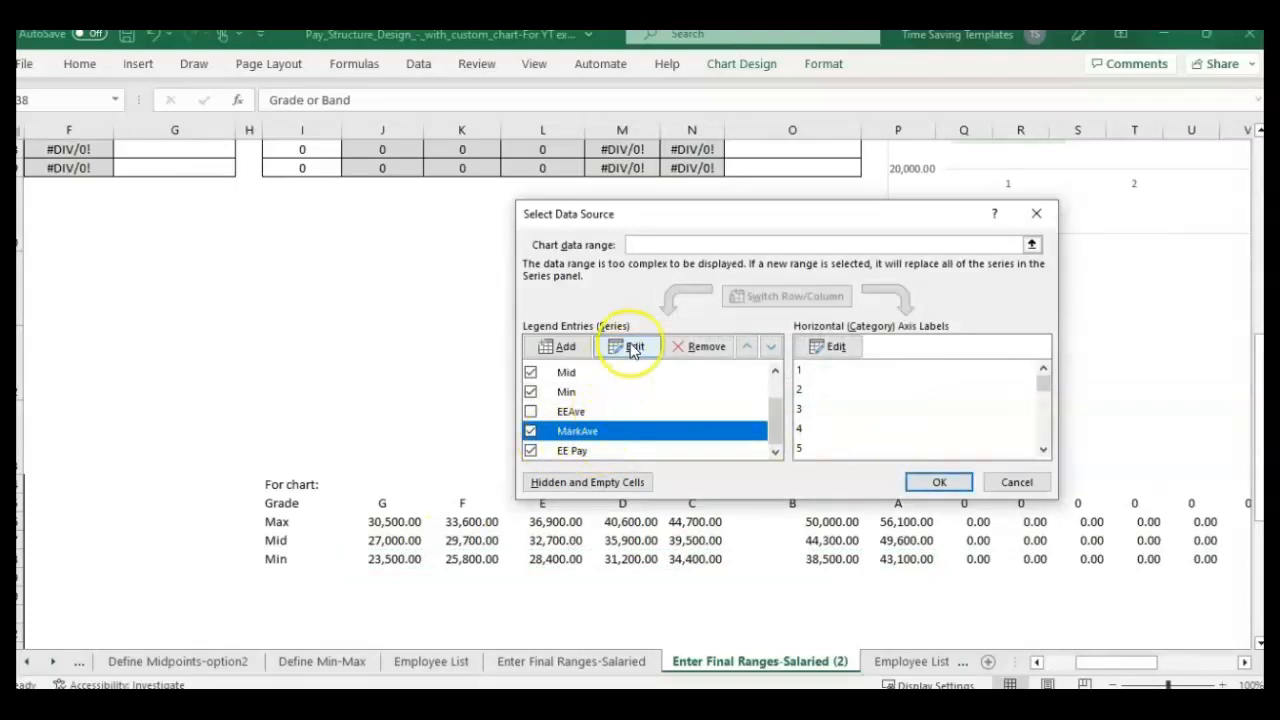
click(628, 346)
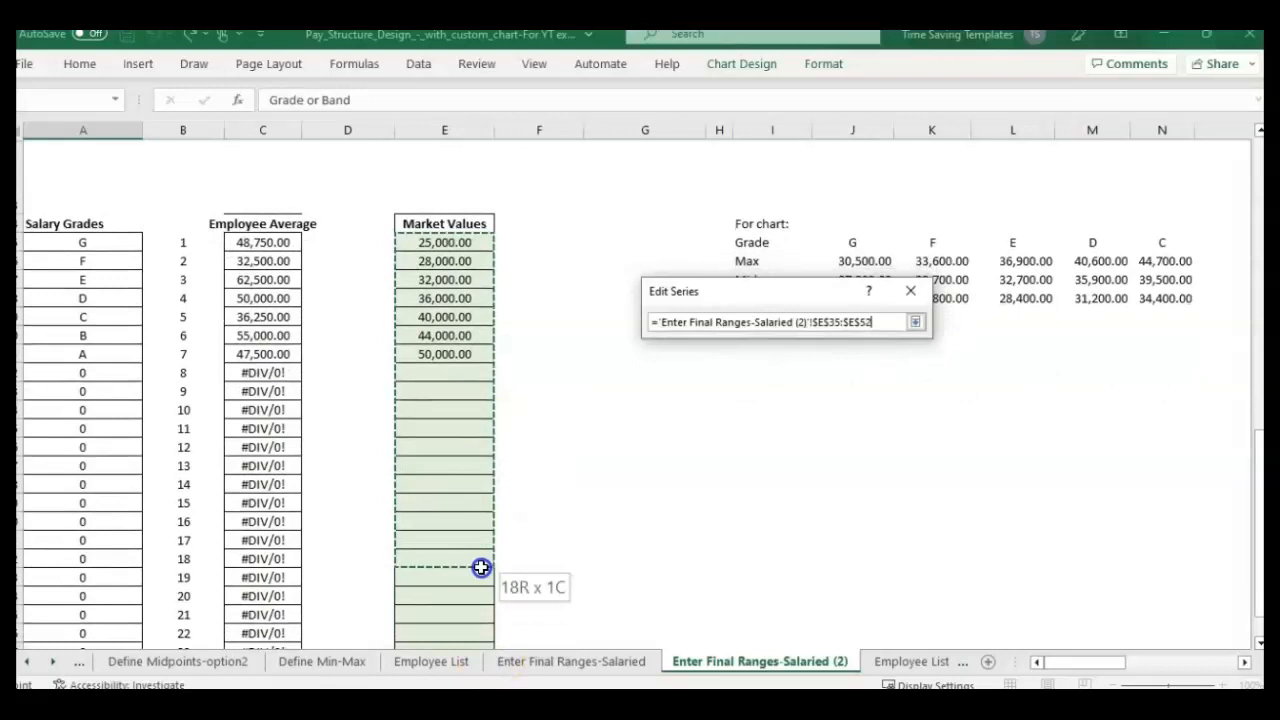
drag(481, 567, 471, 615)
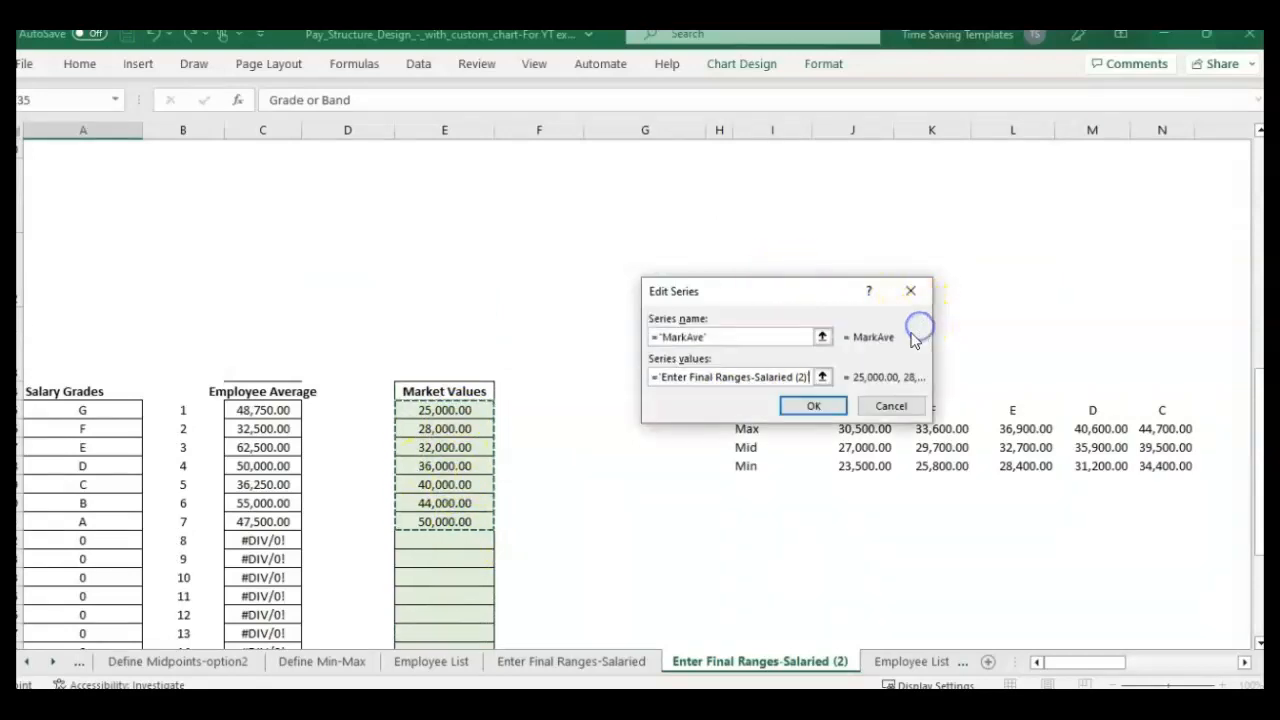
click(812, 405)
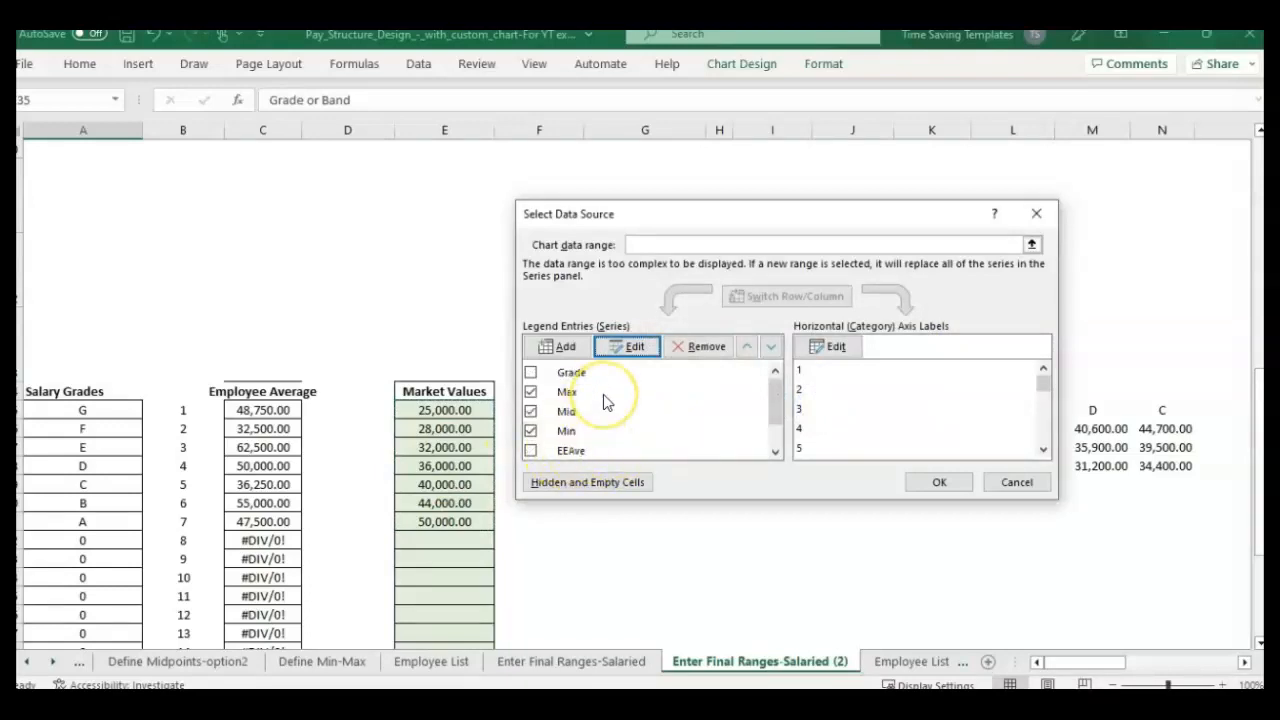
click(938, 481)
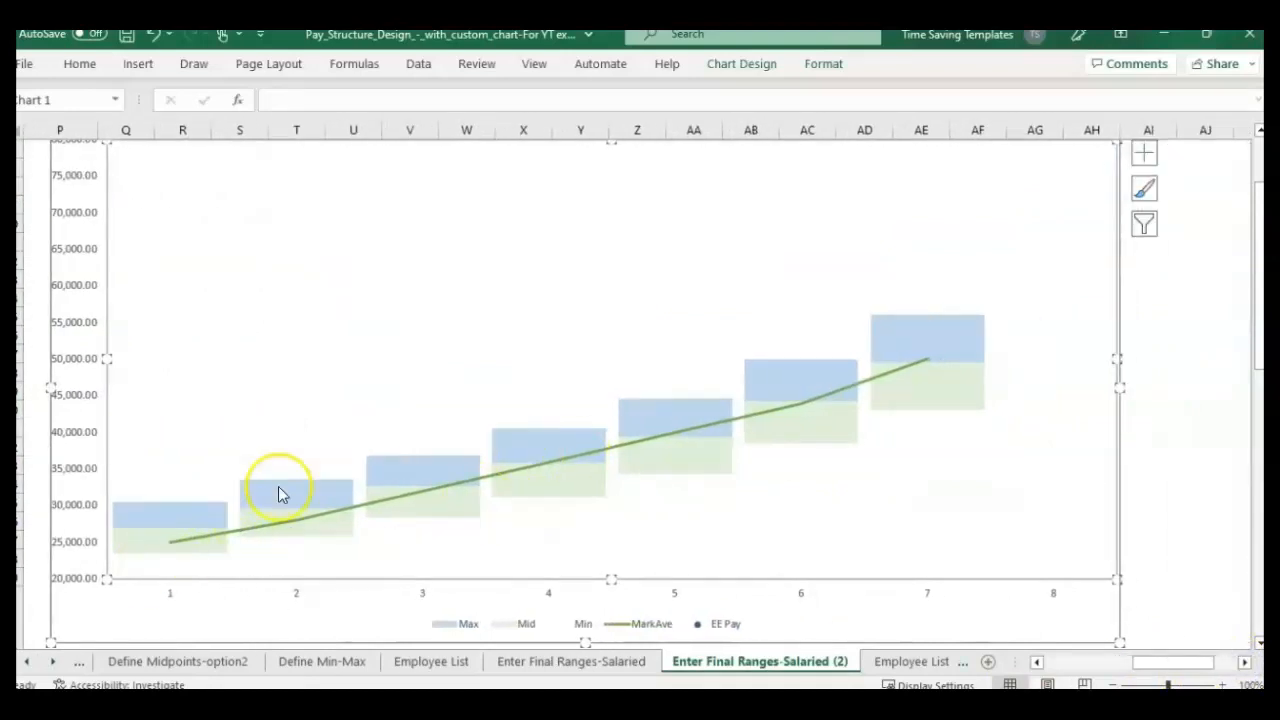
mouse_move(1040, 322)
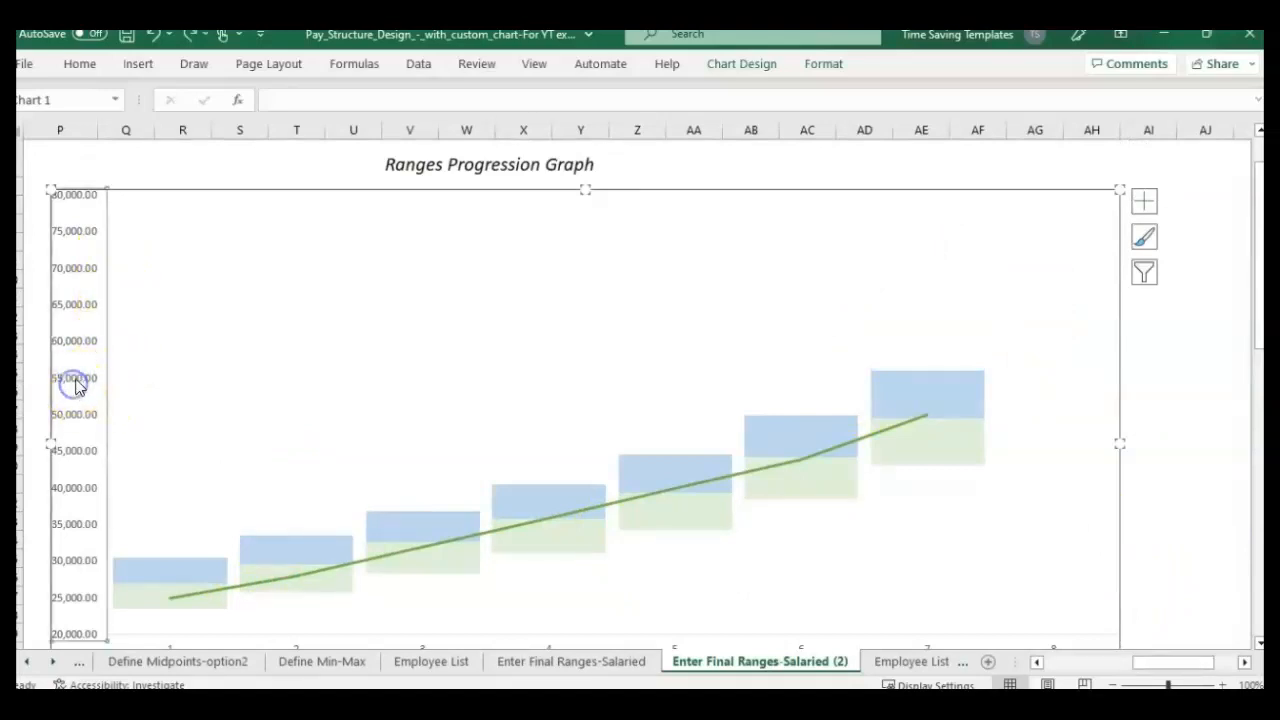
- Format the vertical pay axis number settings to 0 decimal places
right_click(75, 380)
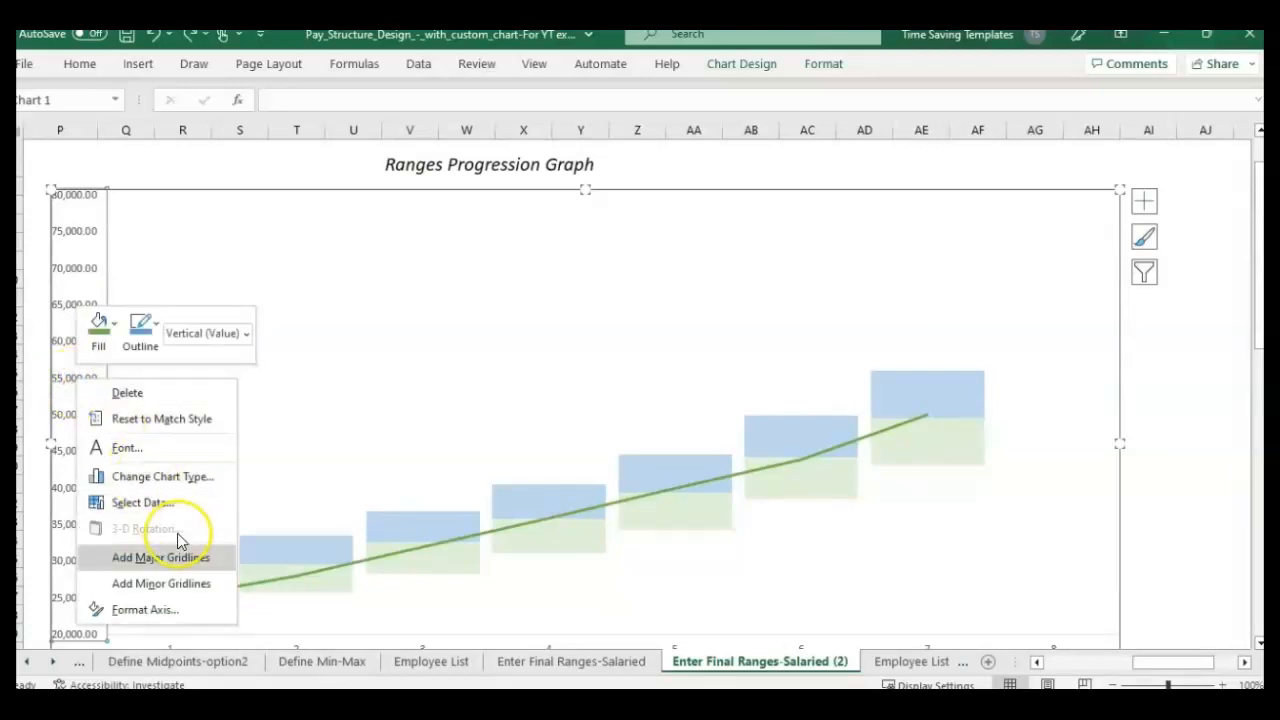
click(145, 609)
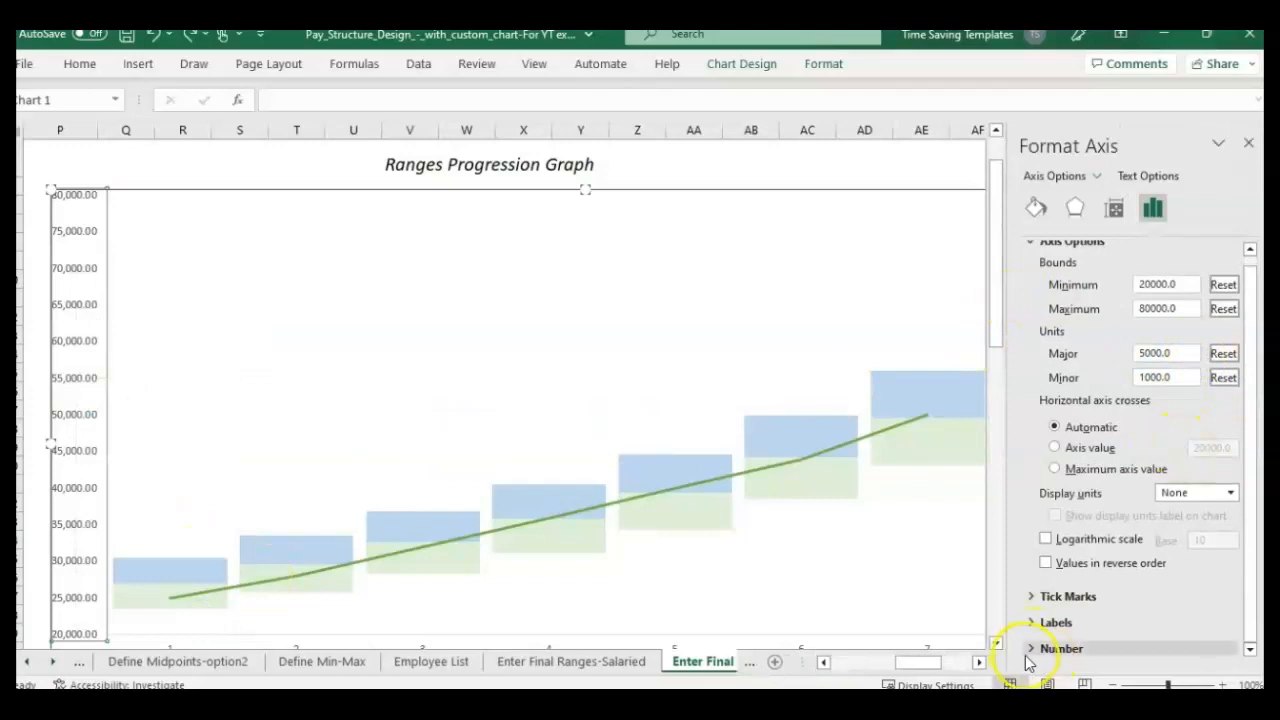
click(1061, 648)
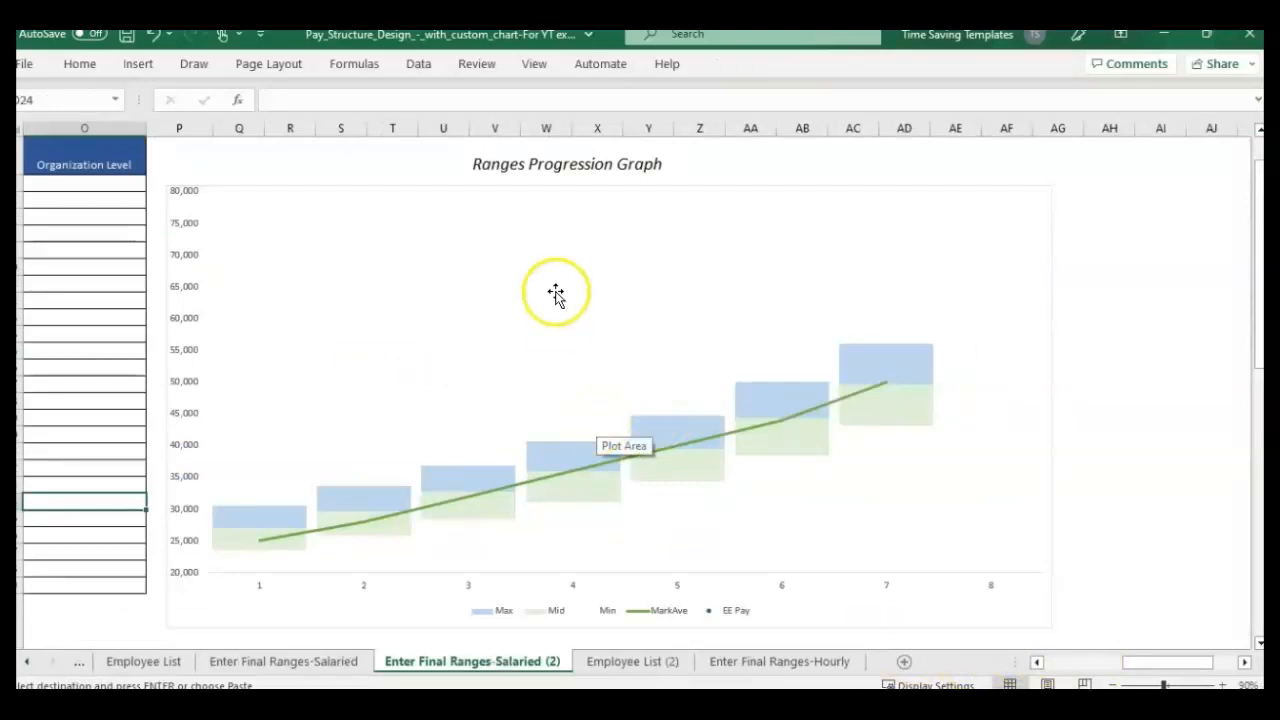
mouse_move(250, 522)
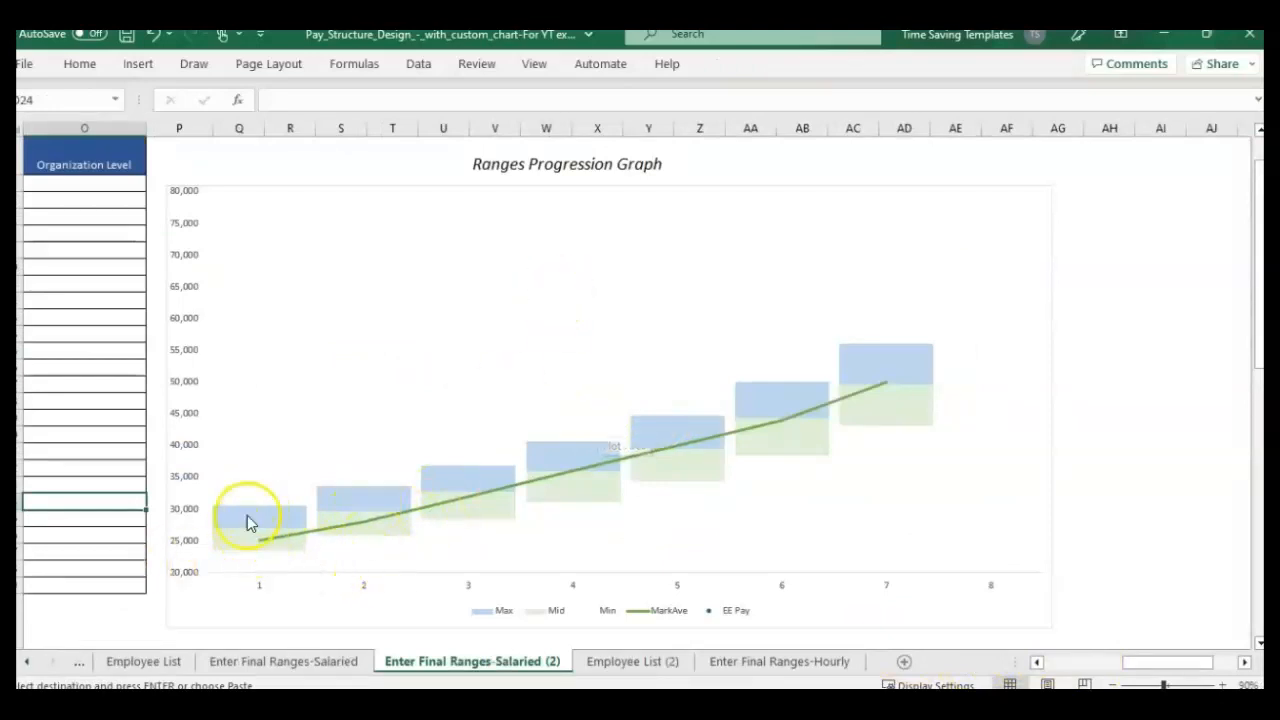
mouse_move(918, 348)
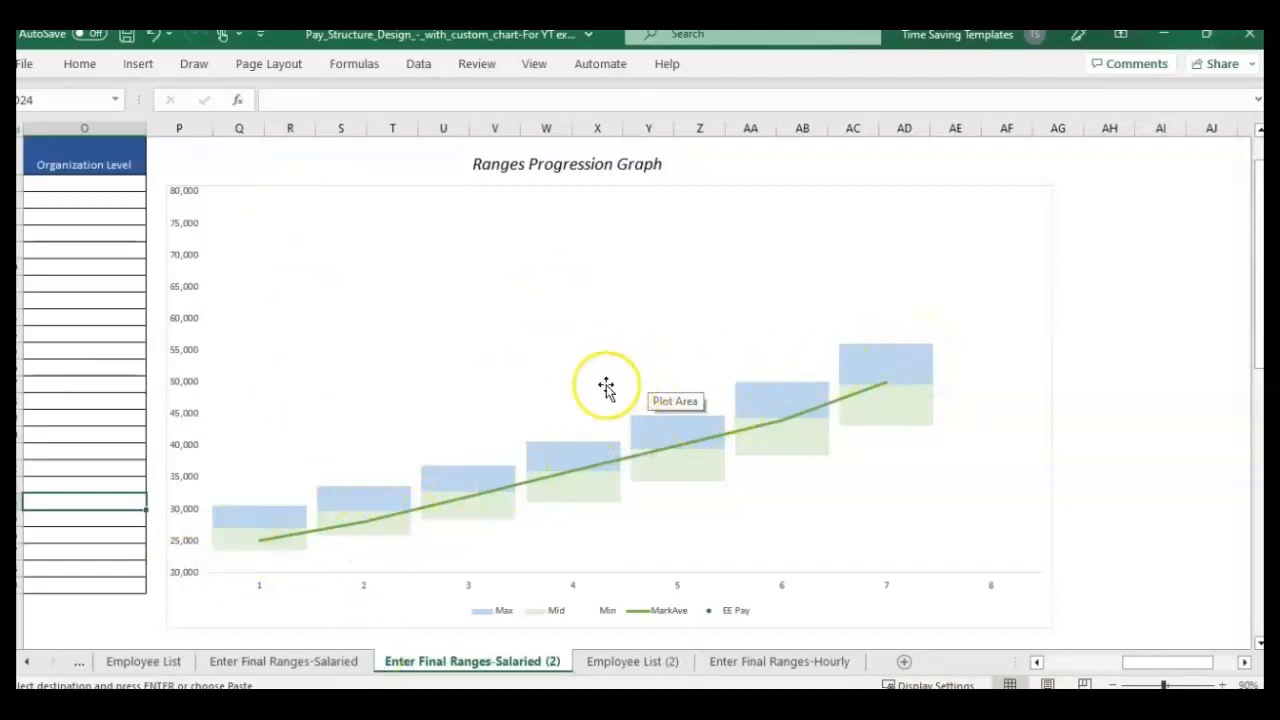
mouse_move(635, 641)
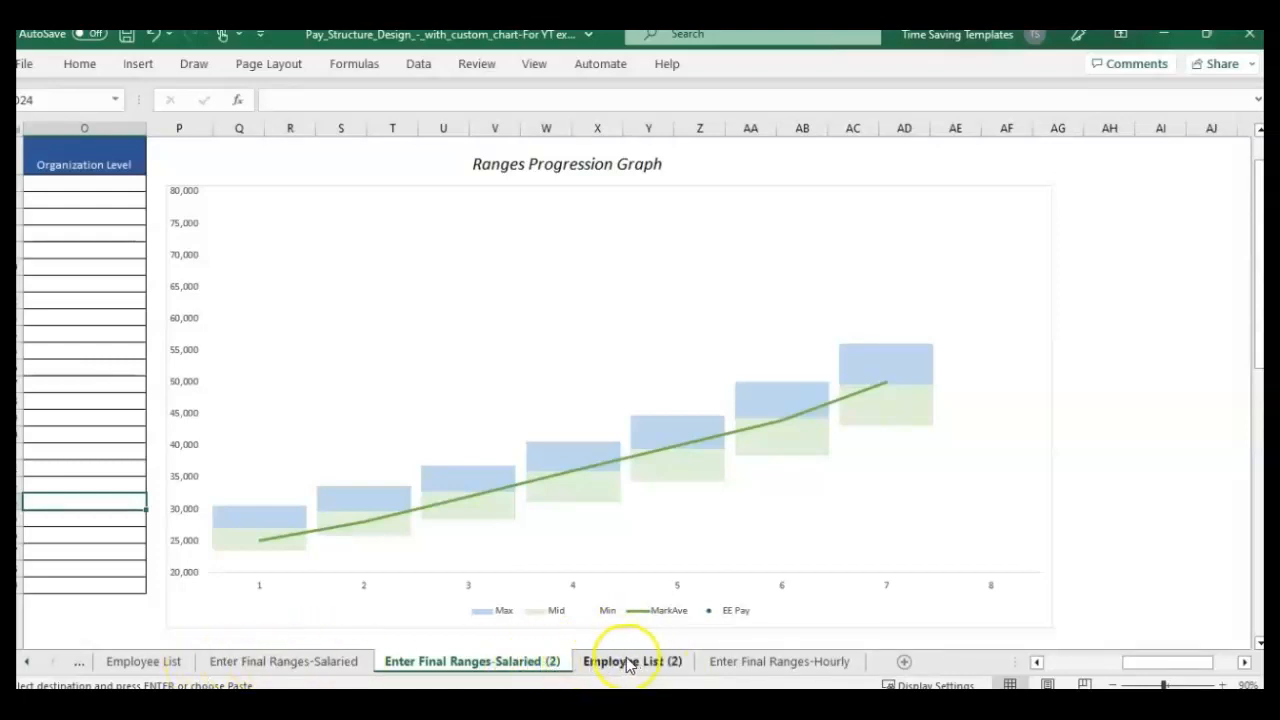
- Paste fourteen employees' IDs, grades and salaries into the Employee List (2) table
click(632, 661)
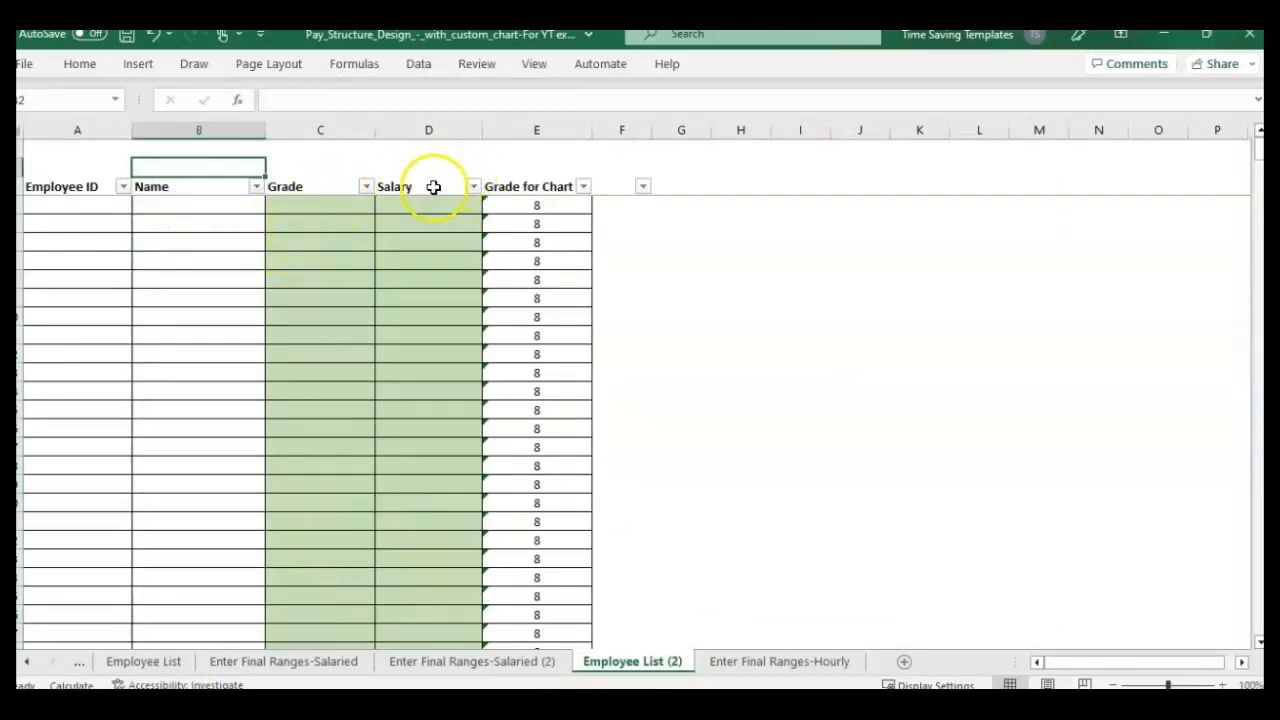
click(77, 186)
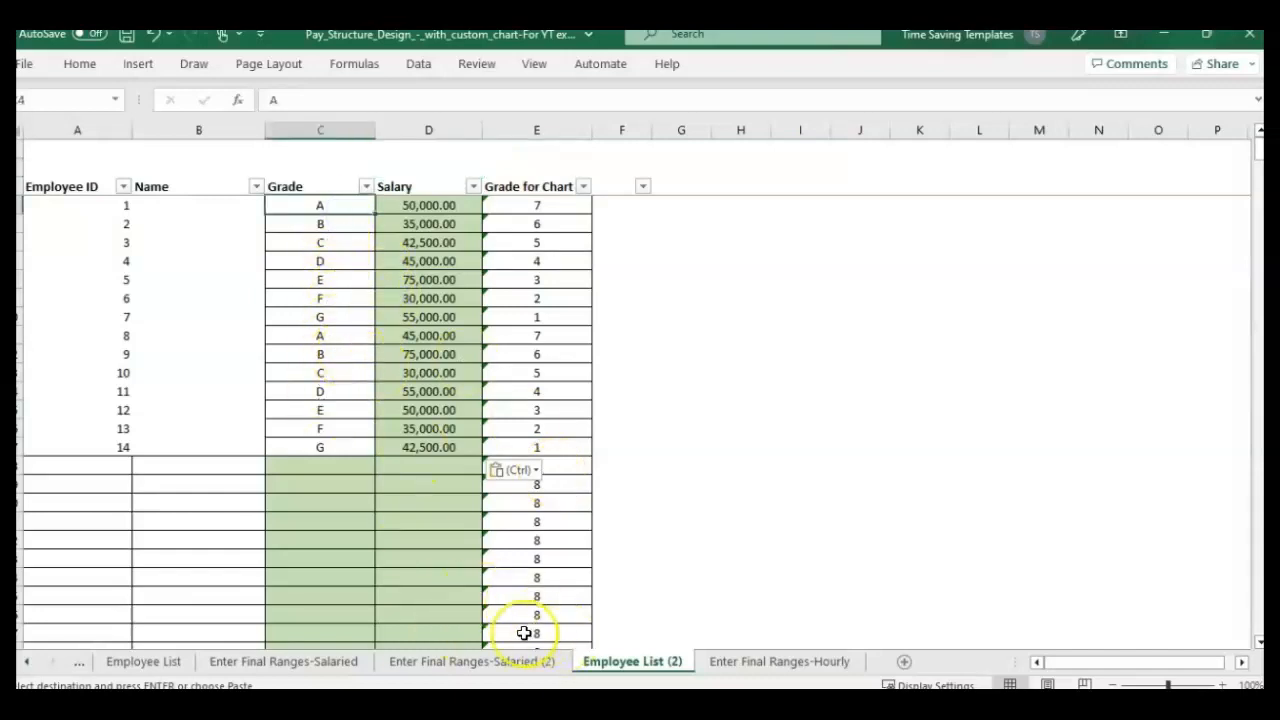
- Filter Employee List (2)'s Grade column to G, leaving employees 7 and 14
click(471, 661)
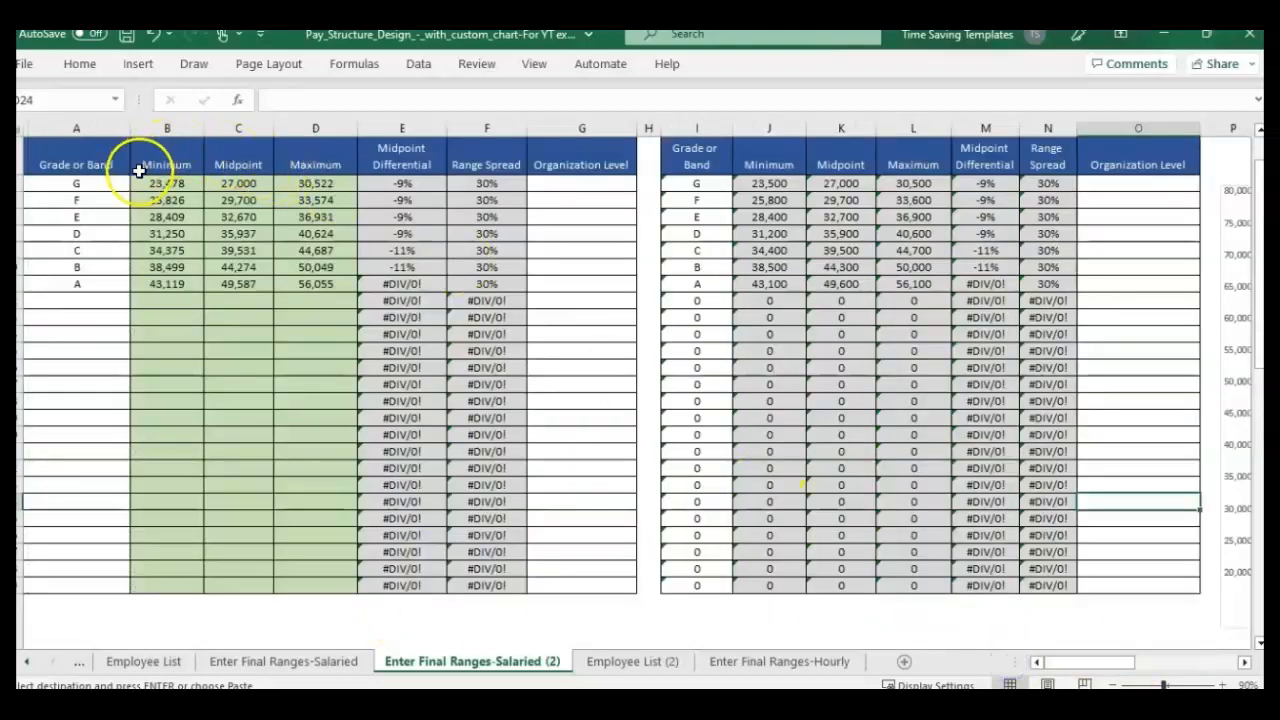
click(632, 661)
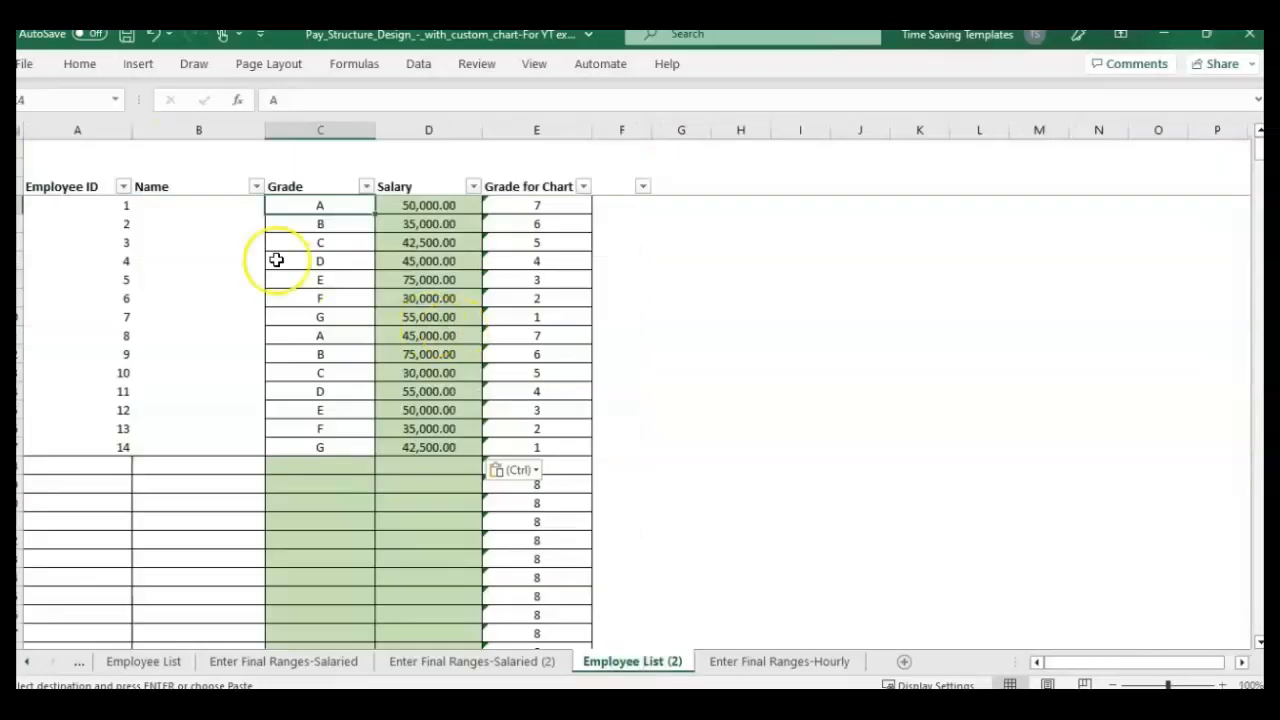
click(366, 186)
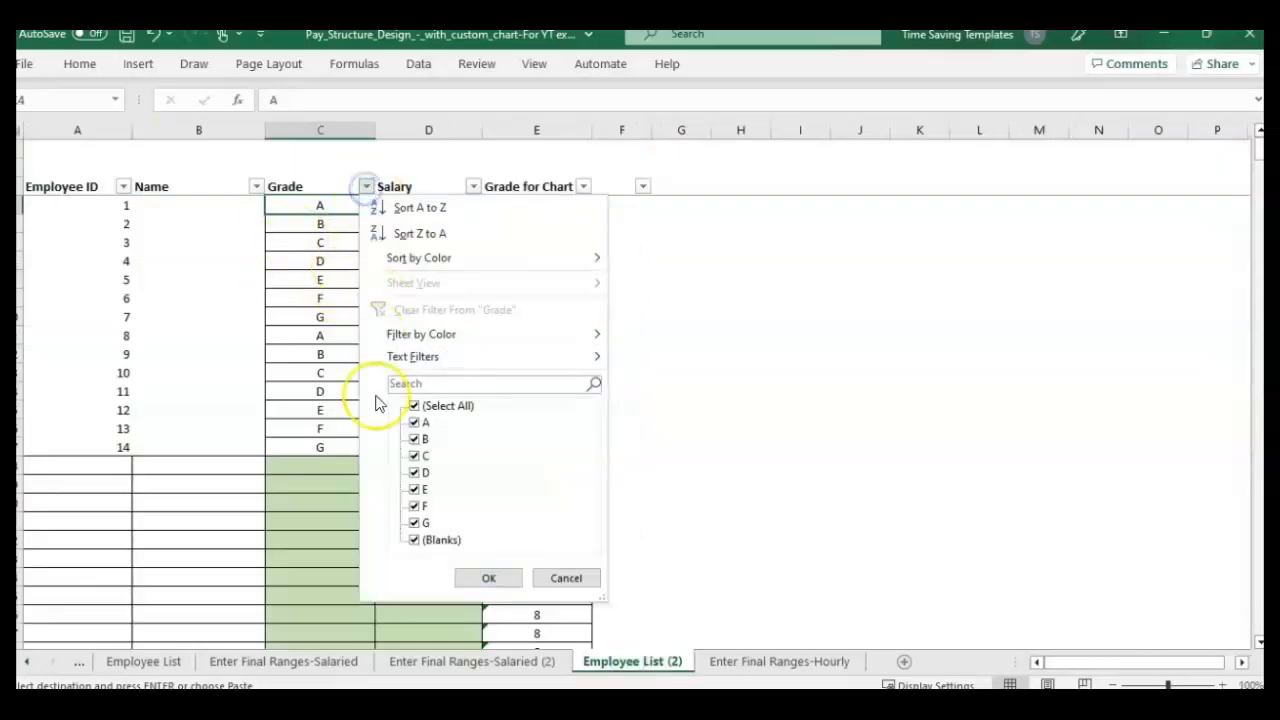
click(488, 578)
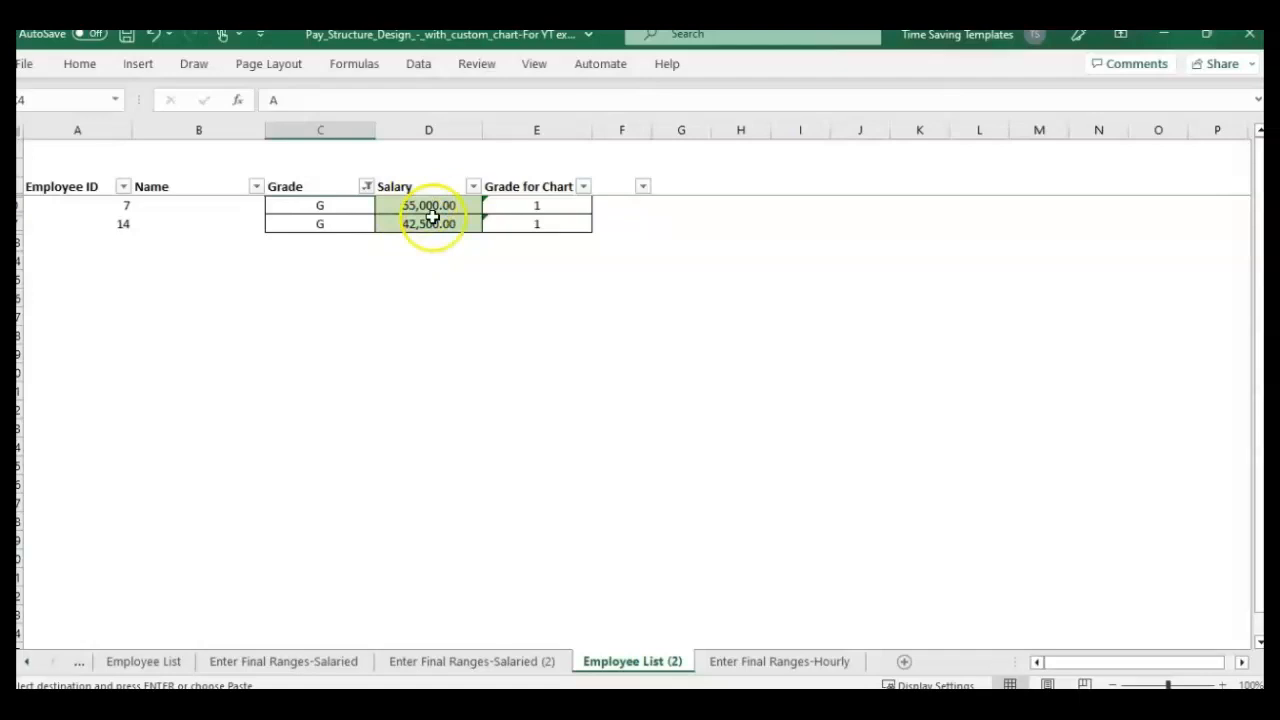
- Check the chart's employee pay dots, including 55,000 and 42,500 at grade 1
click(367, 186)
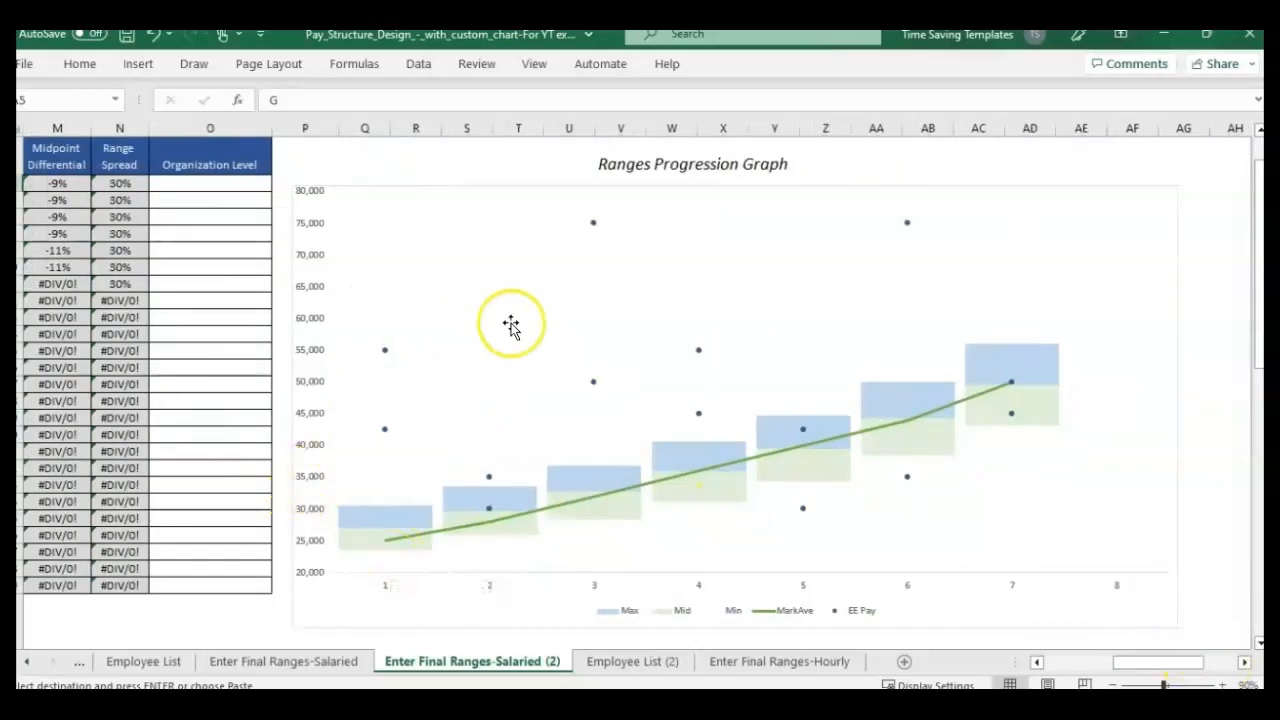
mouse_move(1017, 377)
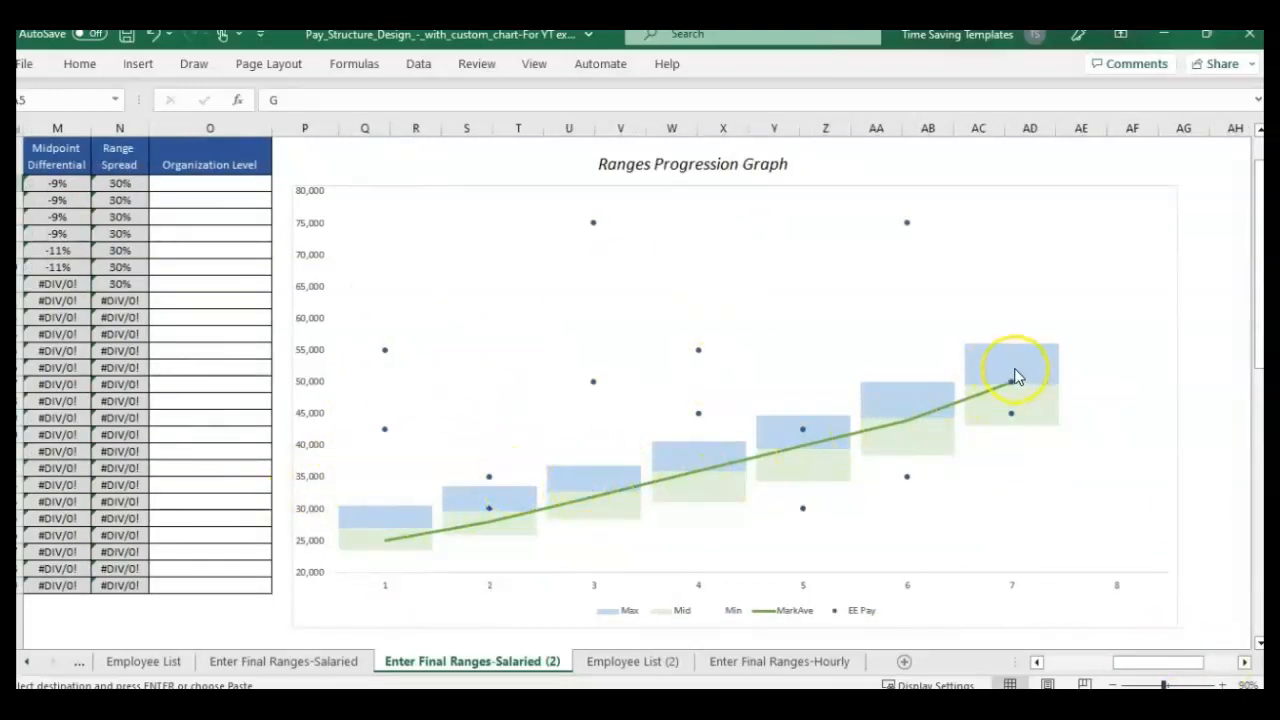
mouse_move(1070, 330)
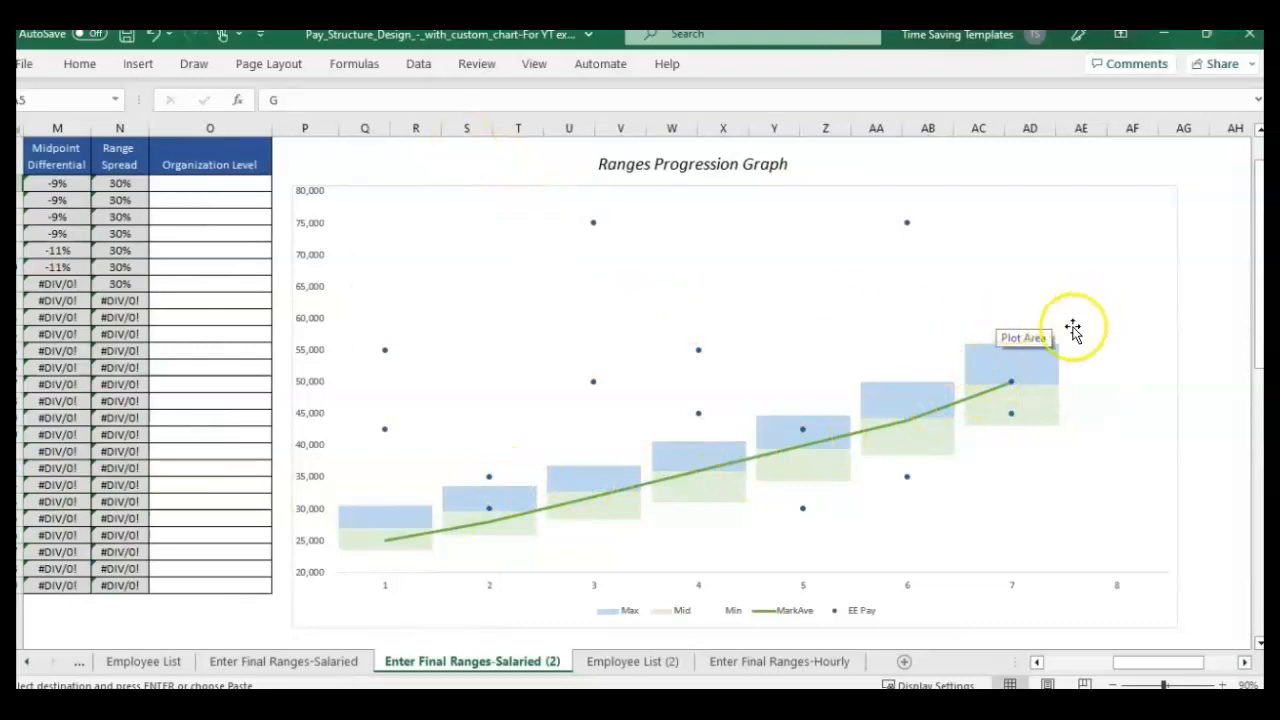
mouse_move(905, 512)
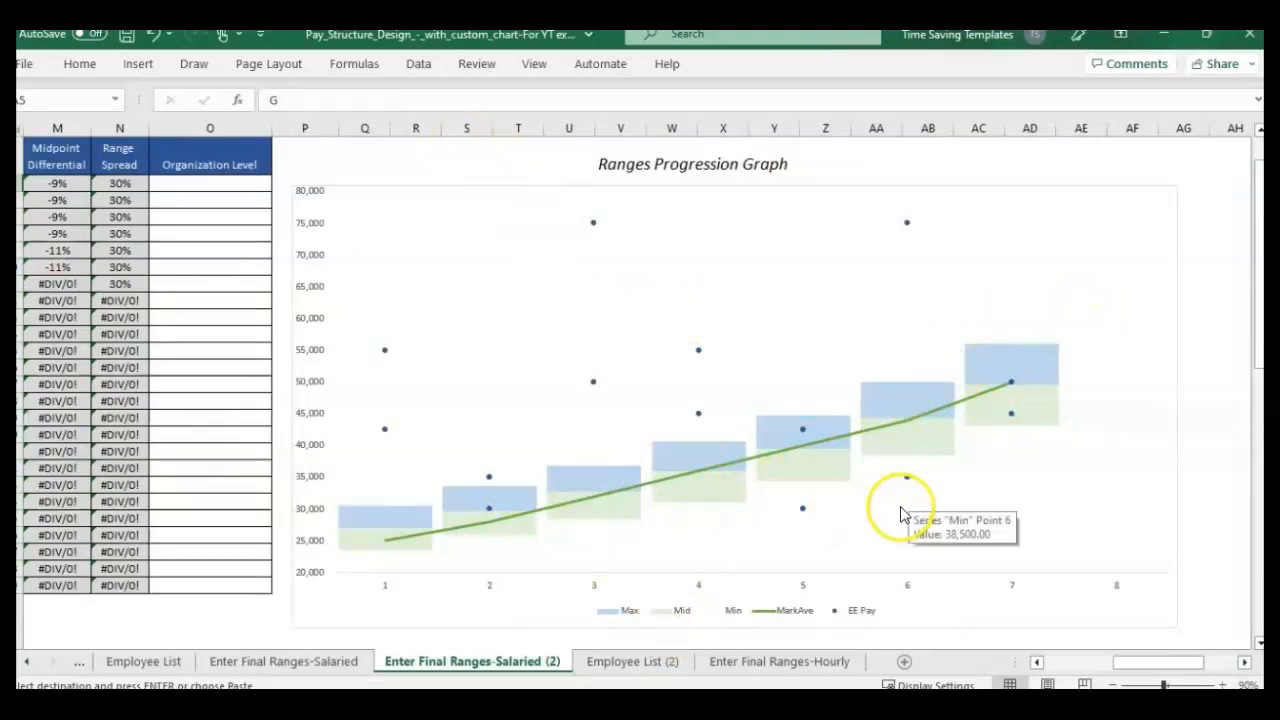
mouse_move(435, 520)
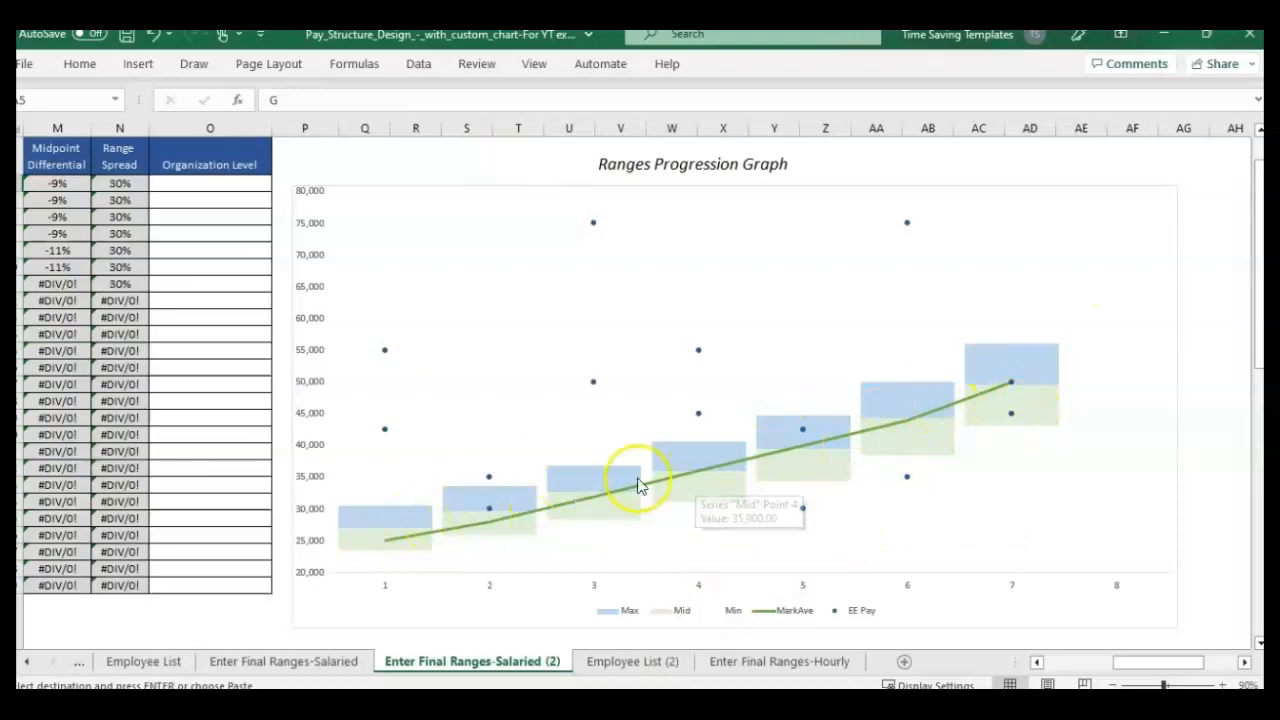
mouse_move(593, 580)
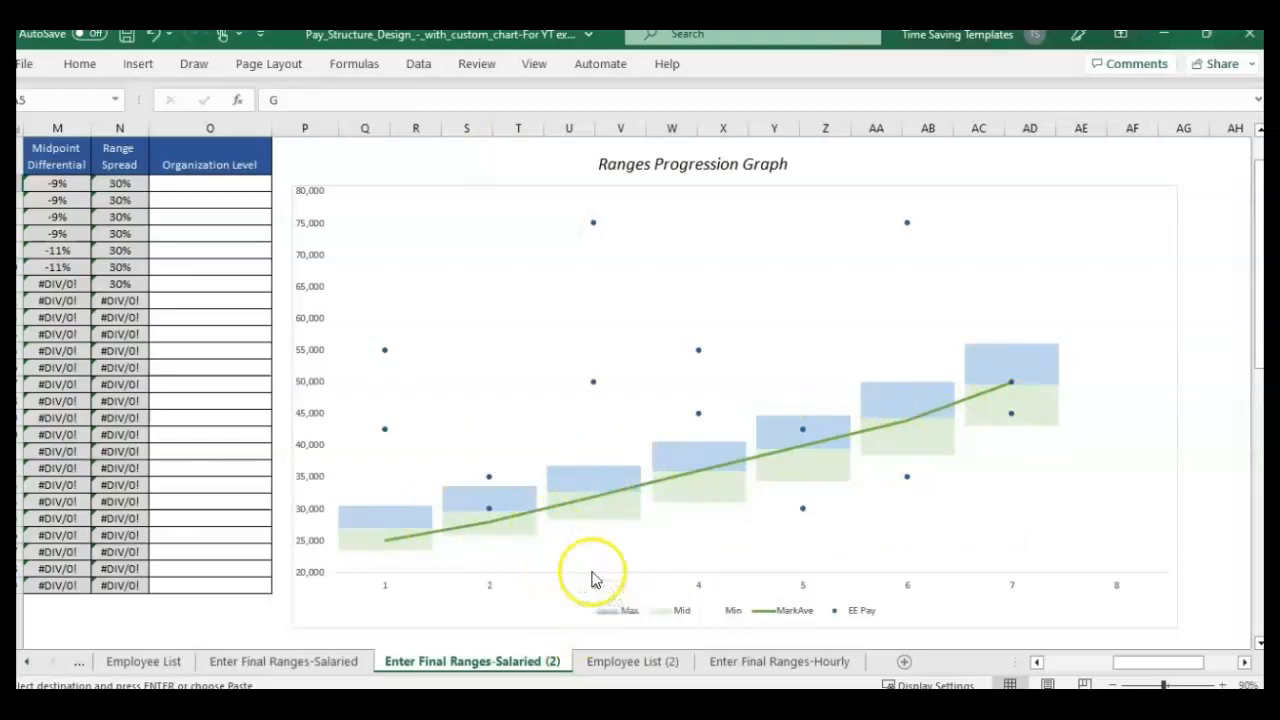
mouse_move(765, 555)
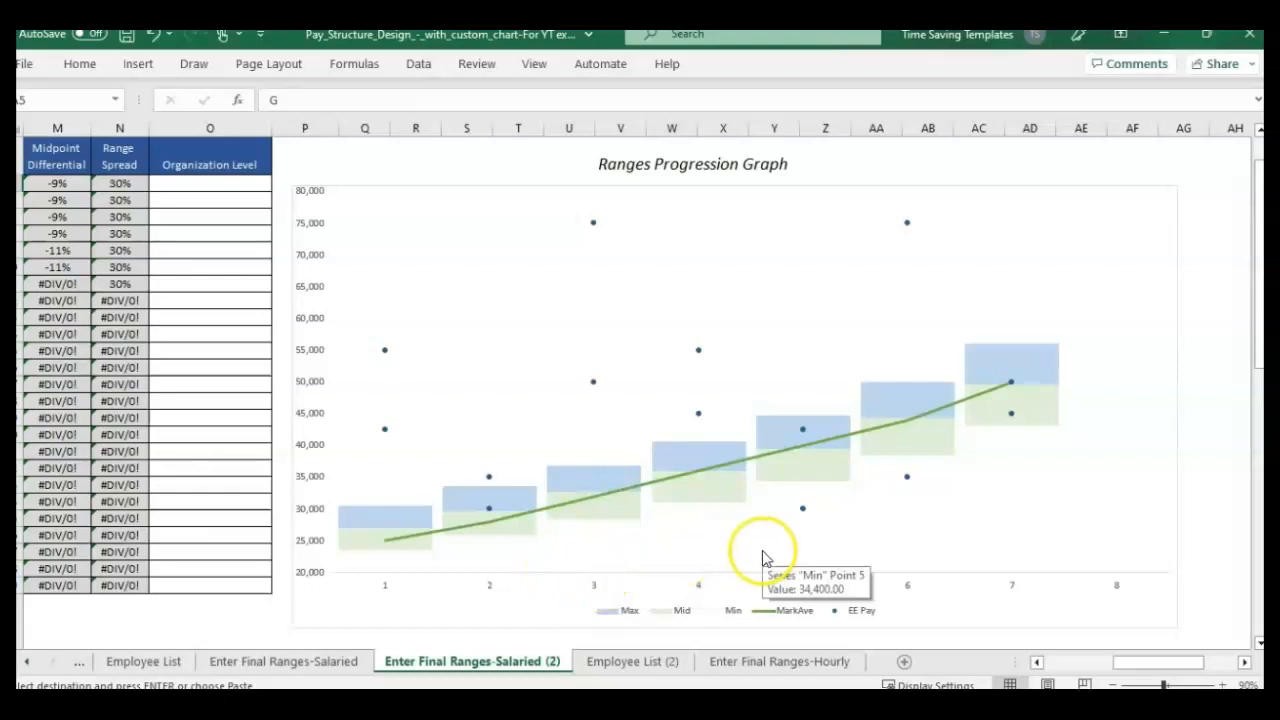
mouse_move(753, 530)
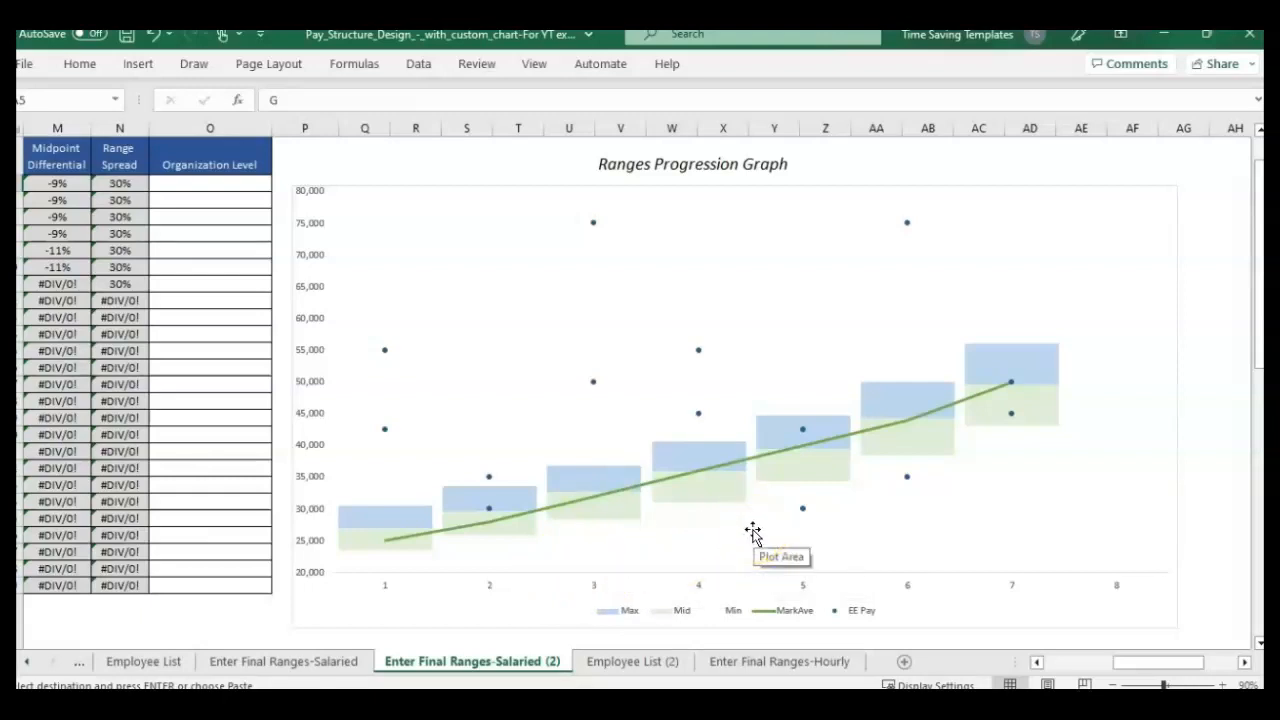
mouse_move(985, 630)
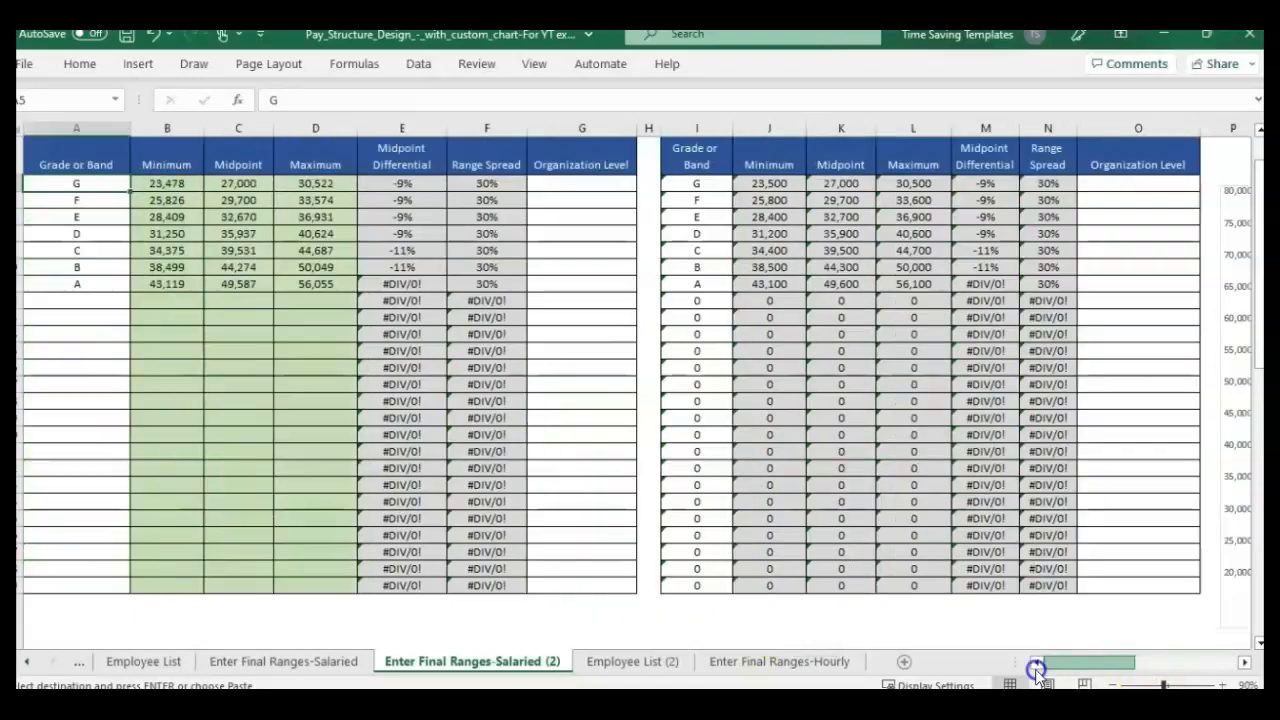
scroll(down, 3)
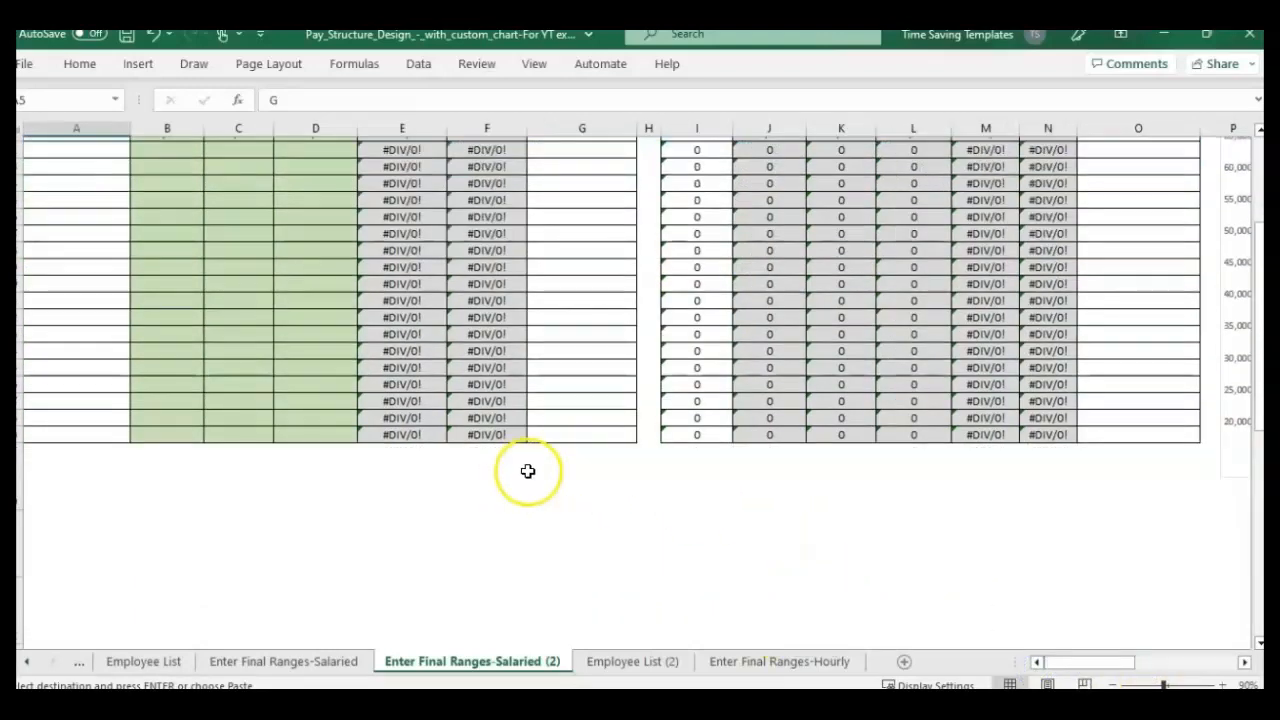
scroll(down, 3)
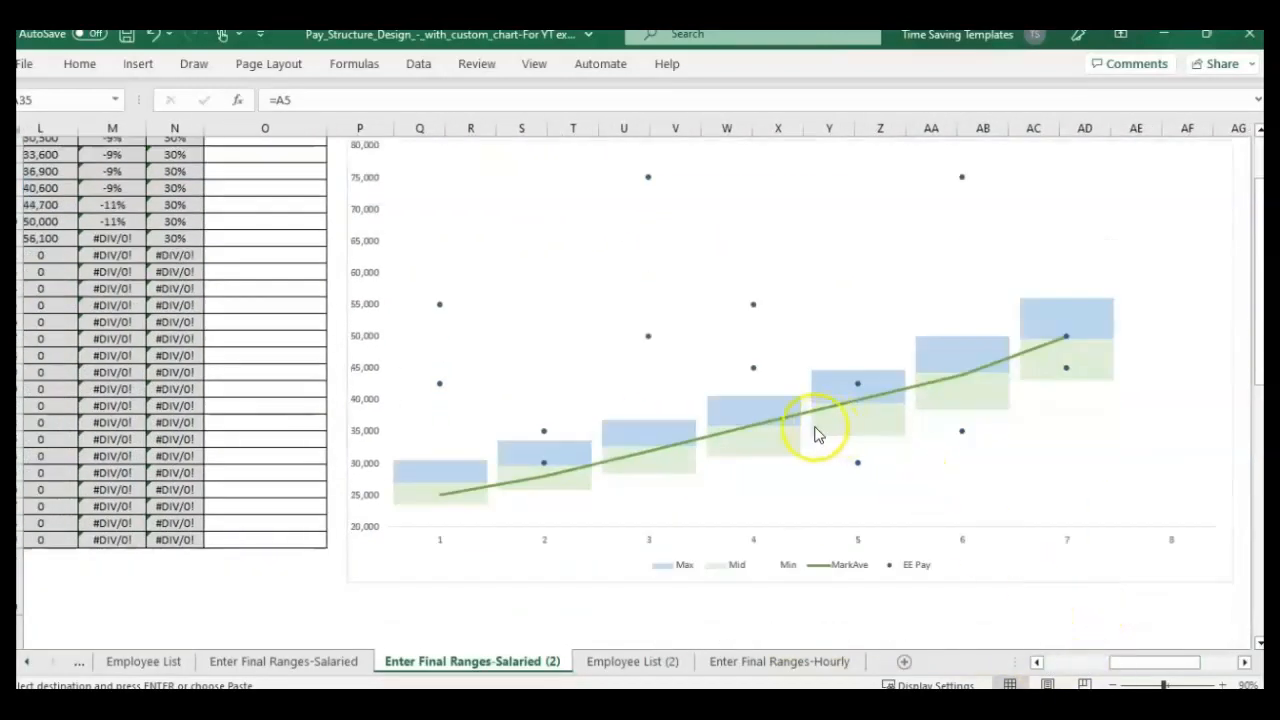
right_click(815, 435)
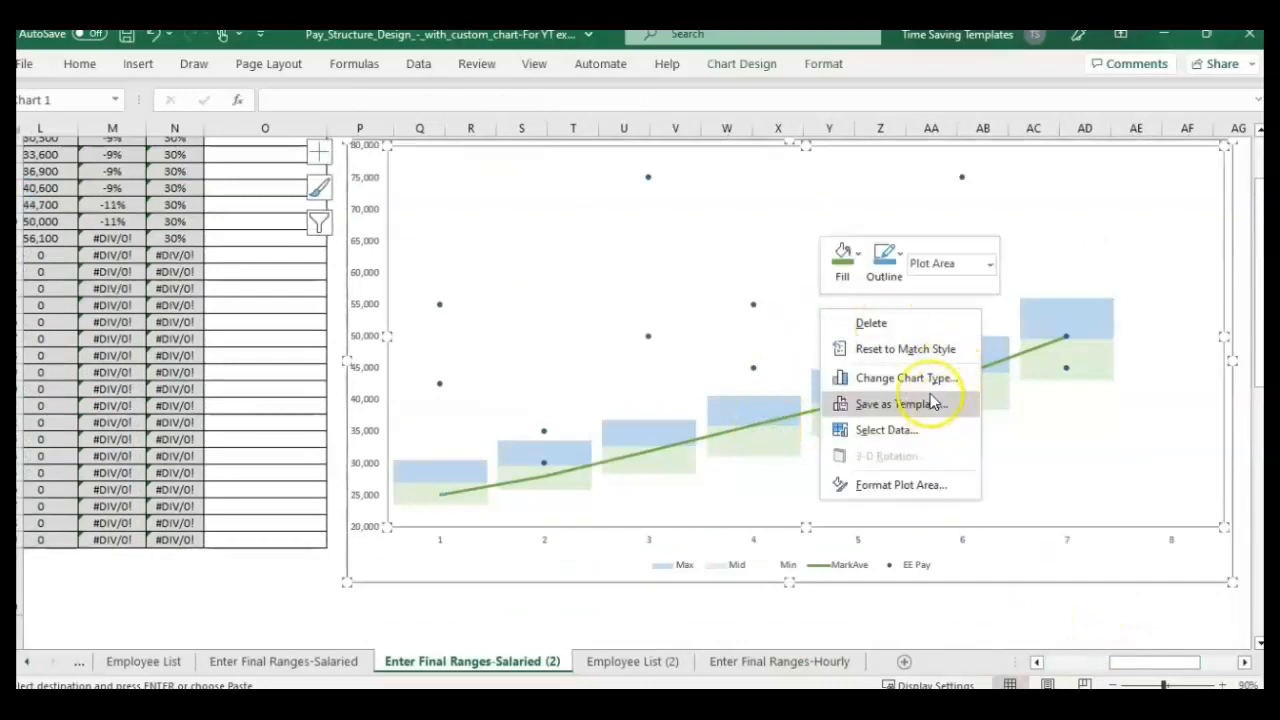
click(885, 429)
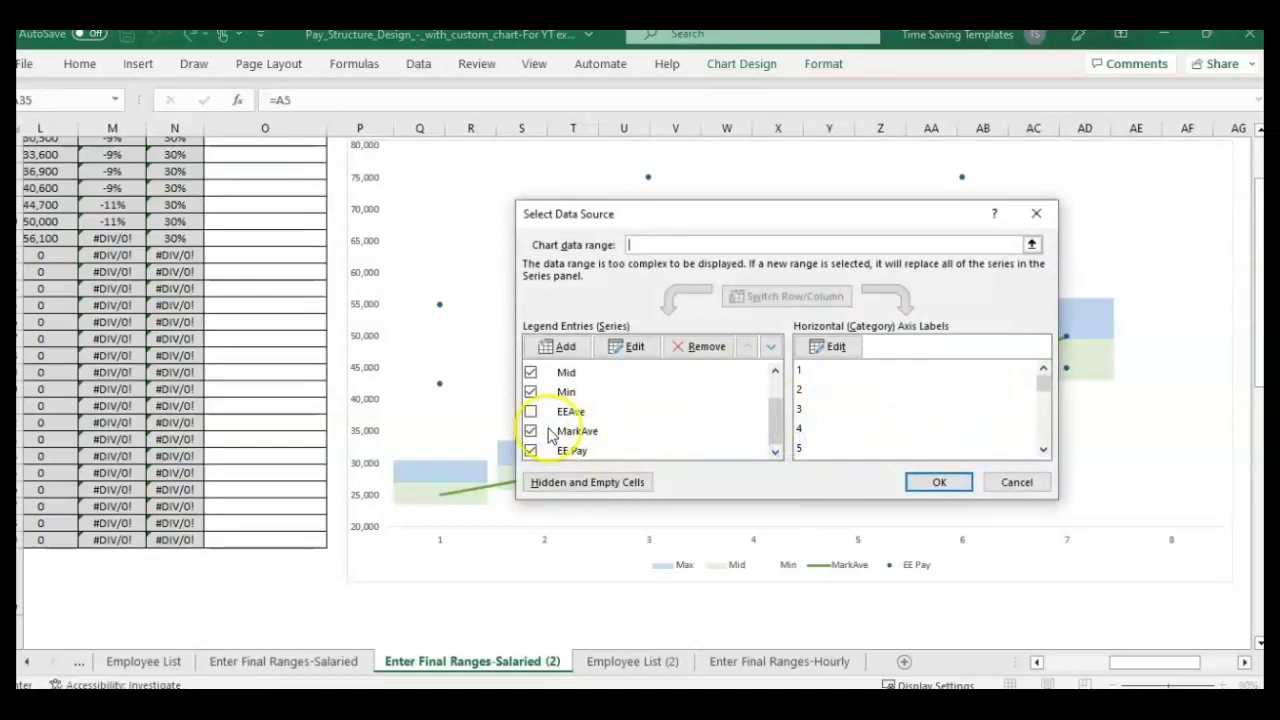
click(938, 481)
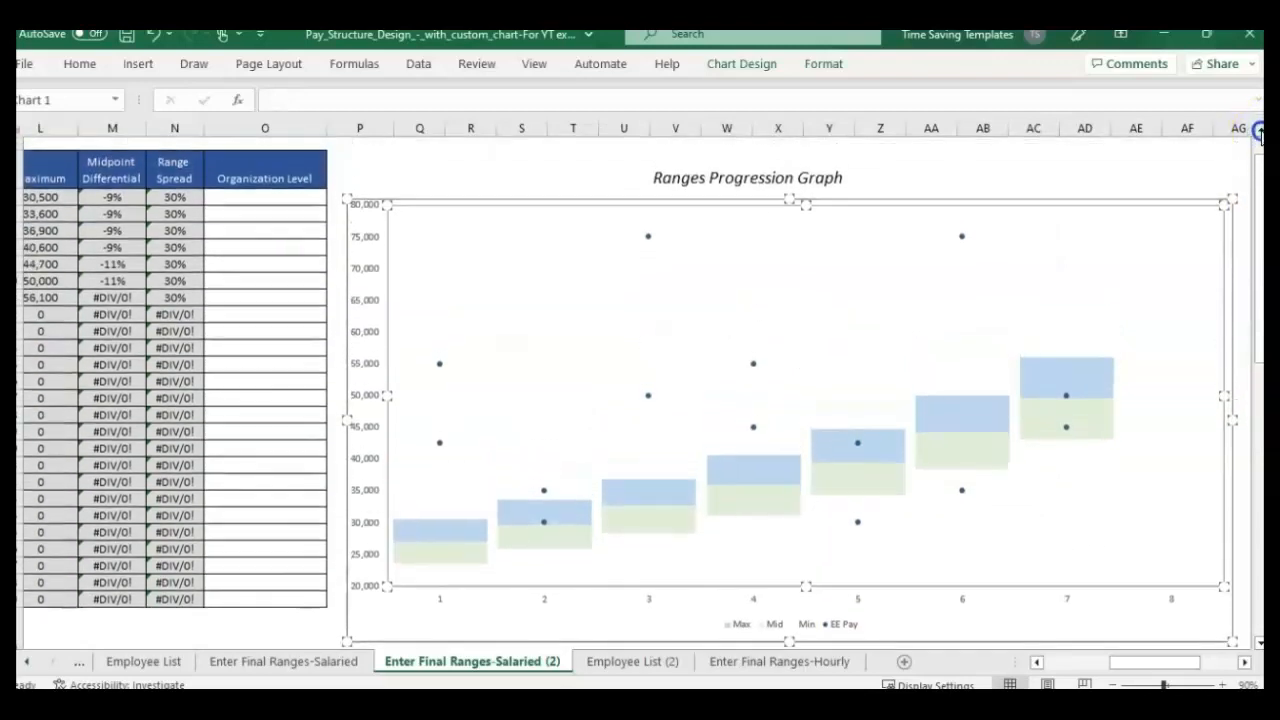
right_click(610, 360)
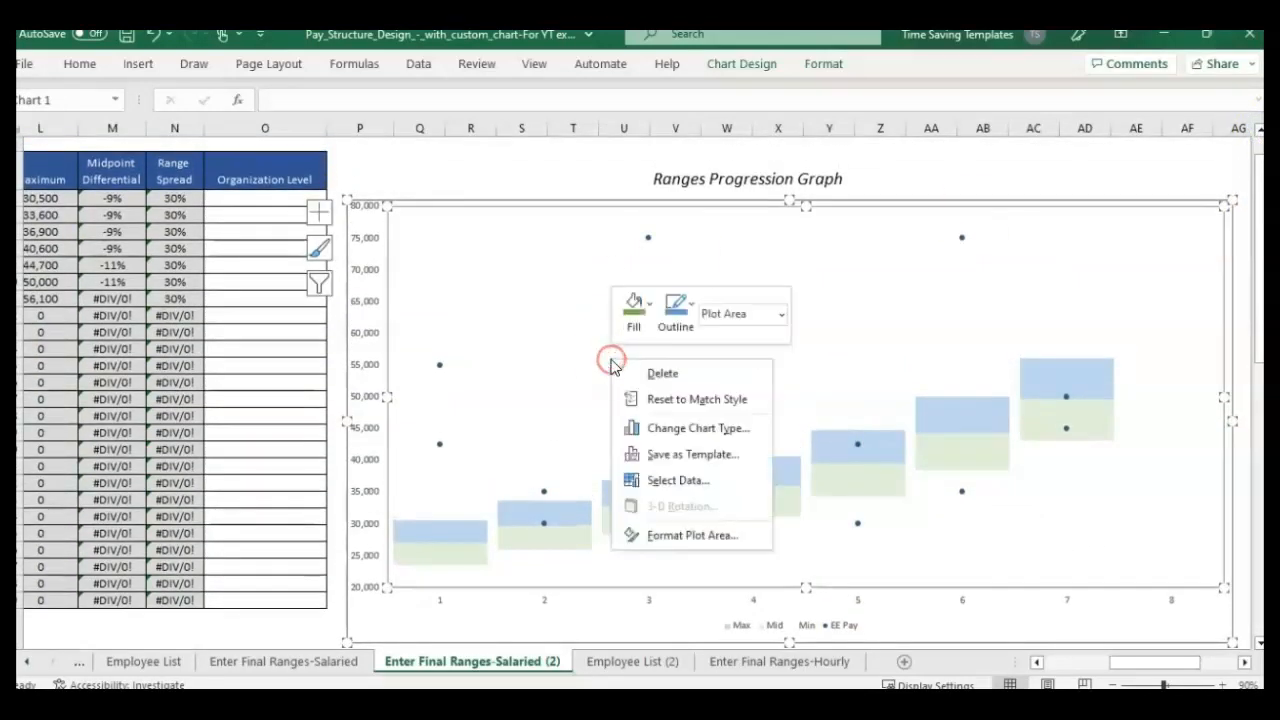
click(678, 480)
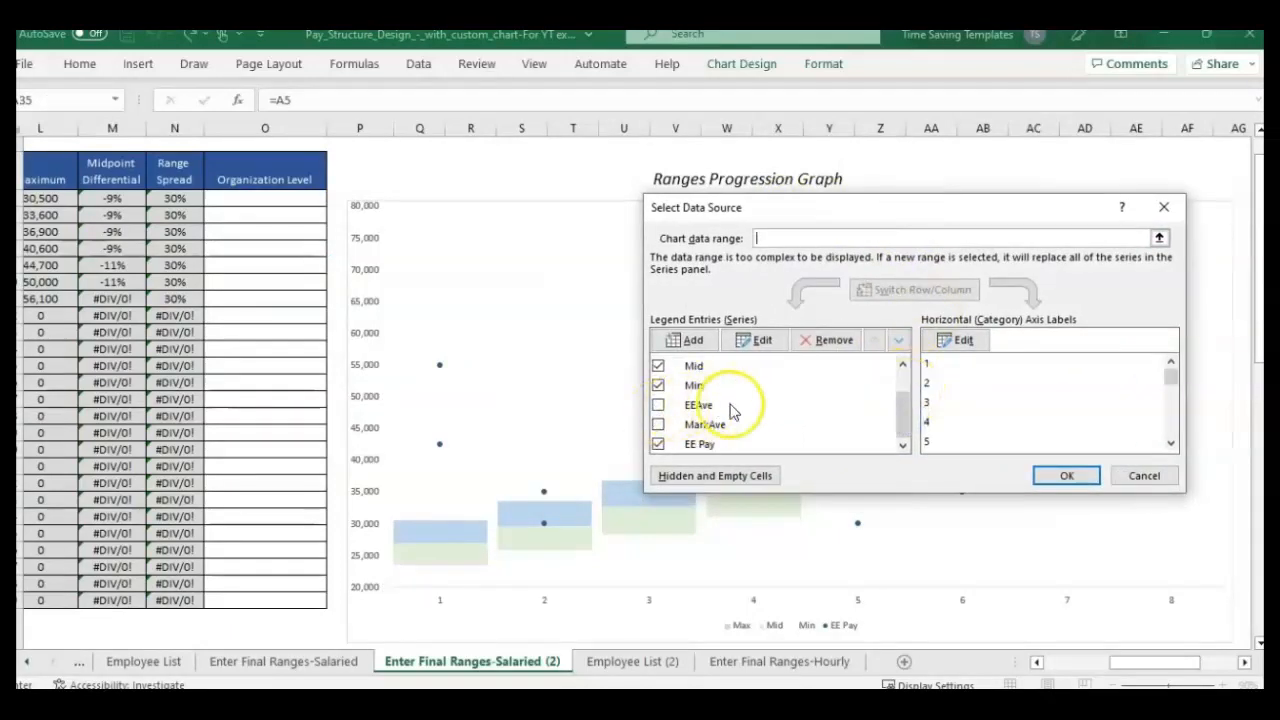
click(698, 404)
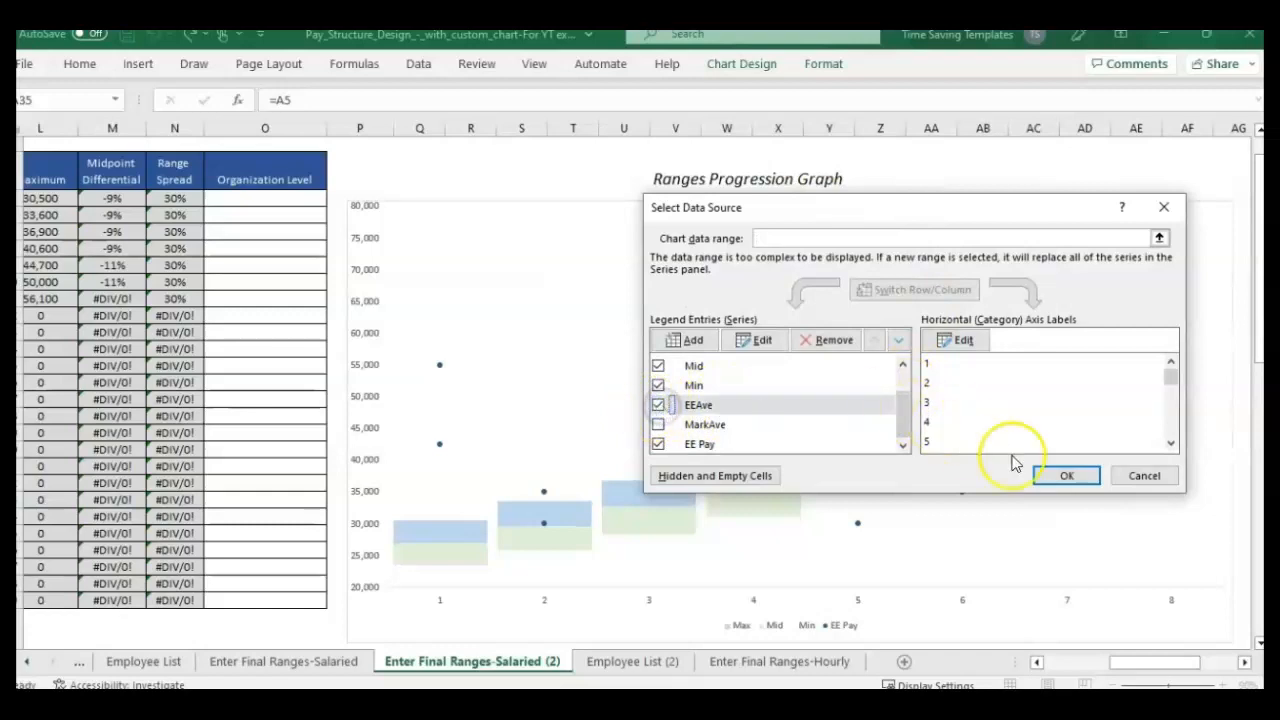
click(1065, 475)
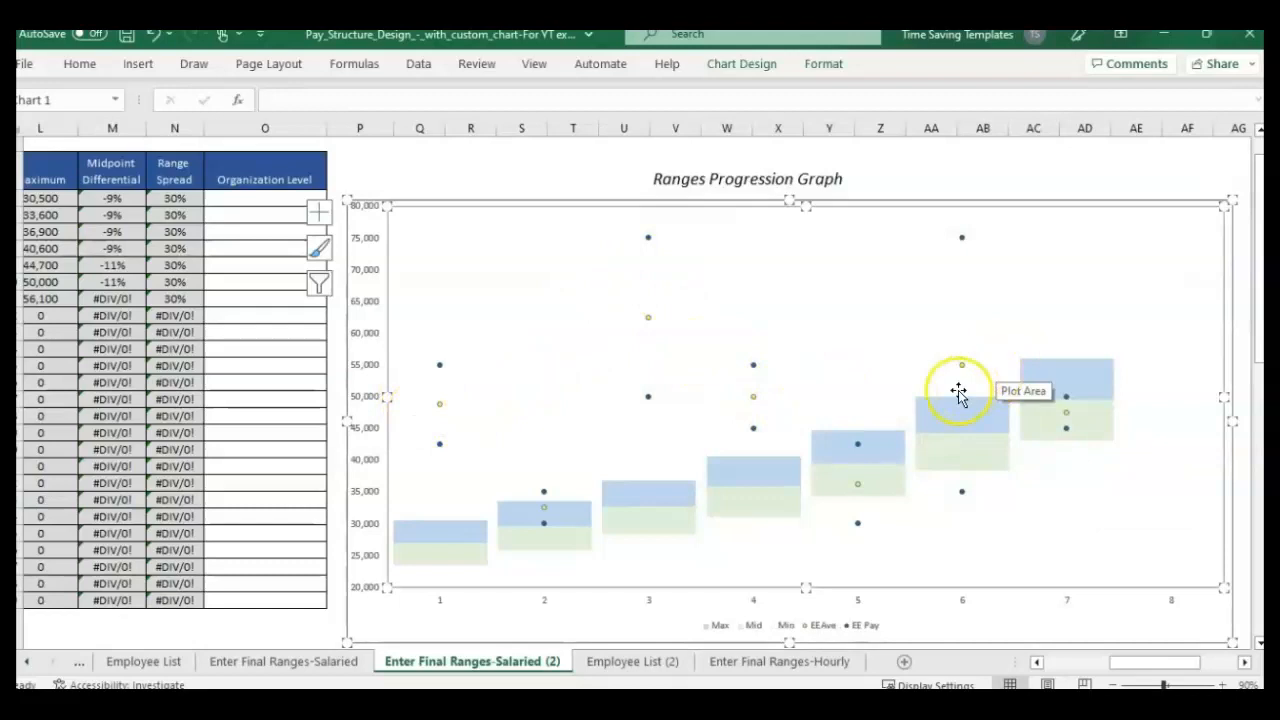
mouse_move(958, 462)
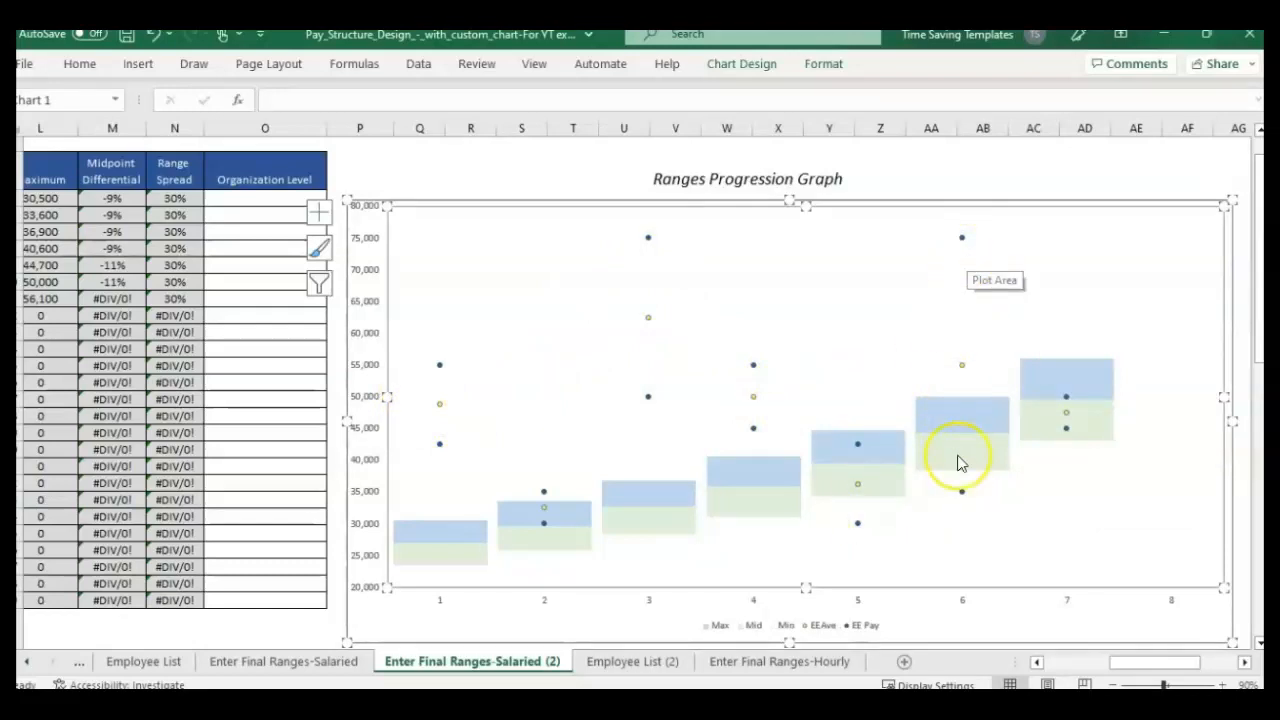
mouse_move(632, 487)
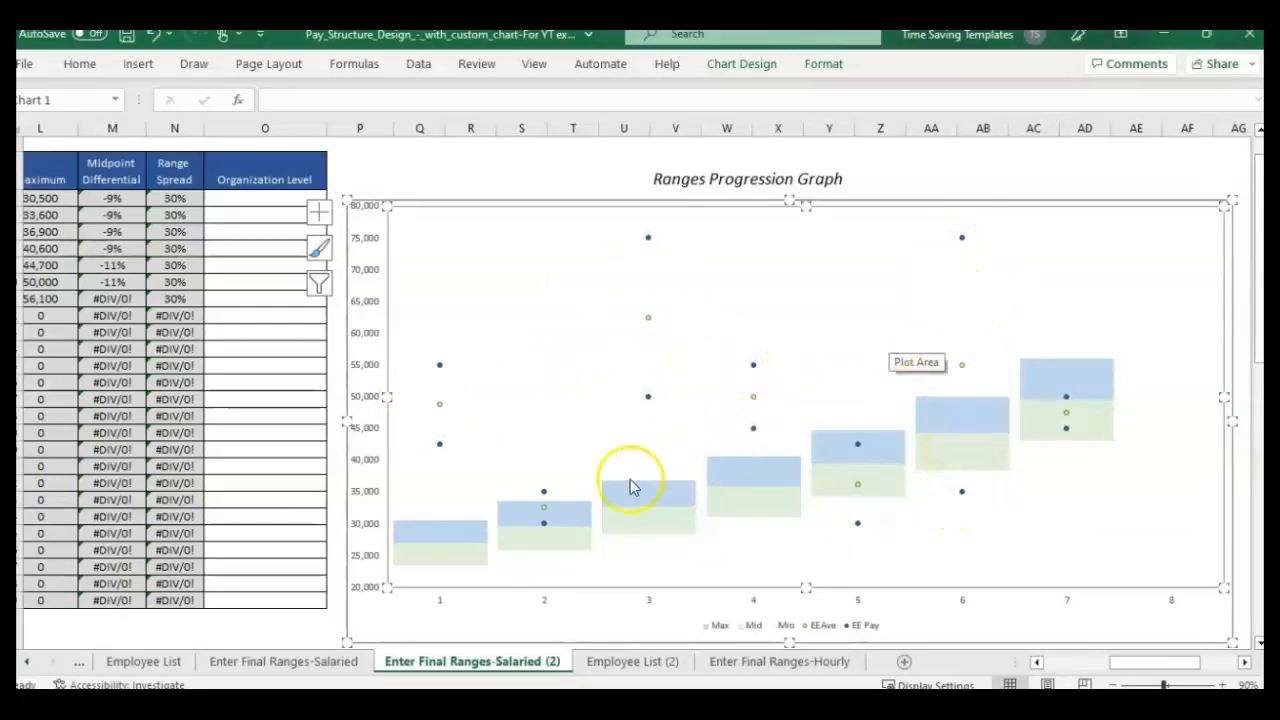
mouse_move(450, 455)
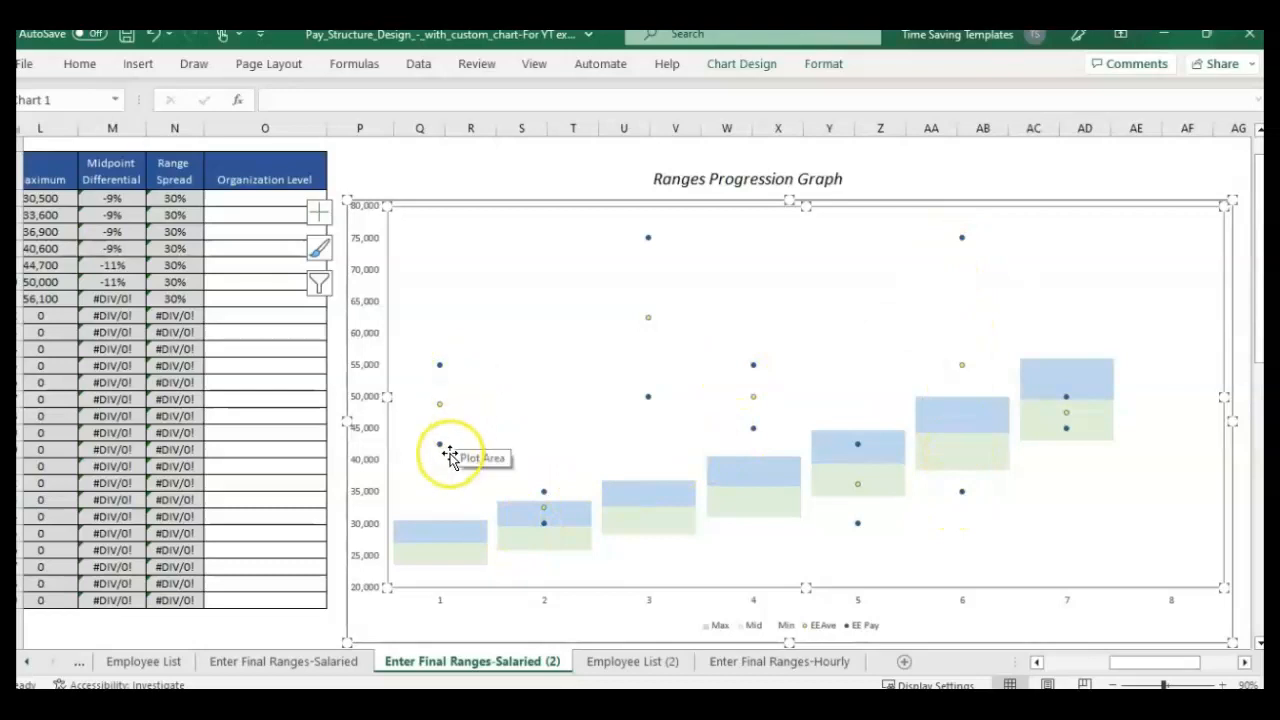
click(440, 540)
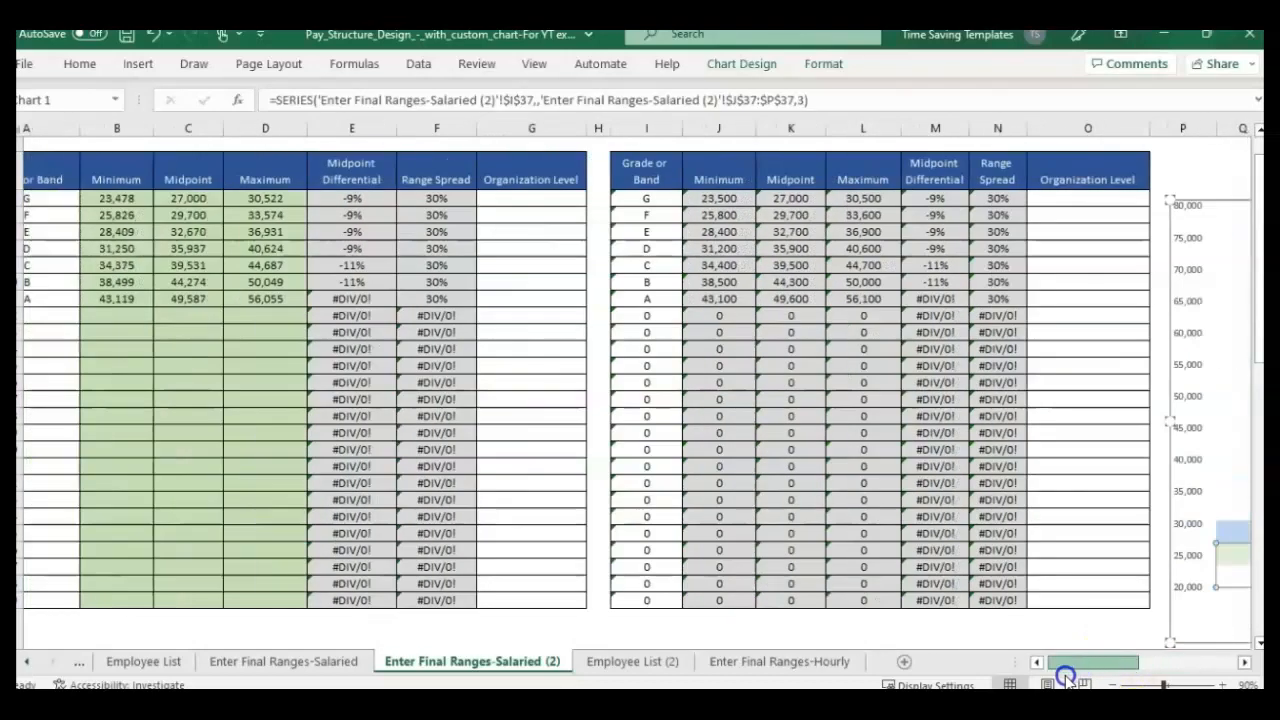
scroll(down, 3)
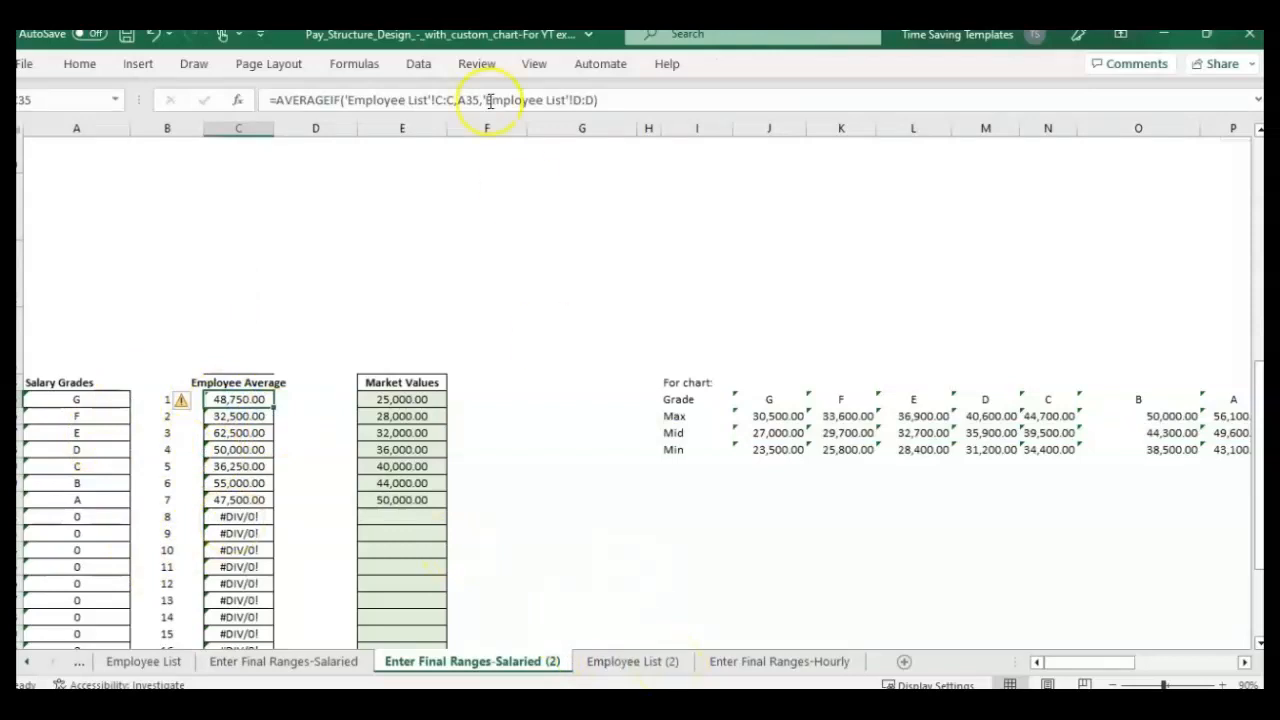
mouse_move(605, 393)
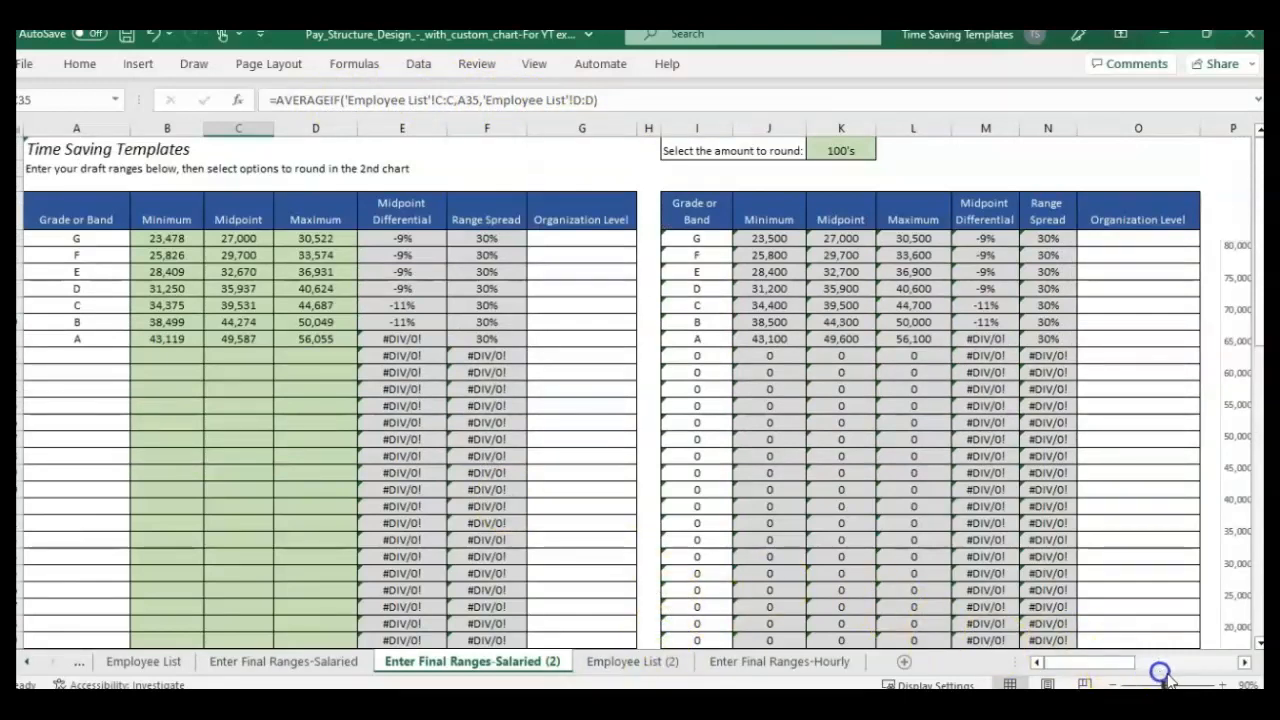
scroll(right, 3)
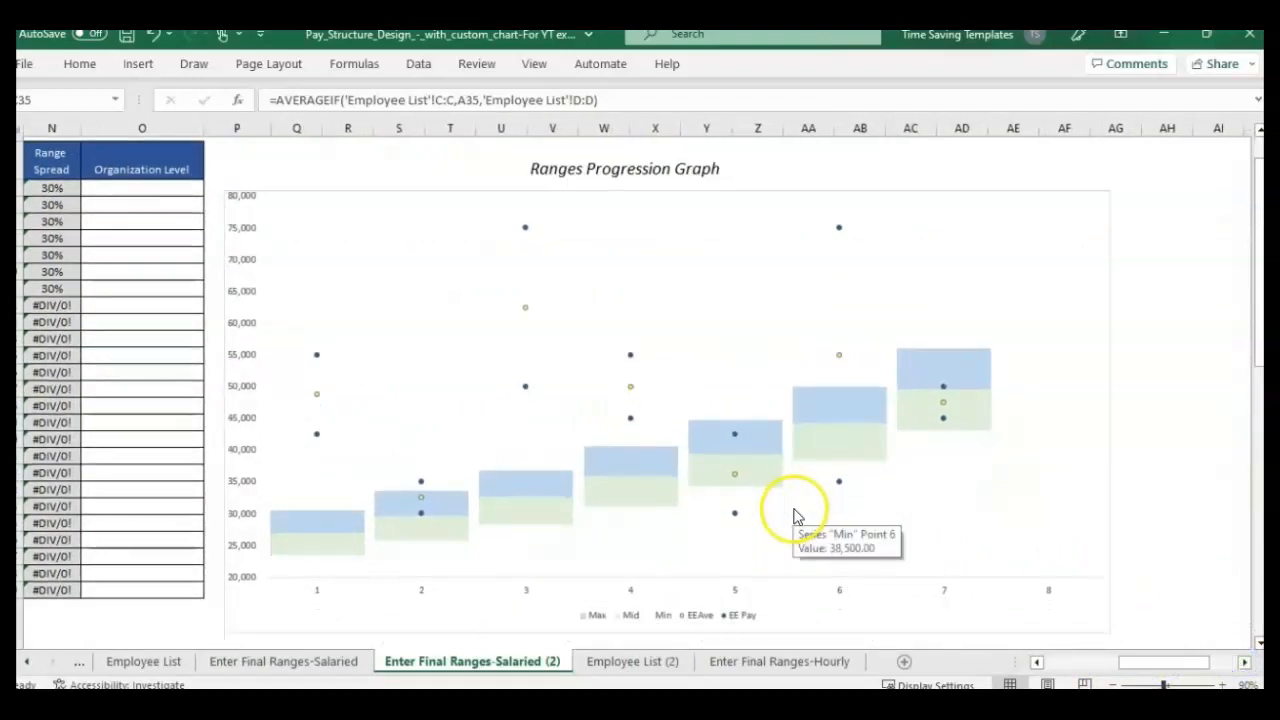
mouse_move(387, 595)
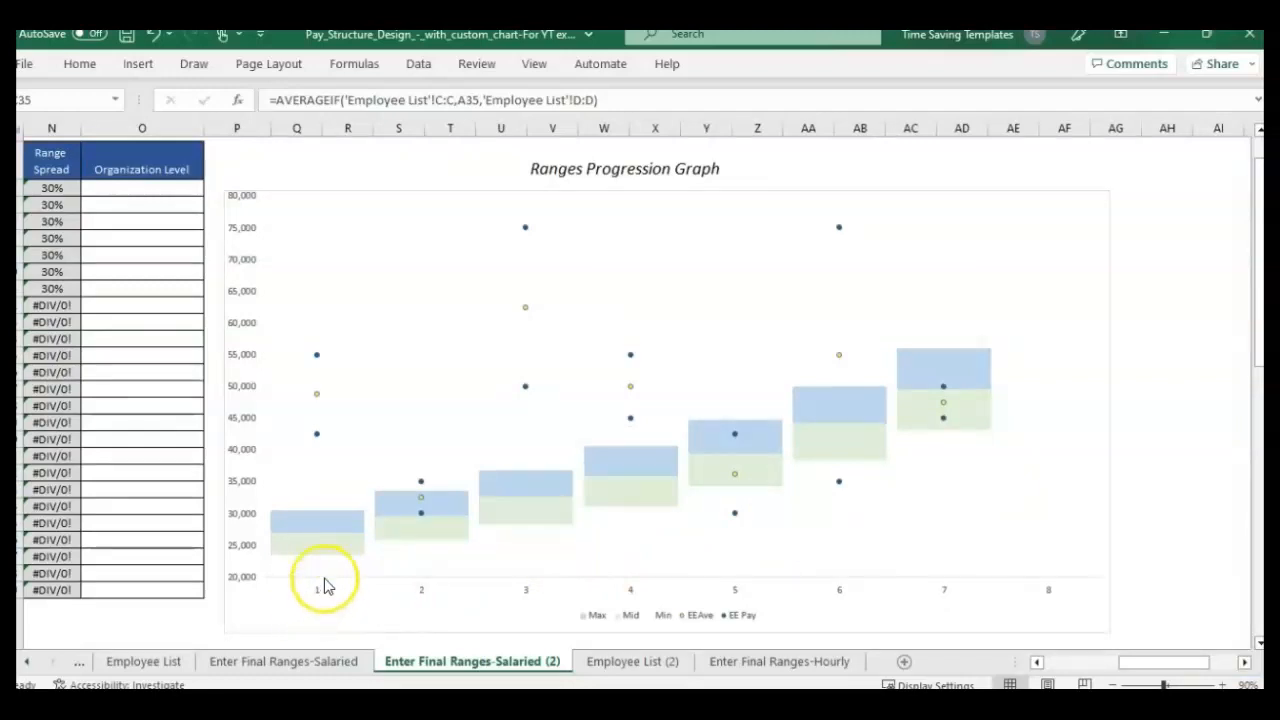
click(315, 588)
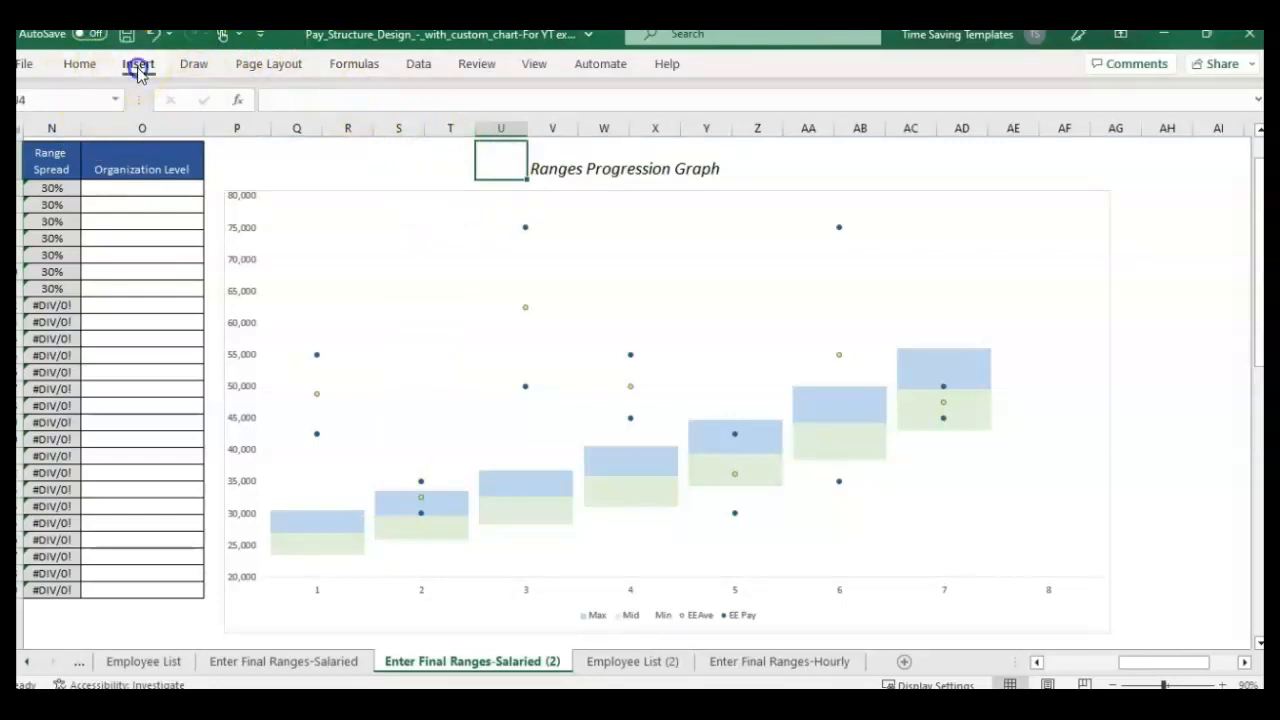
click(138, 63)
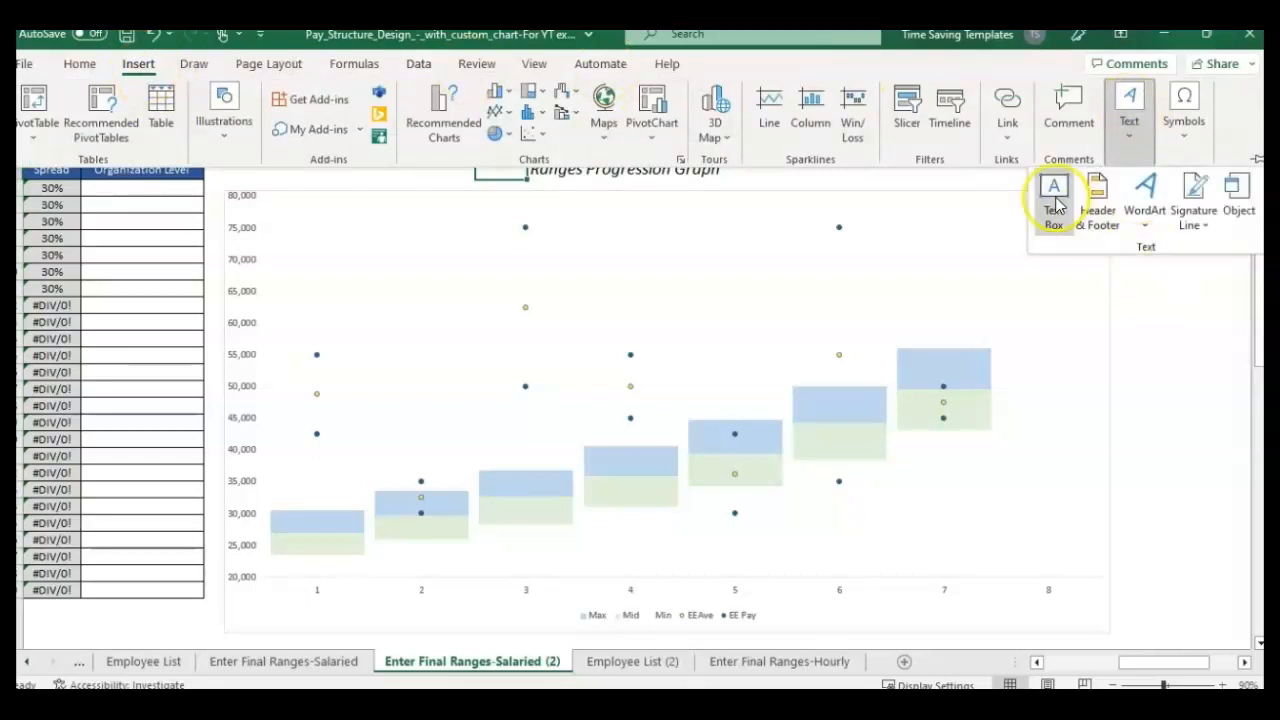
click(1053, 190)
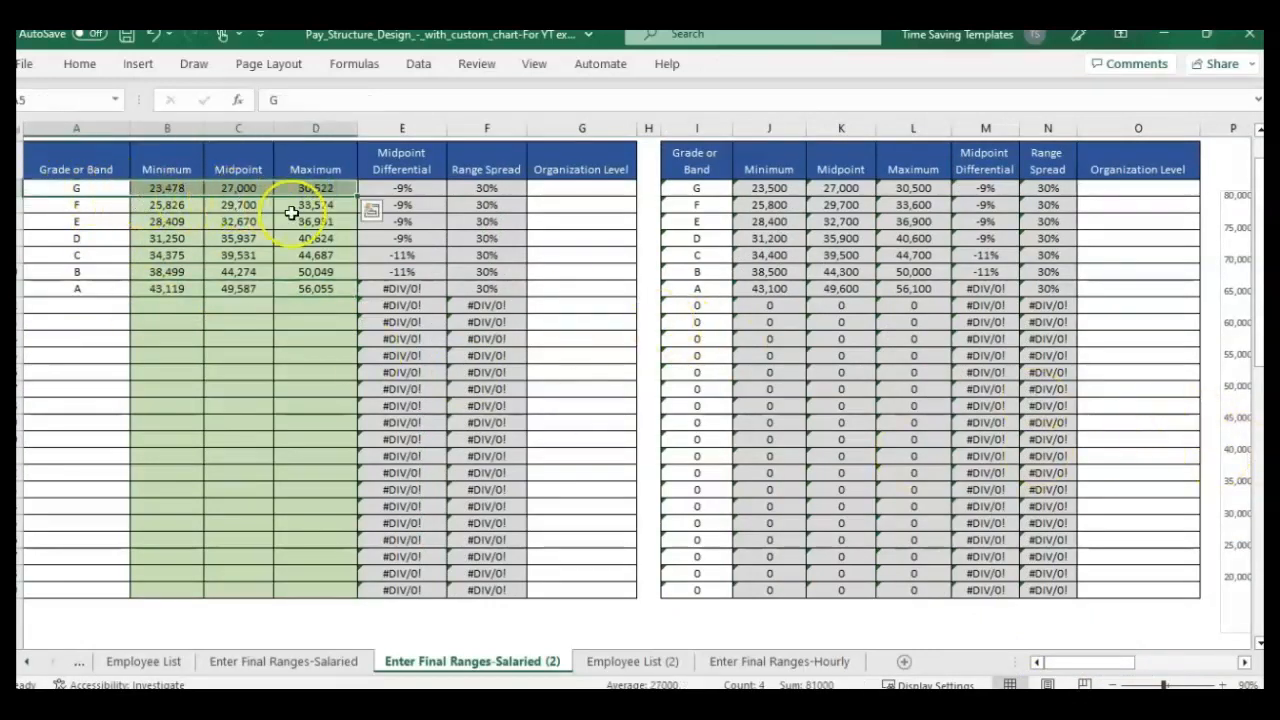
- Replace the horizontal axis numbers with grade letters G through A from the Grade column
click(76, 204)
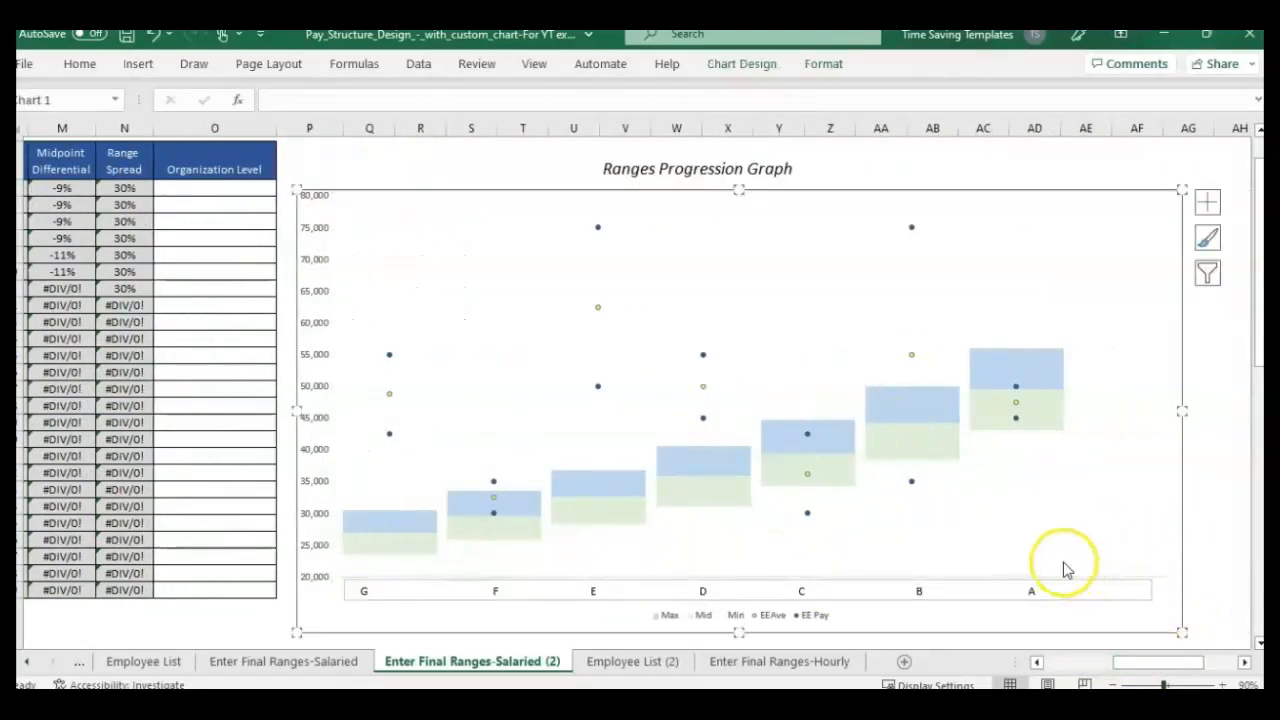
click(410, 545)
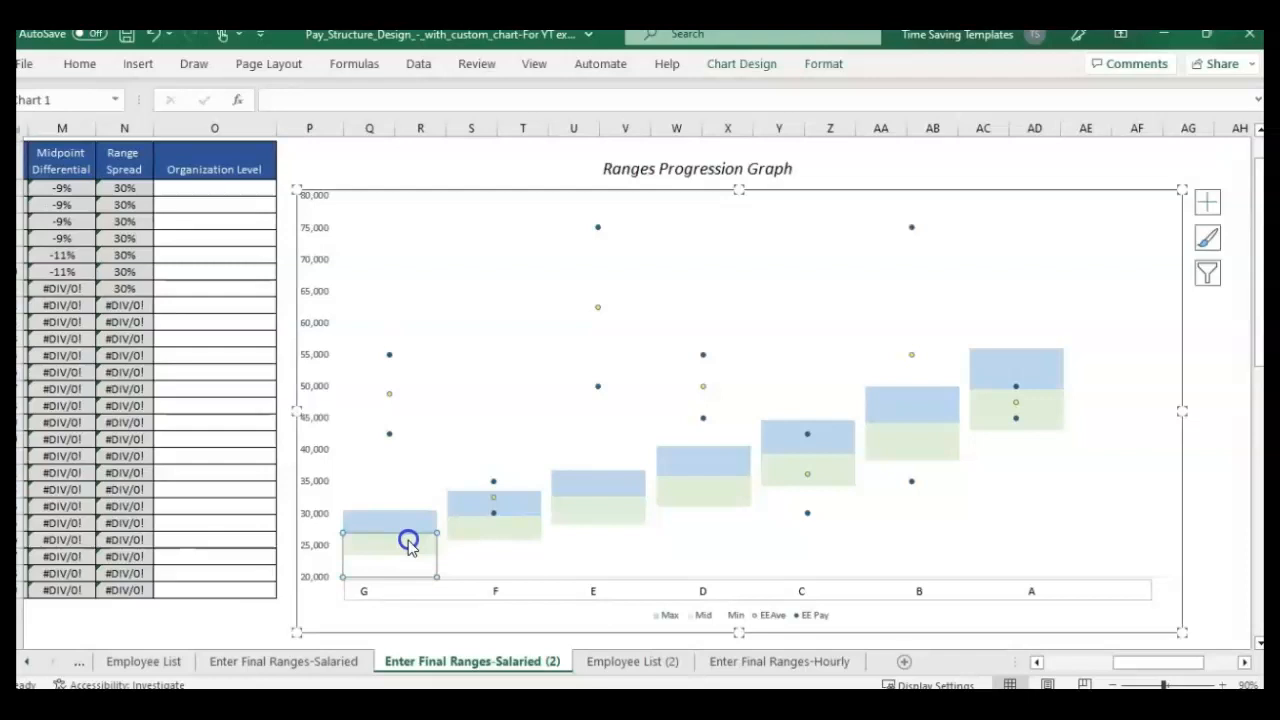
click(388, 540)
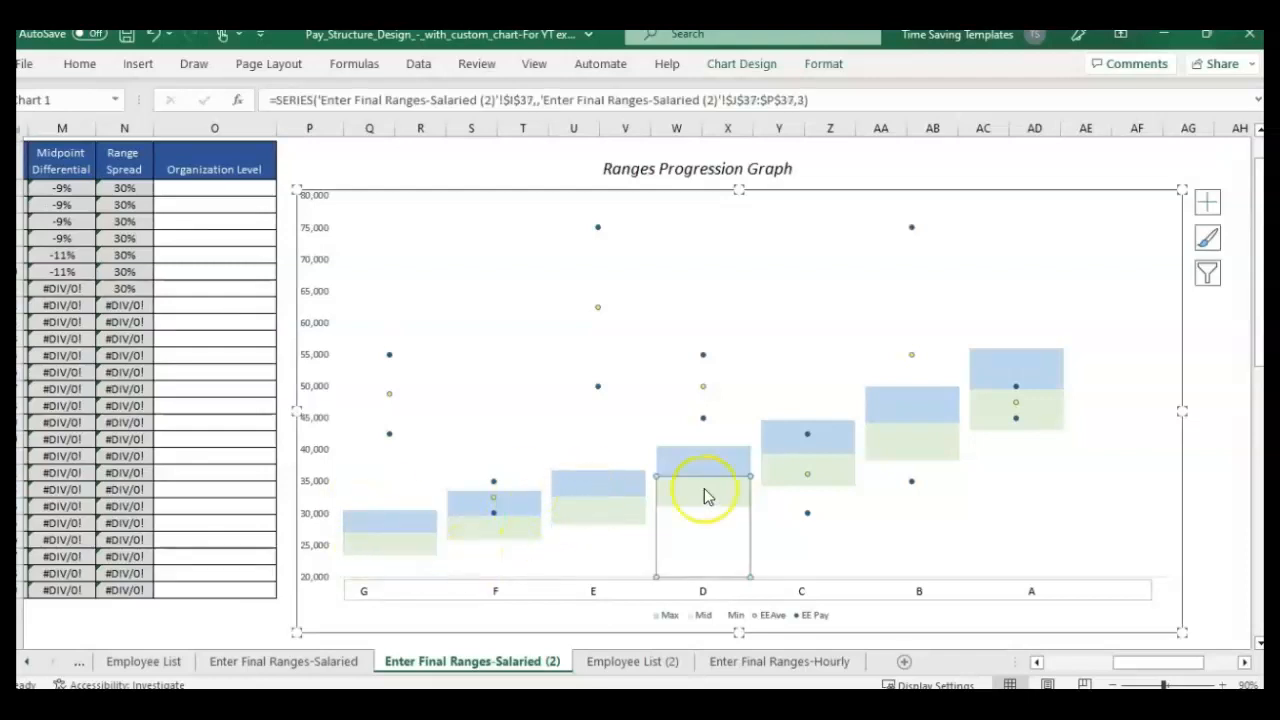
- Fill the Mid sections of the range boxes with a deeper blue theme colour
right_click(390, 538)
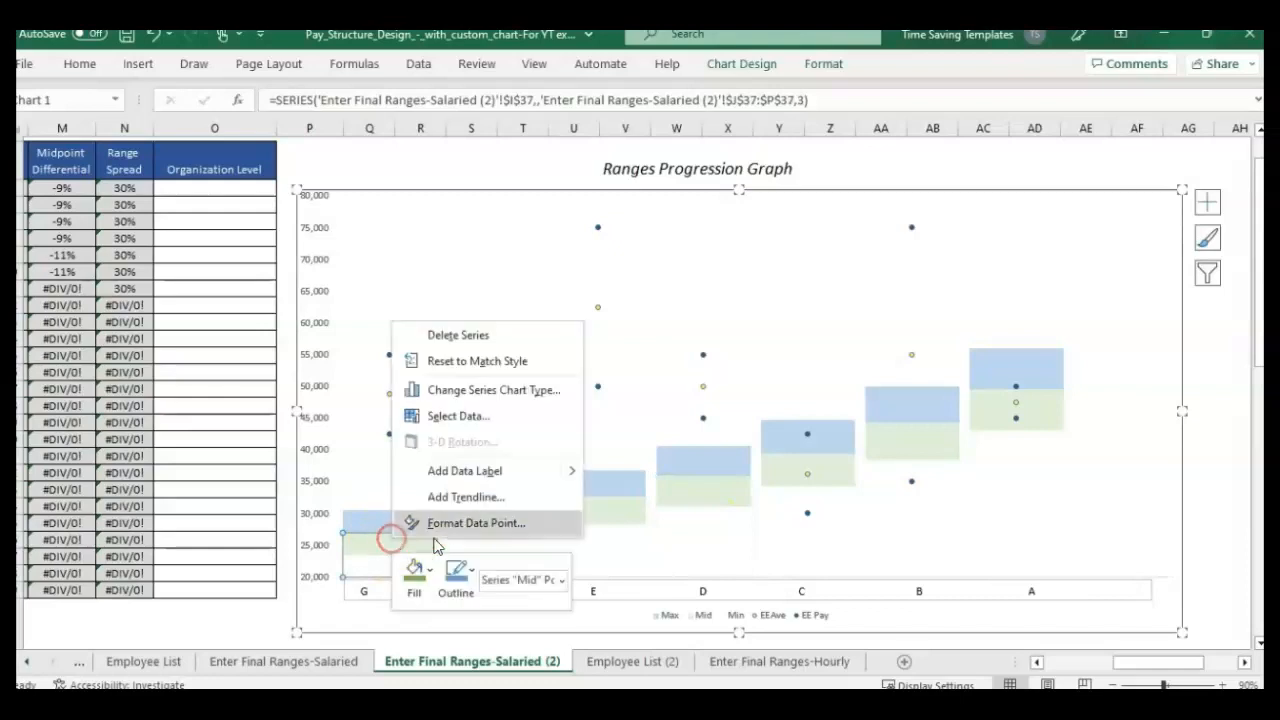
click(414, 570)
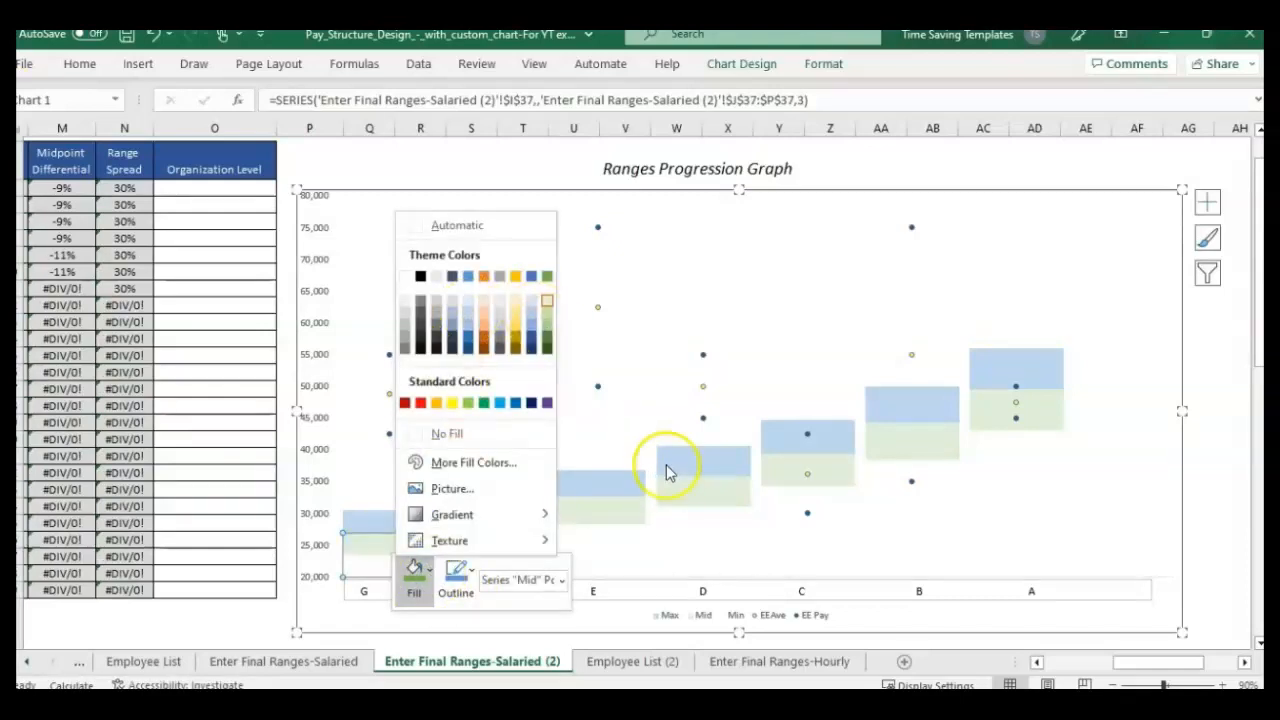
click(456, 580)
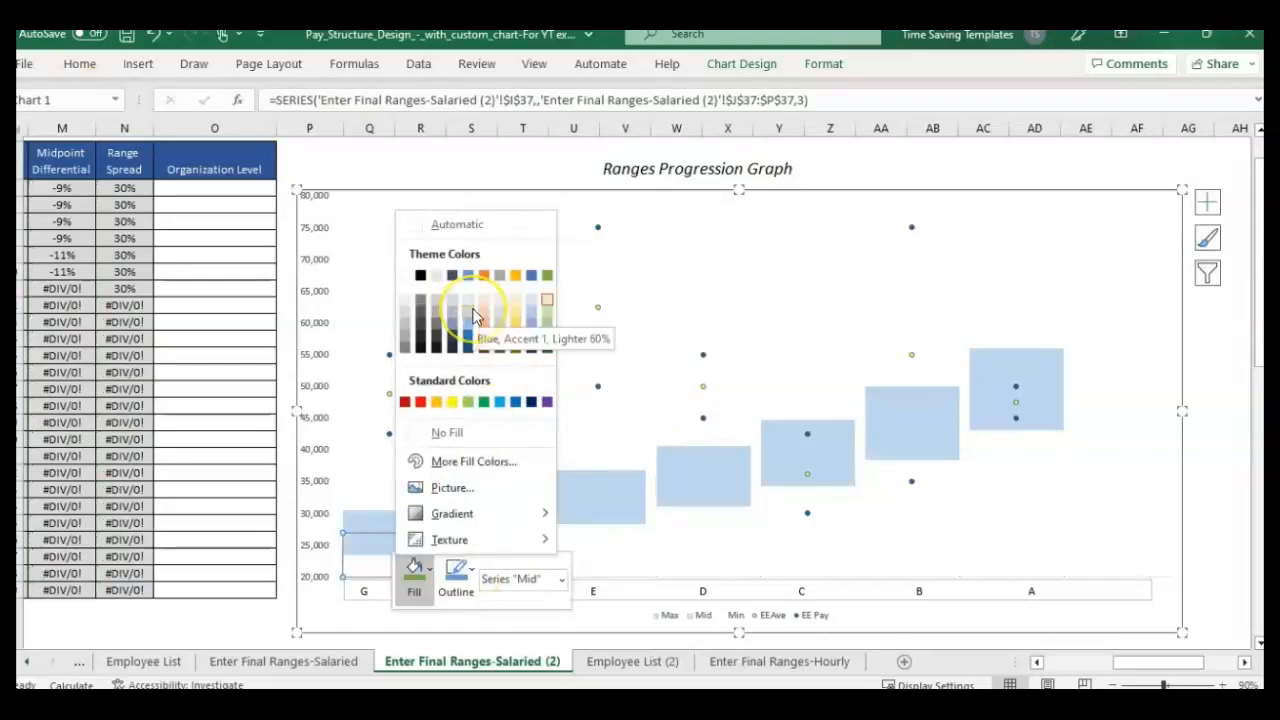
click(483, 300)
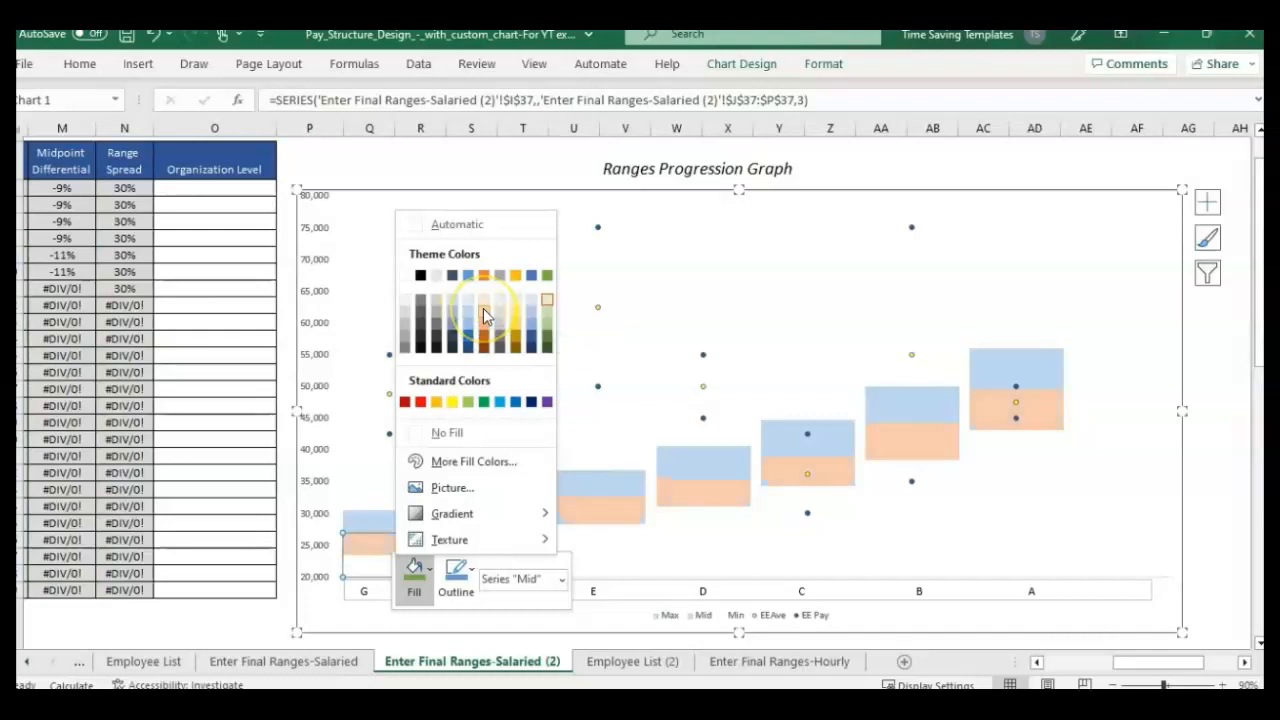
click(515, 318)
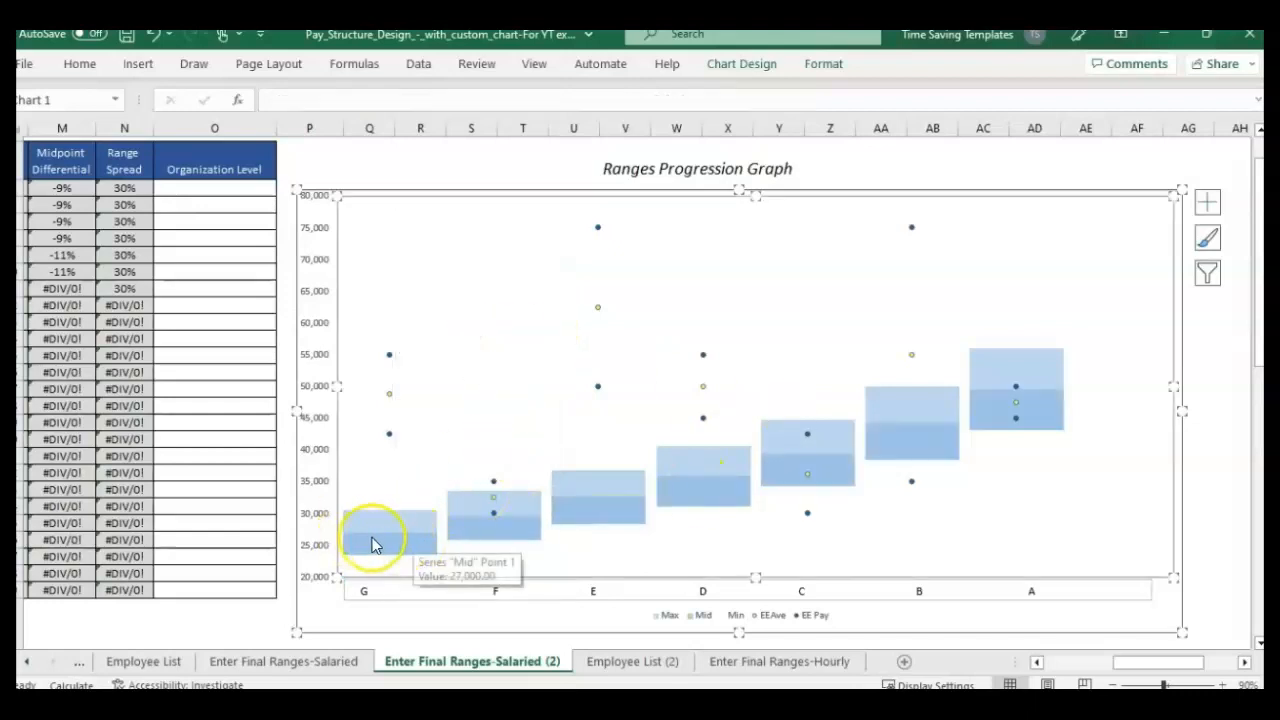
mouse_move(530, 528)
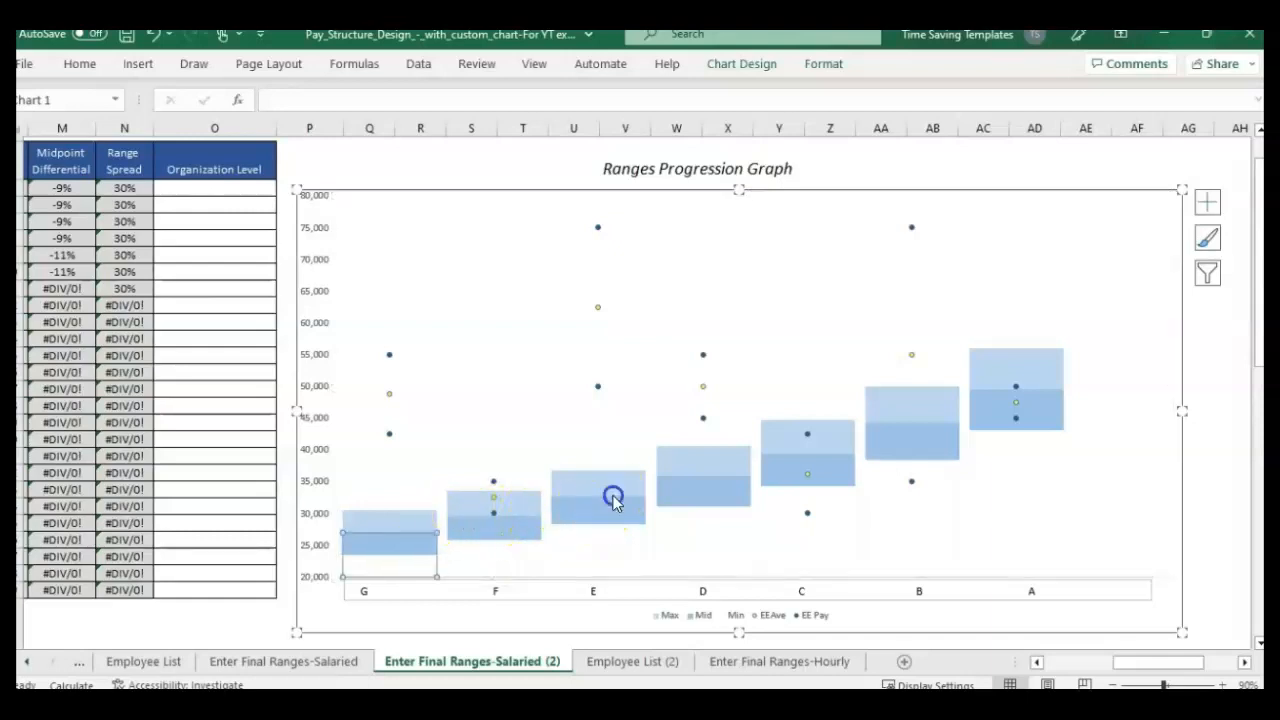
click(1027, 154)
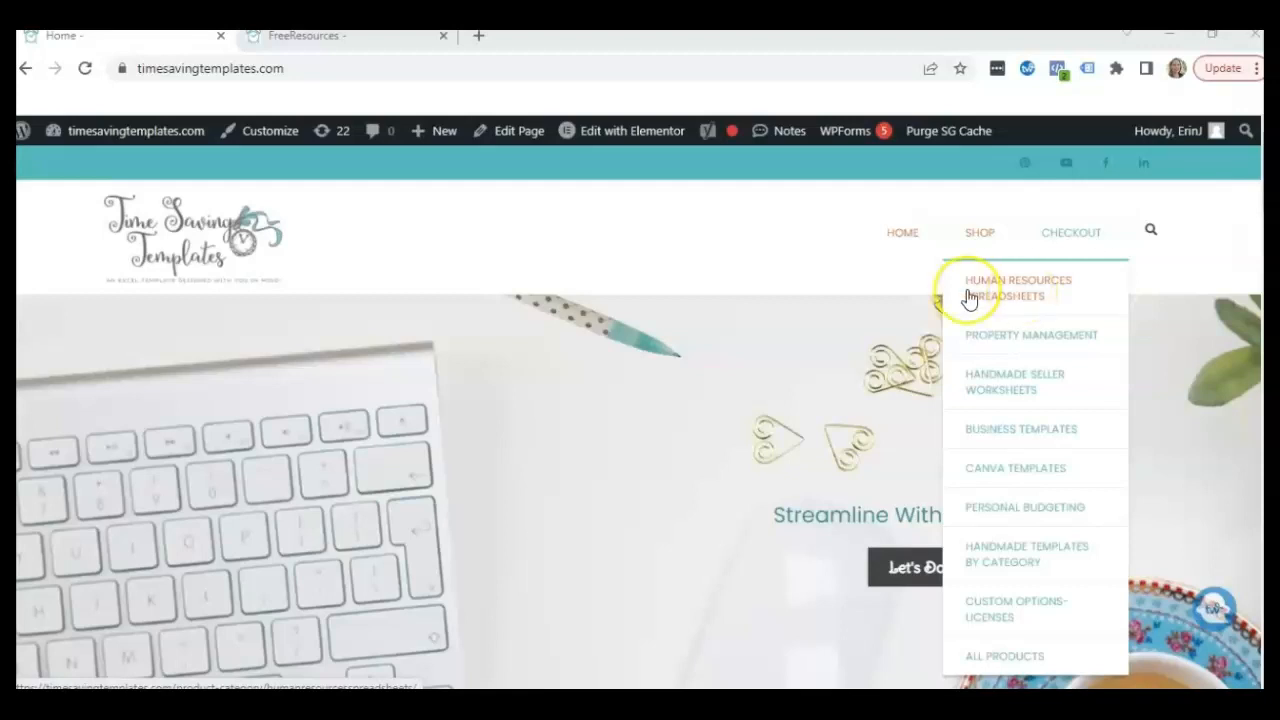
- Expand Human Resources and Compensation Freebies on timesavingtemplates.com/freeresources and scroll to the Excel video guide
click(310, 35)
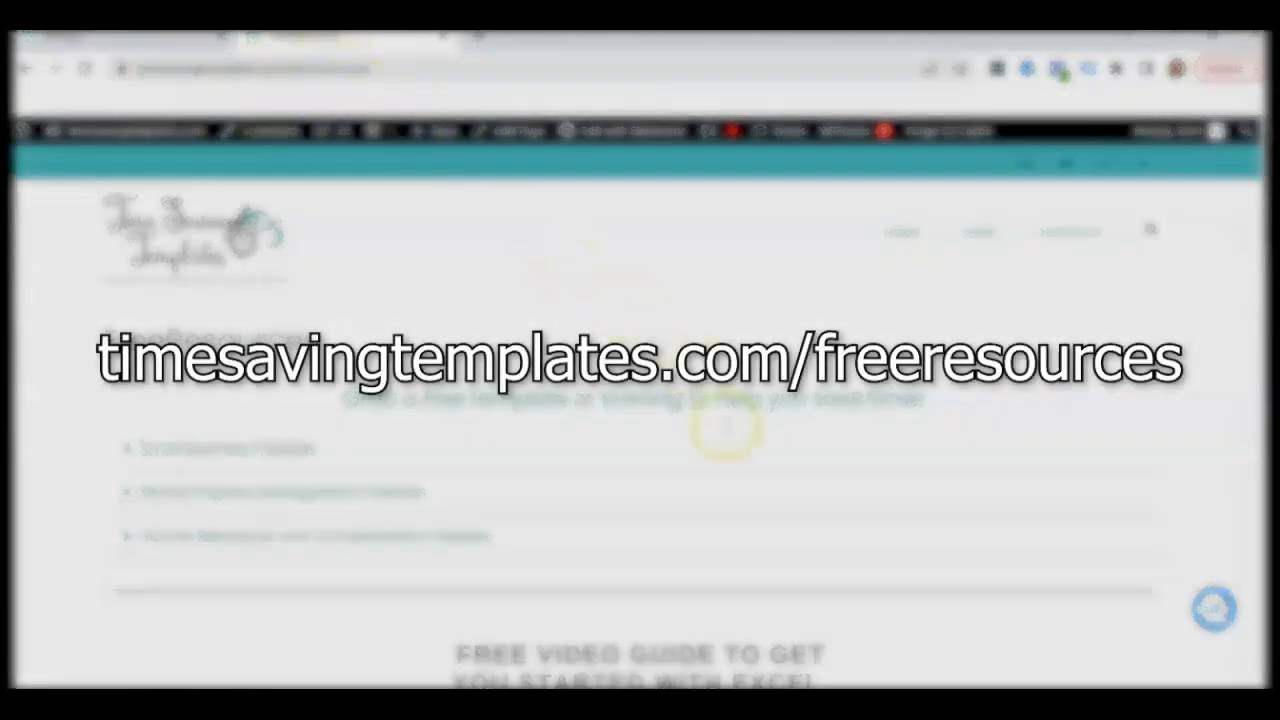
click(128, 536)
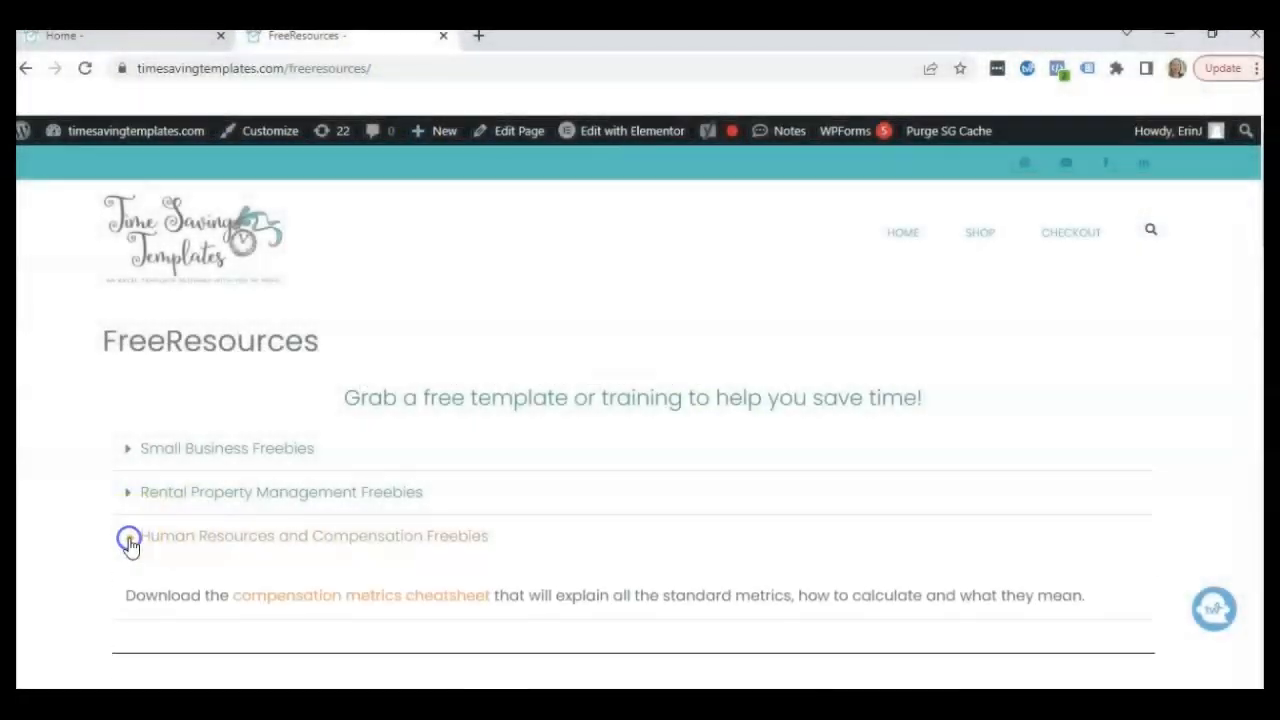
click(128, 535)
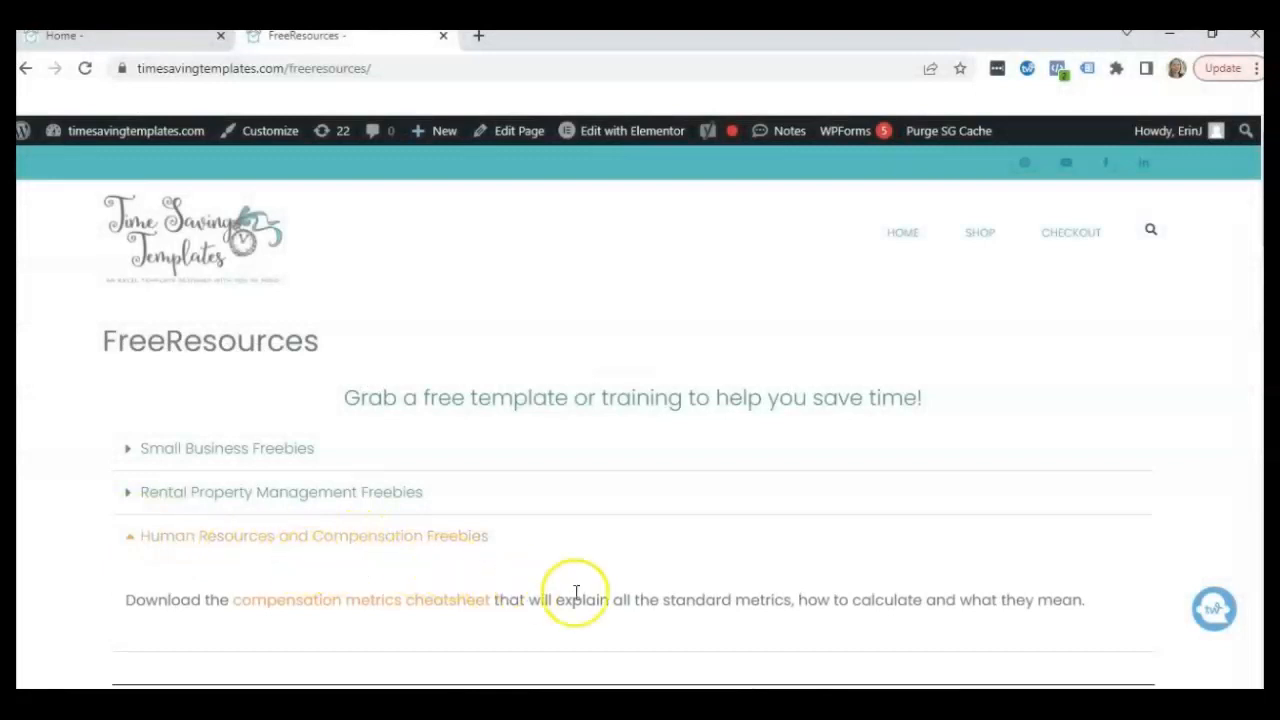
scroll(down, 3)
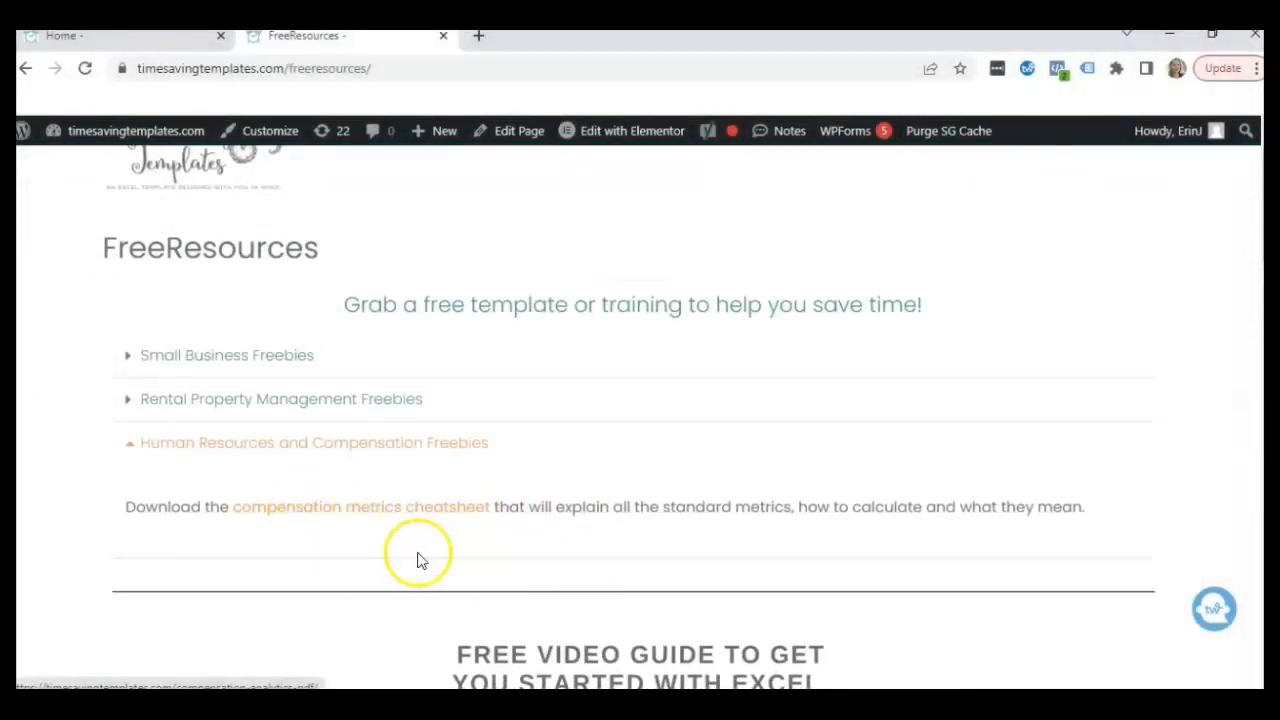
mouse_move(428, 558)
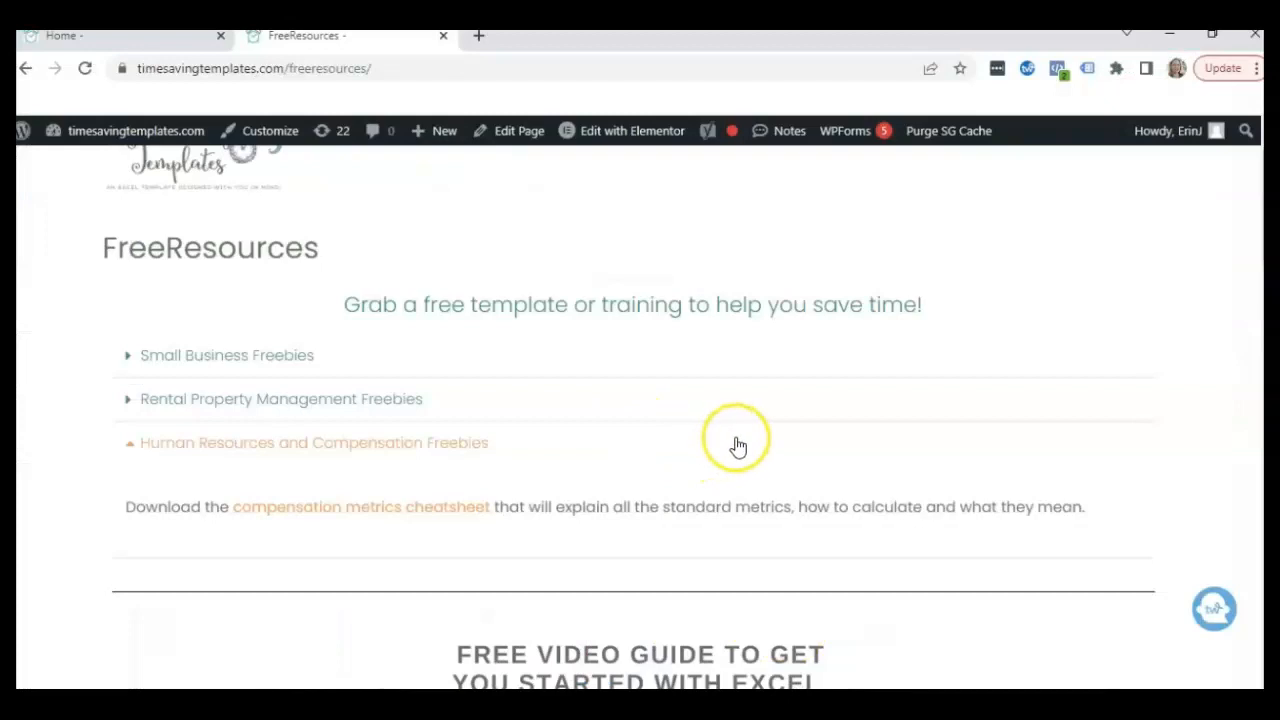
mouse_move(763, 437)
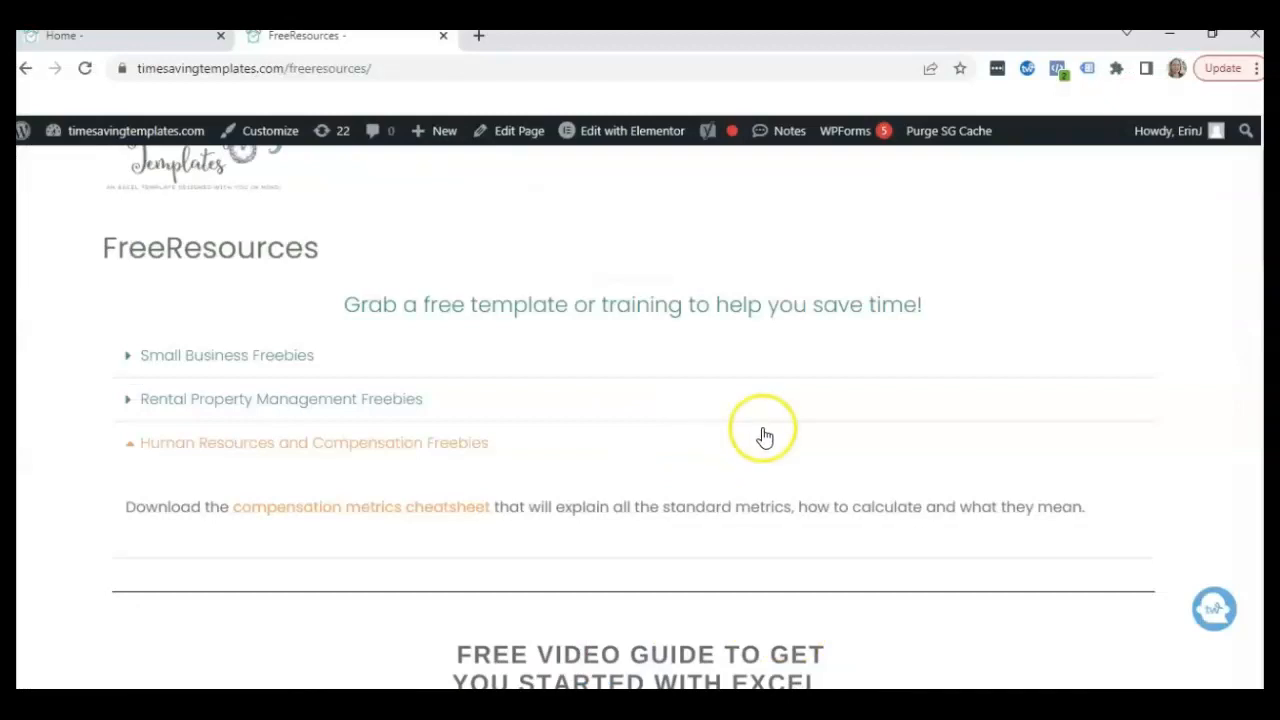
scroll(down, 3)
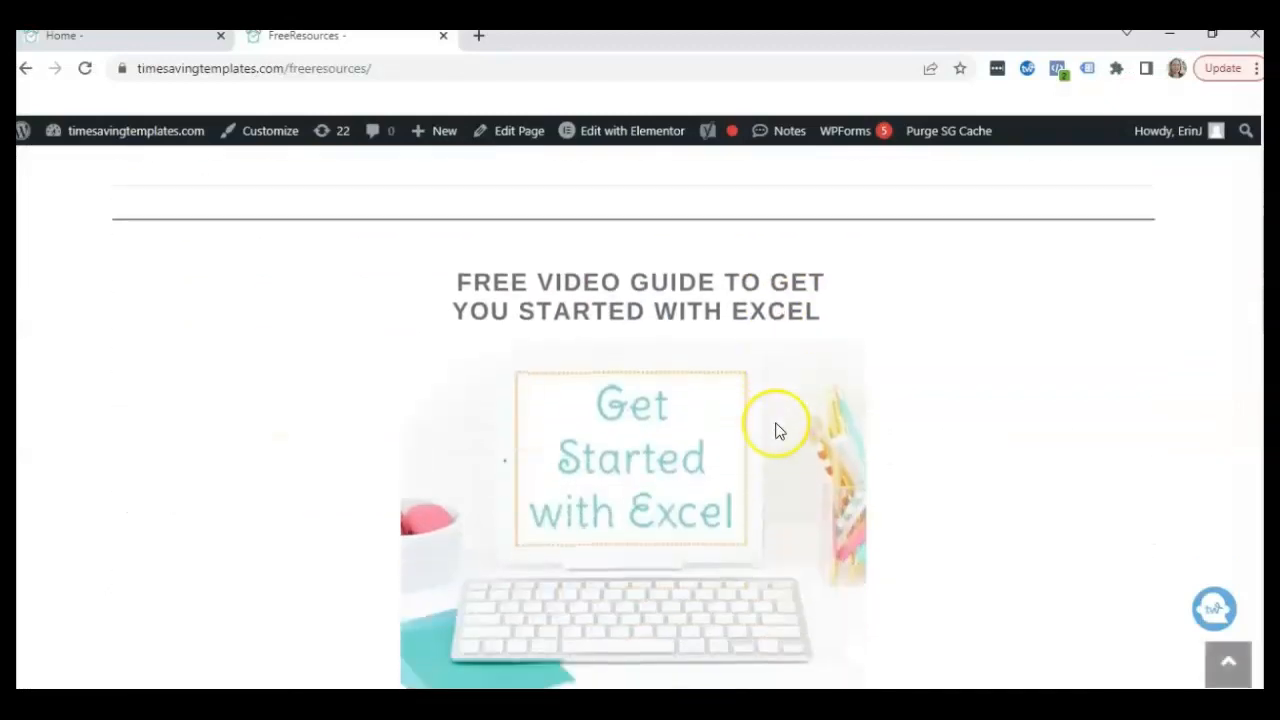
scroll(down, 3)
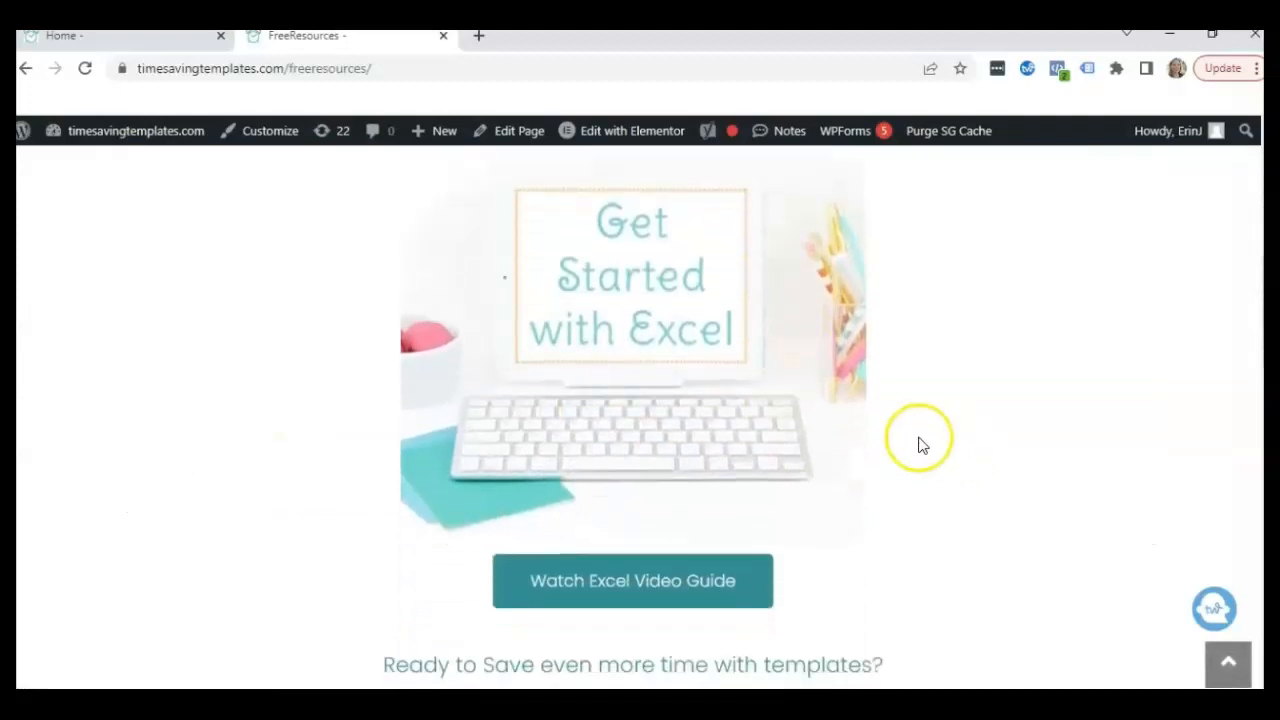